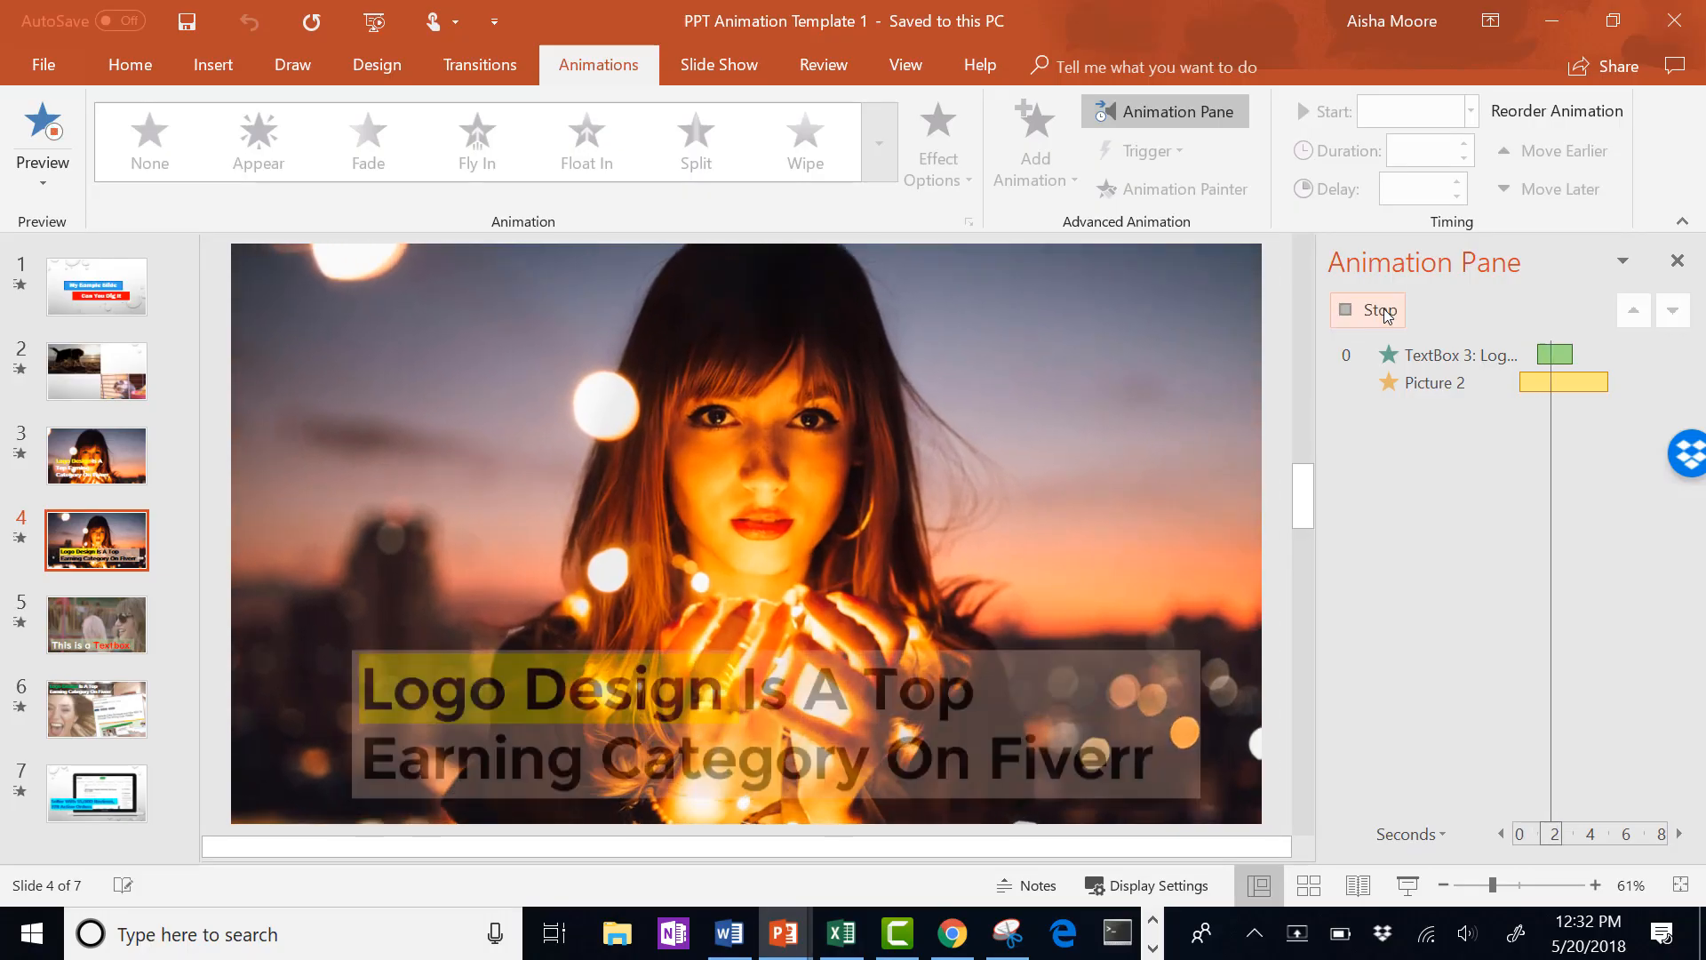
- Preview slide 6's animations, then go to the Google Fonts site from the search results
left_click(96, 709)
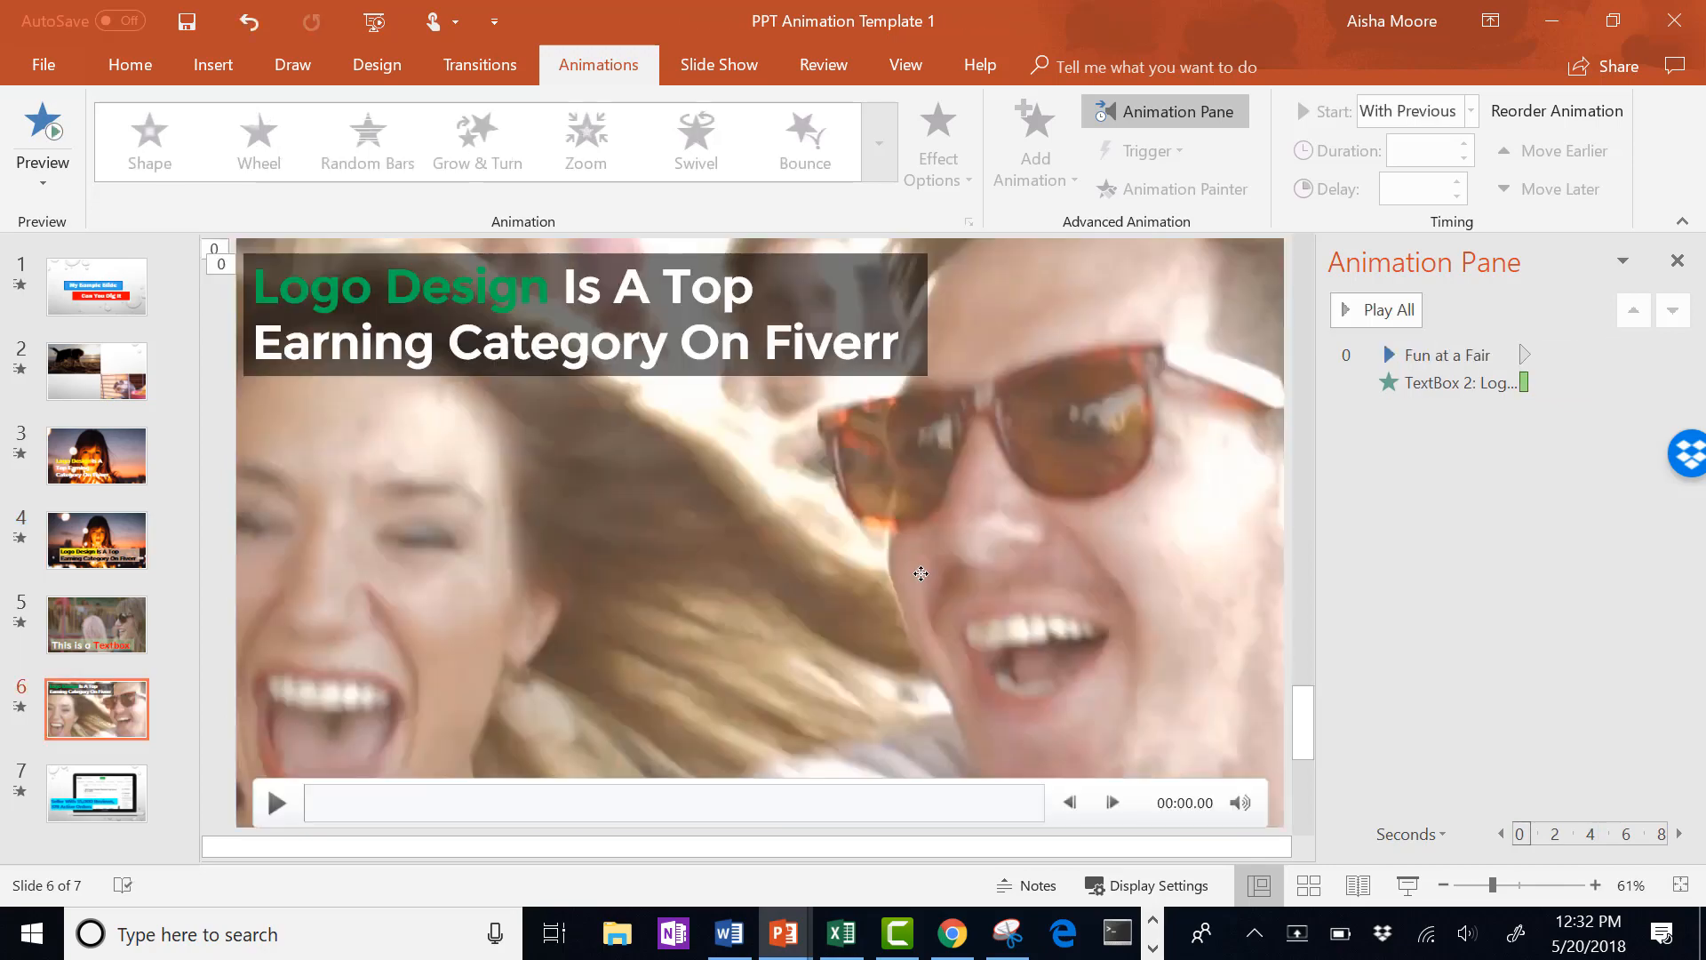
left_click(1374, 309)
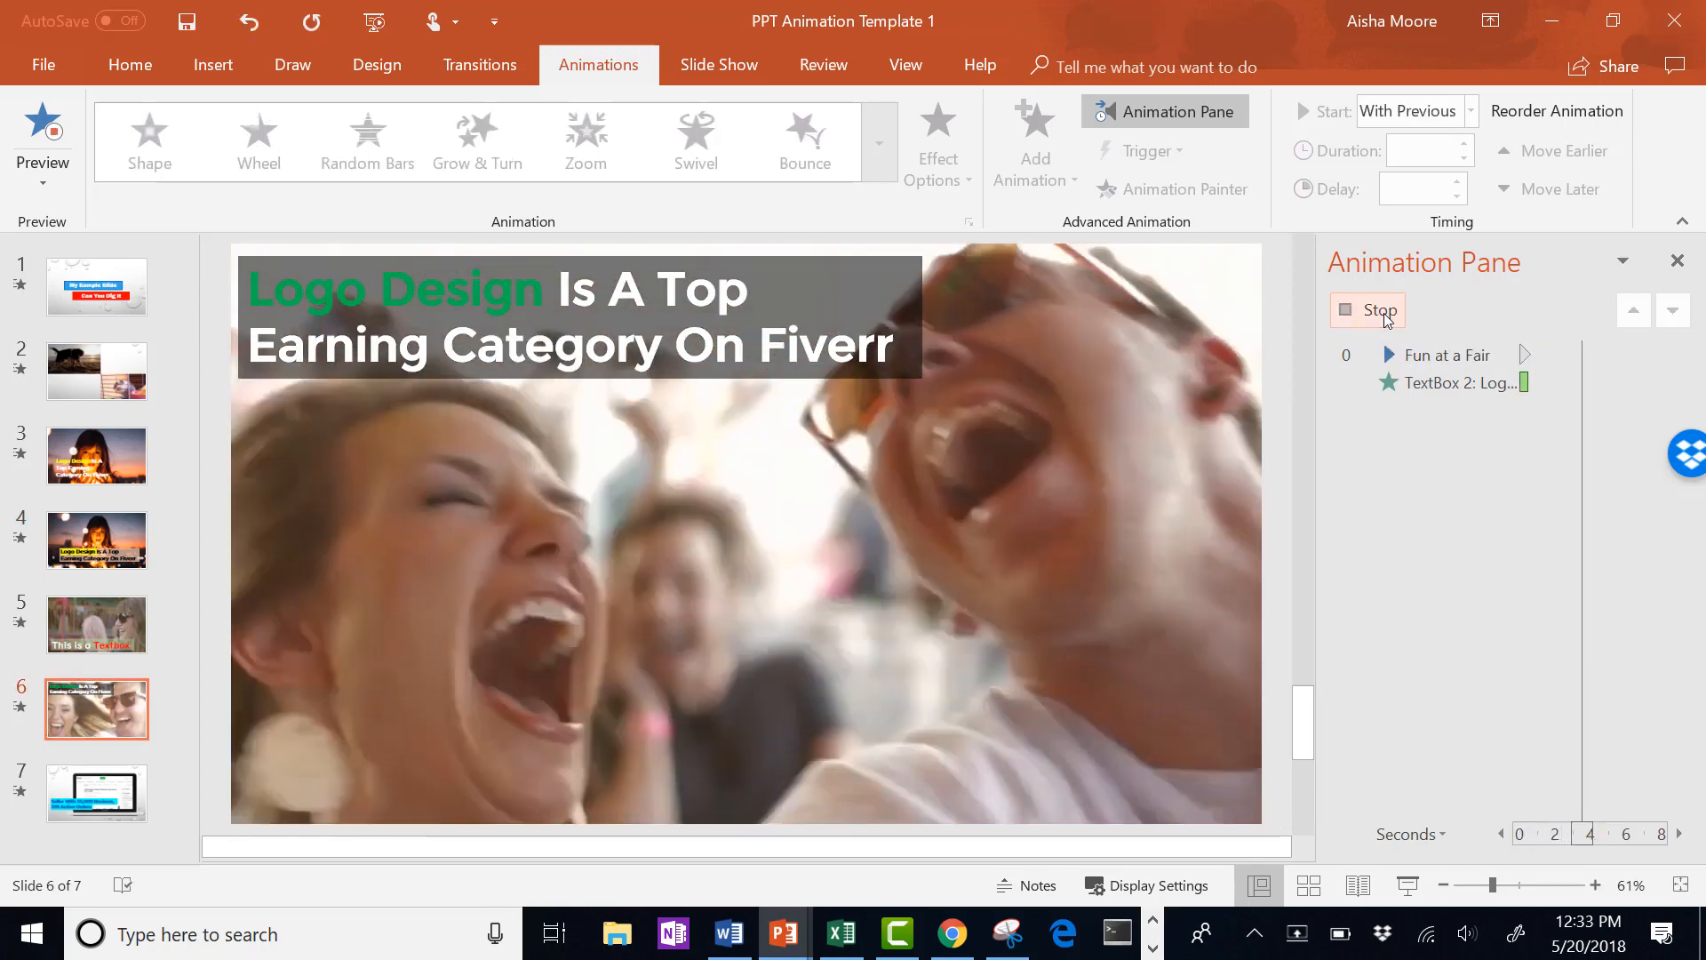
left_click(983, 931)
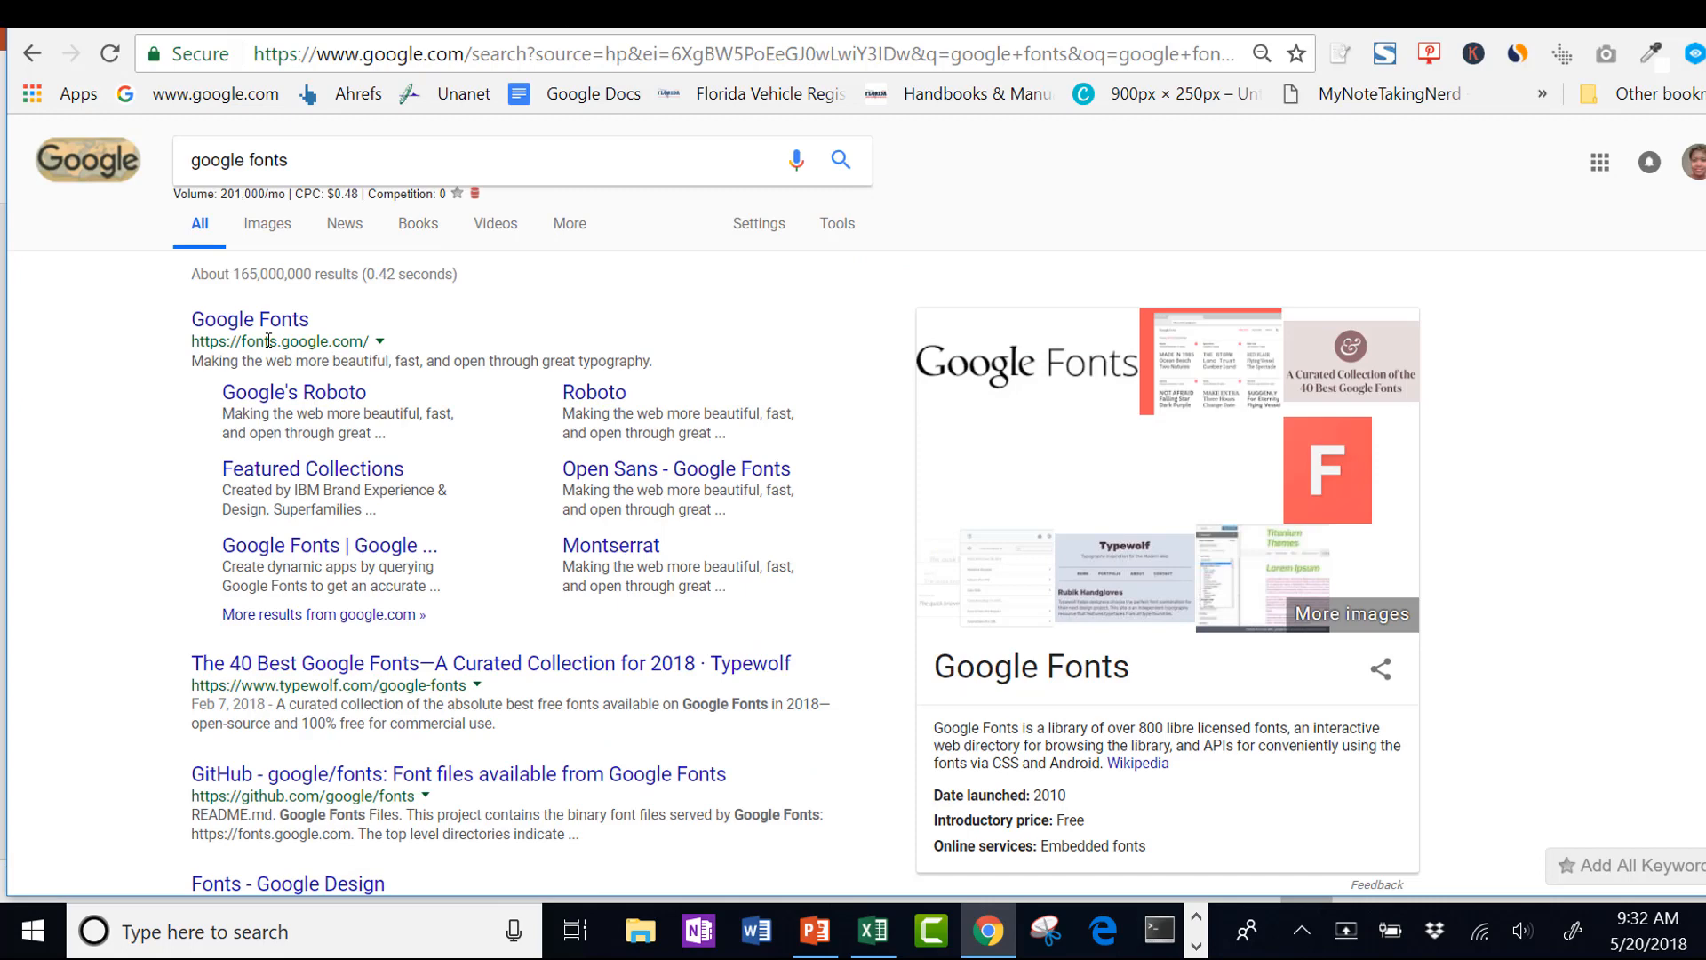
left_click(249, 318)
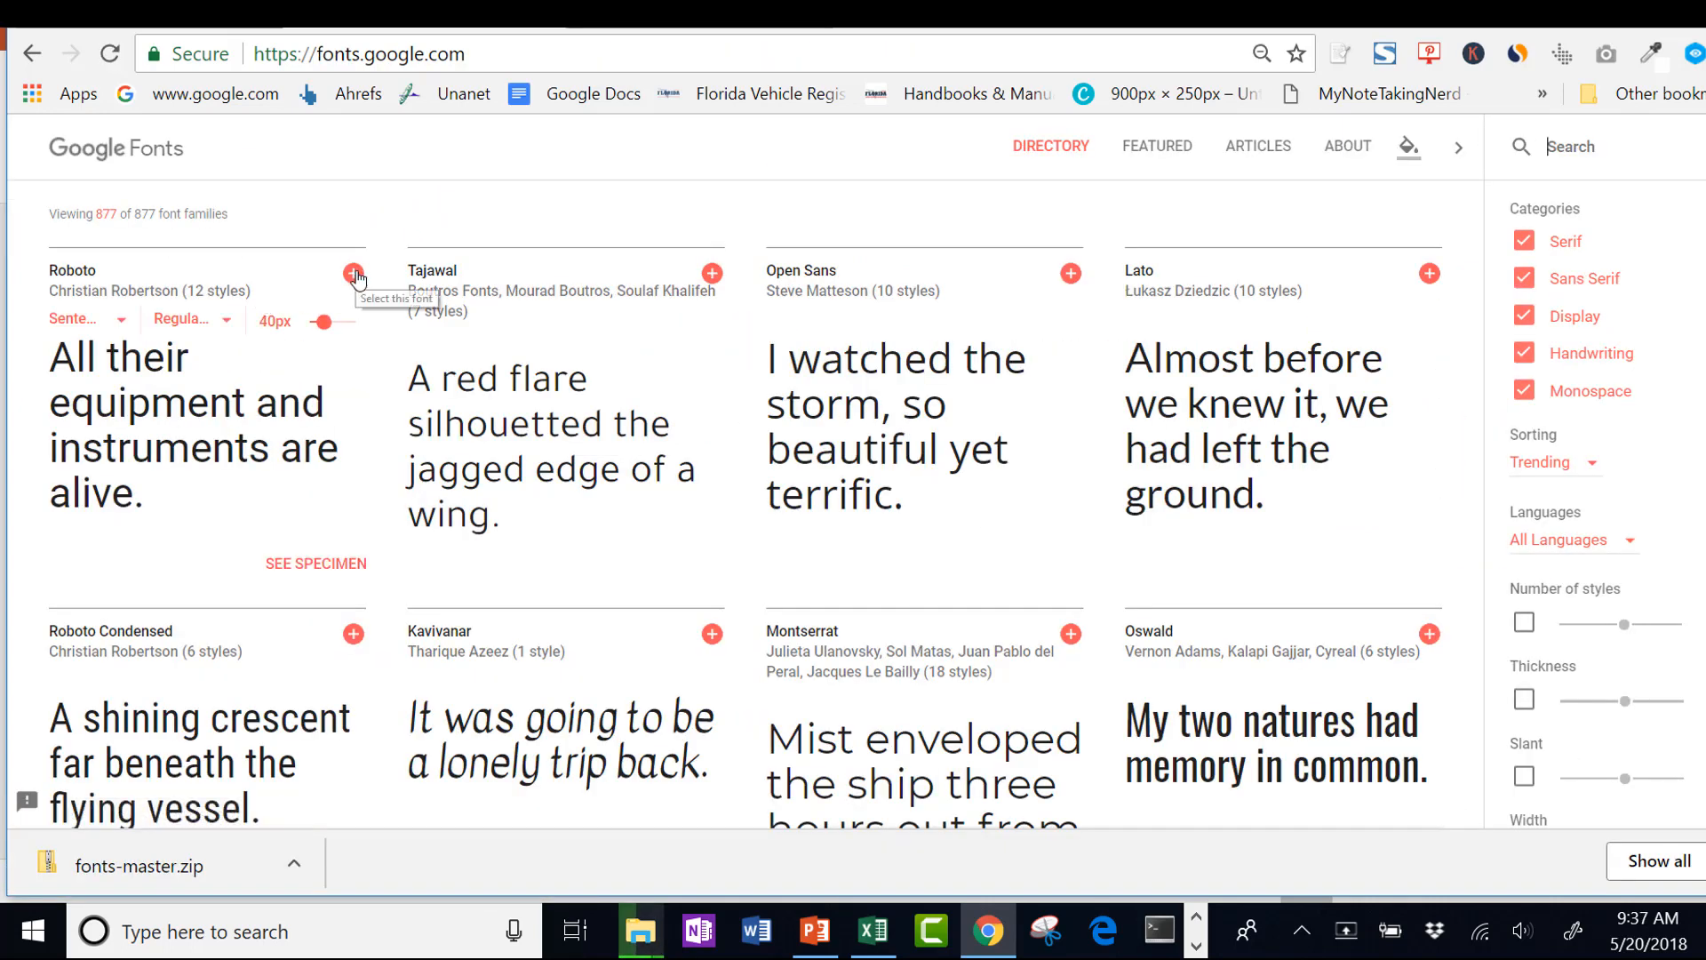
- Add Roboto to the selection and apply the custom preview text 'So You Want To Download Google Fonts' to all fonts
left_click(352, 276)
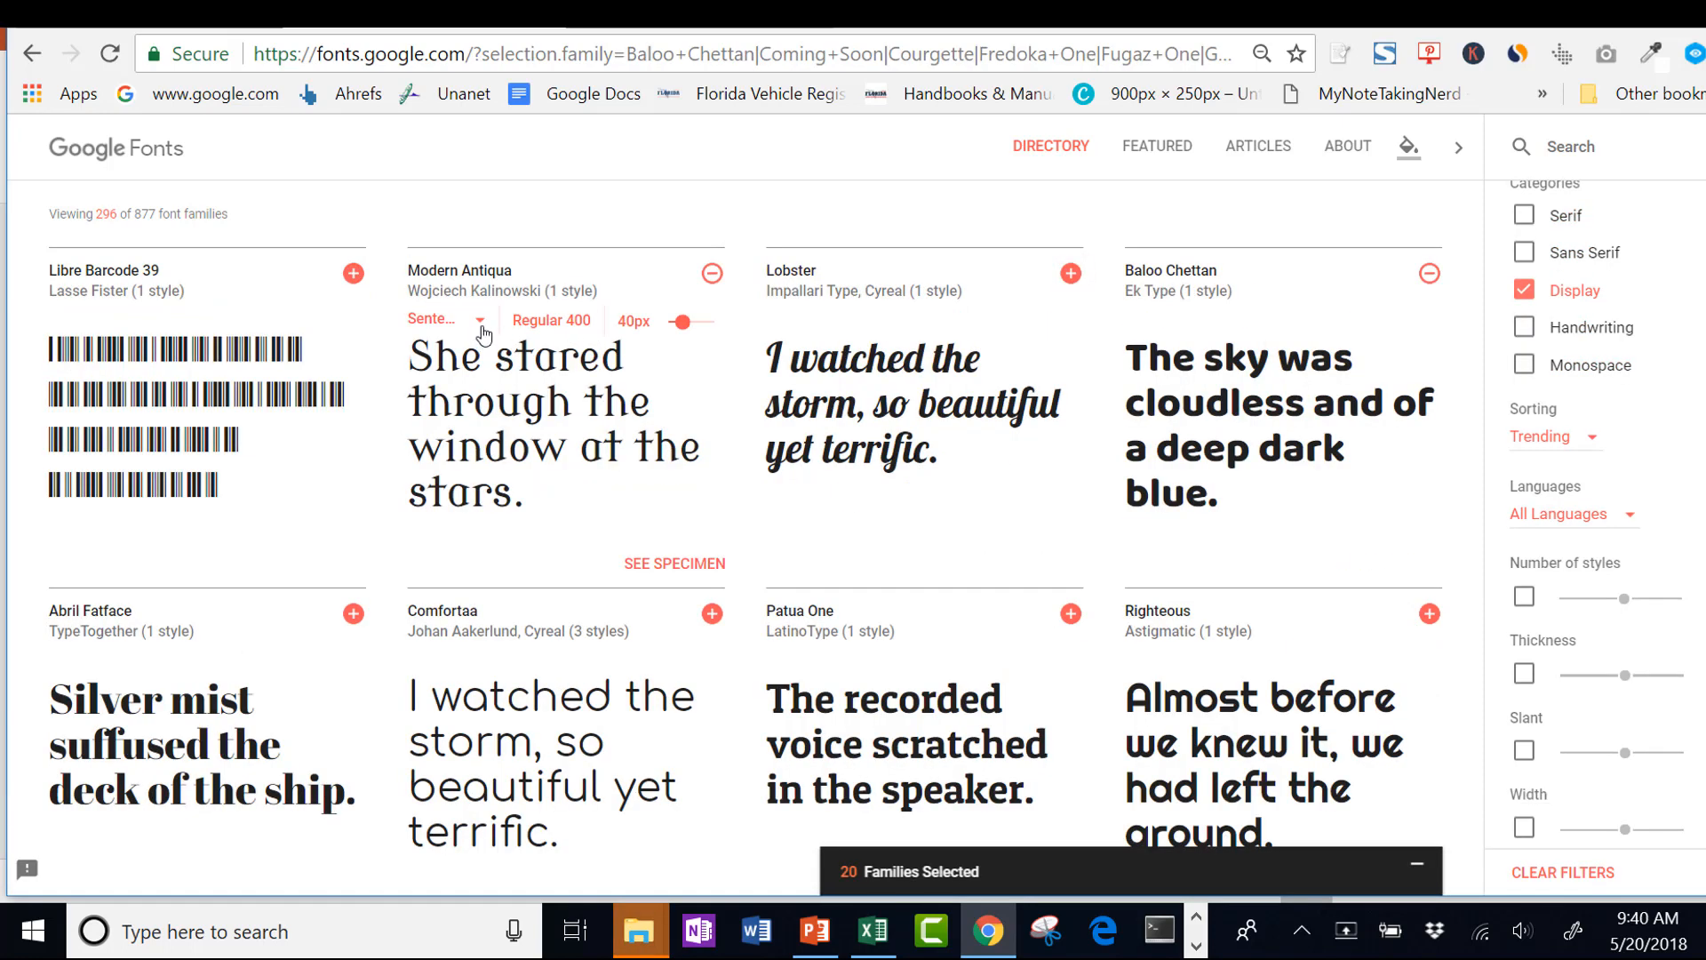
left_click(441, 318)
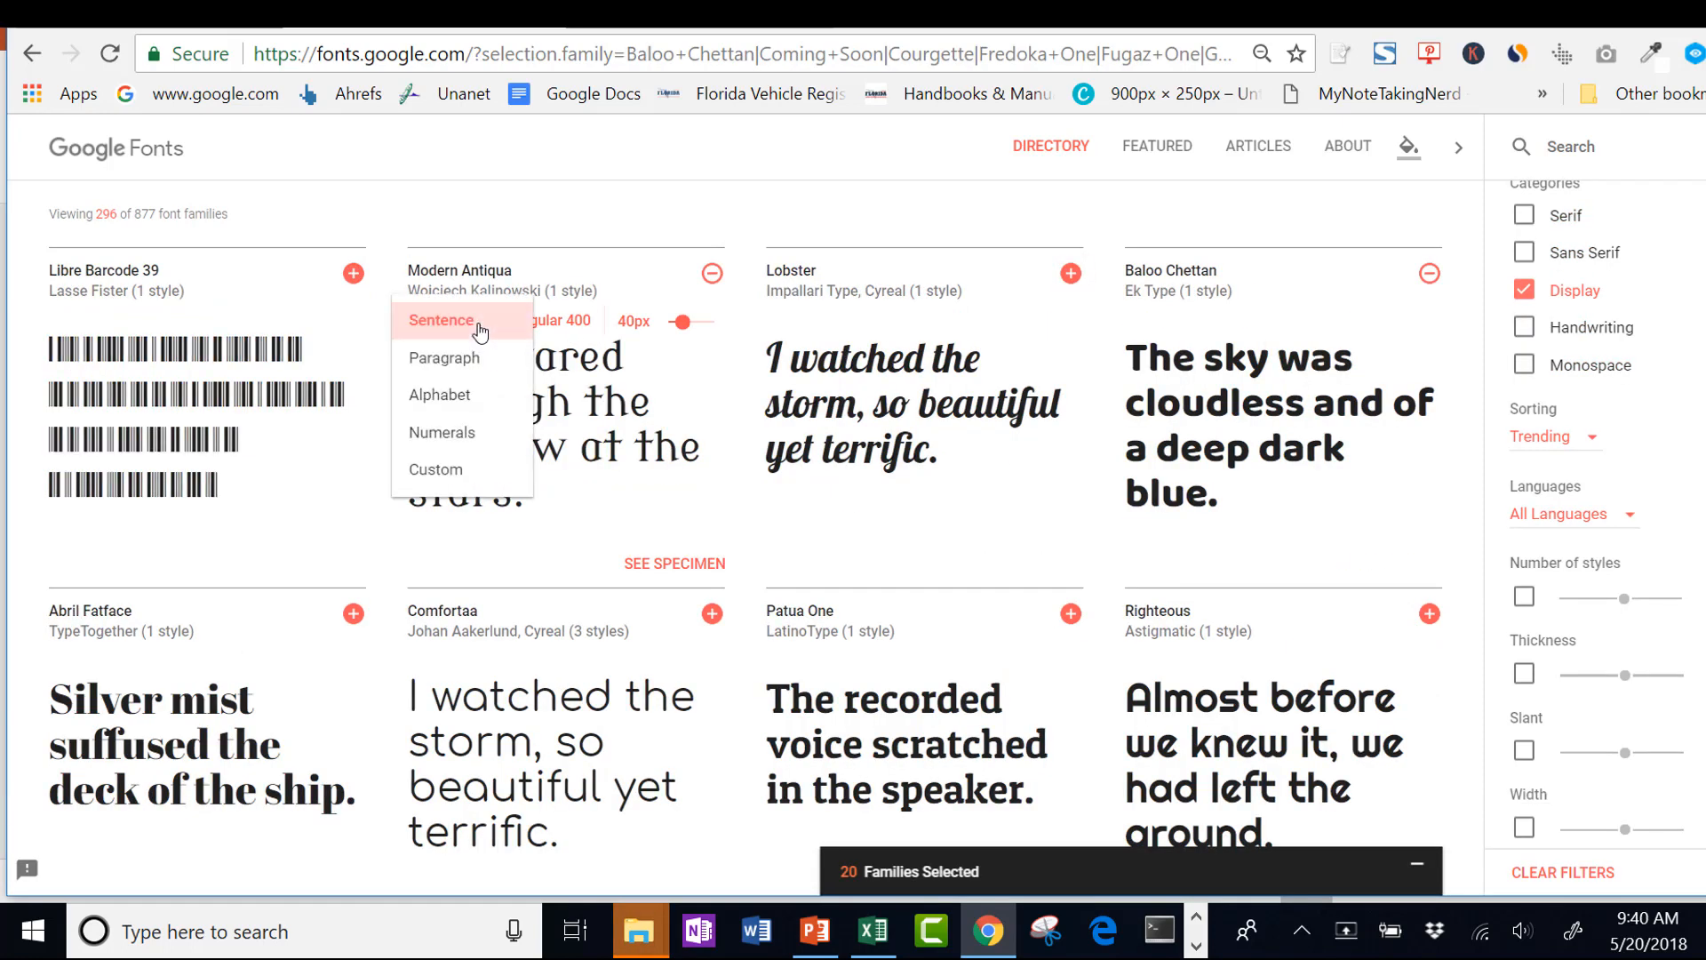
mouse_move(440, 477)
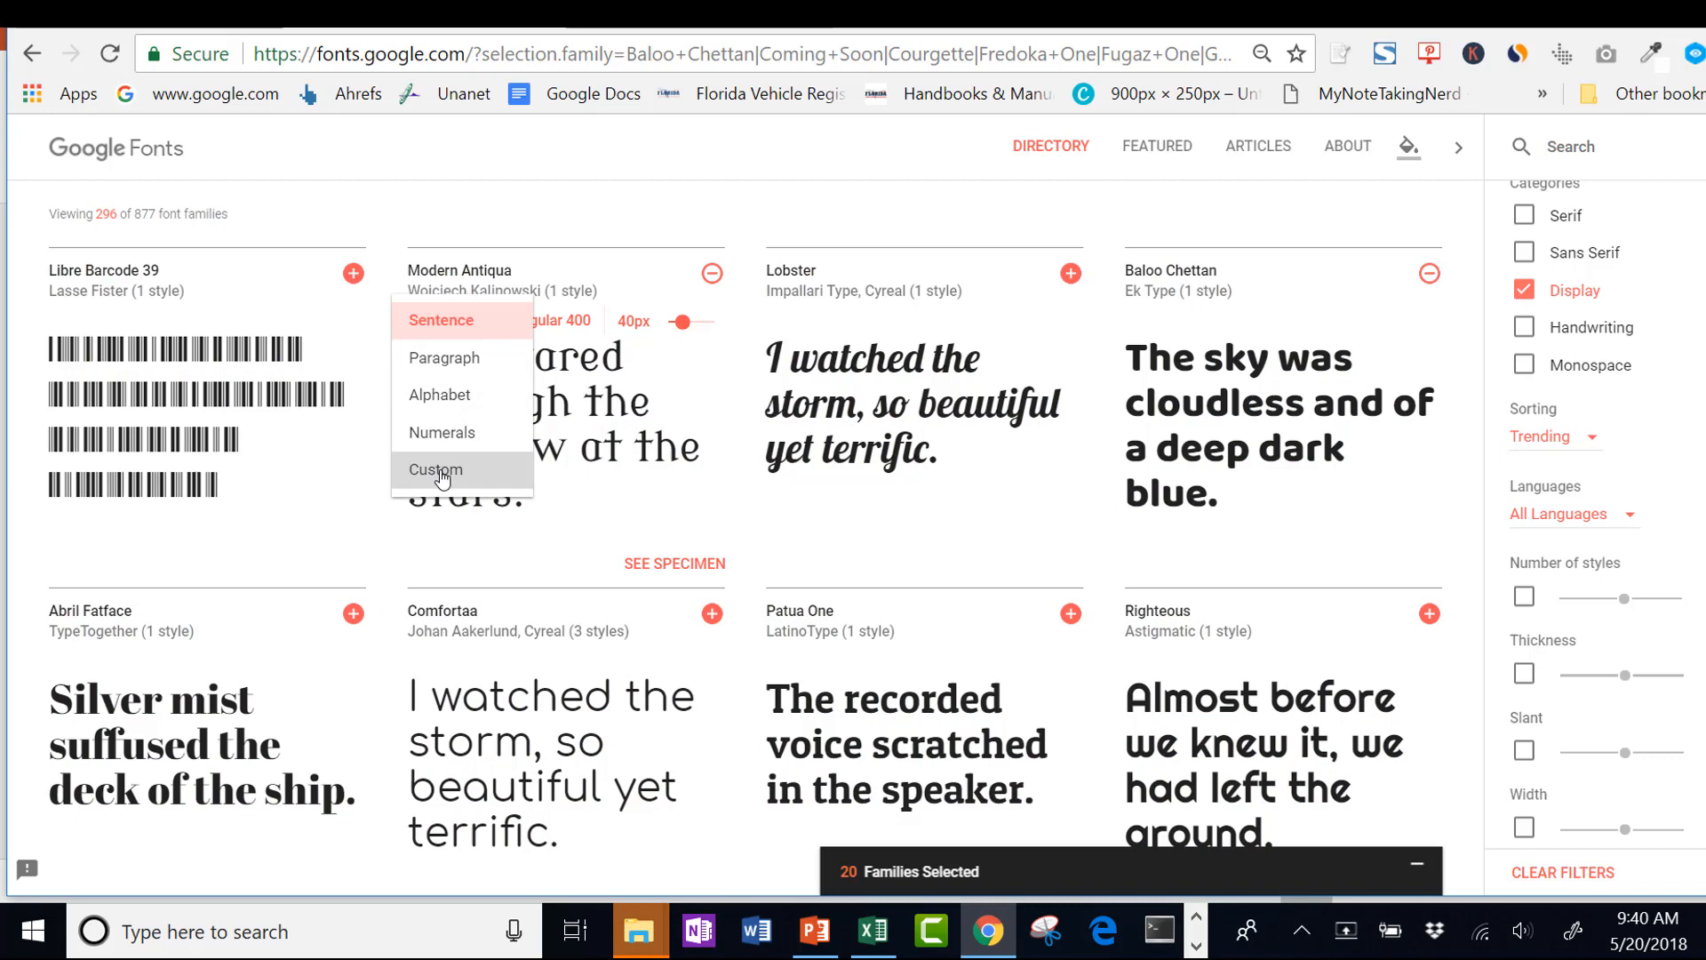
left_click(436, 469)
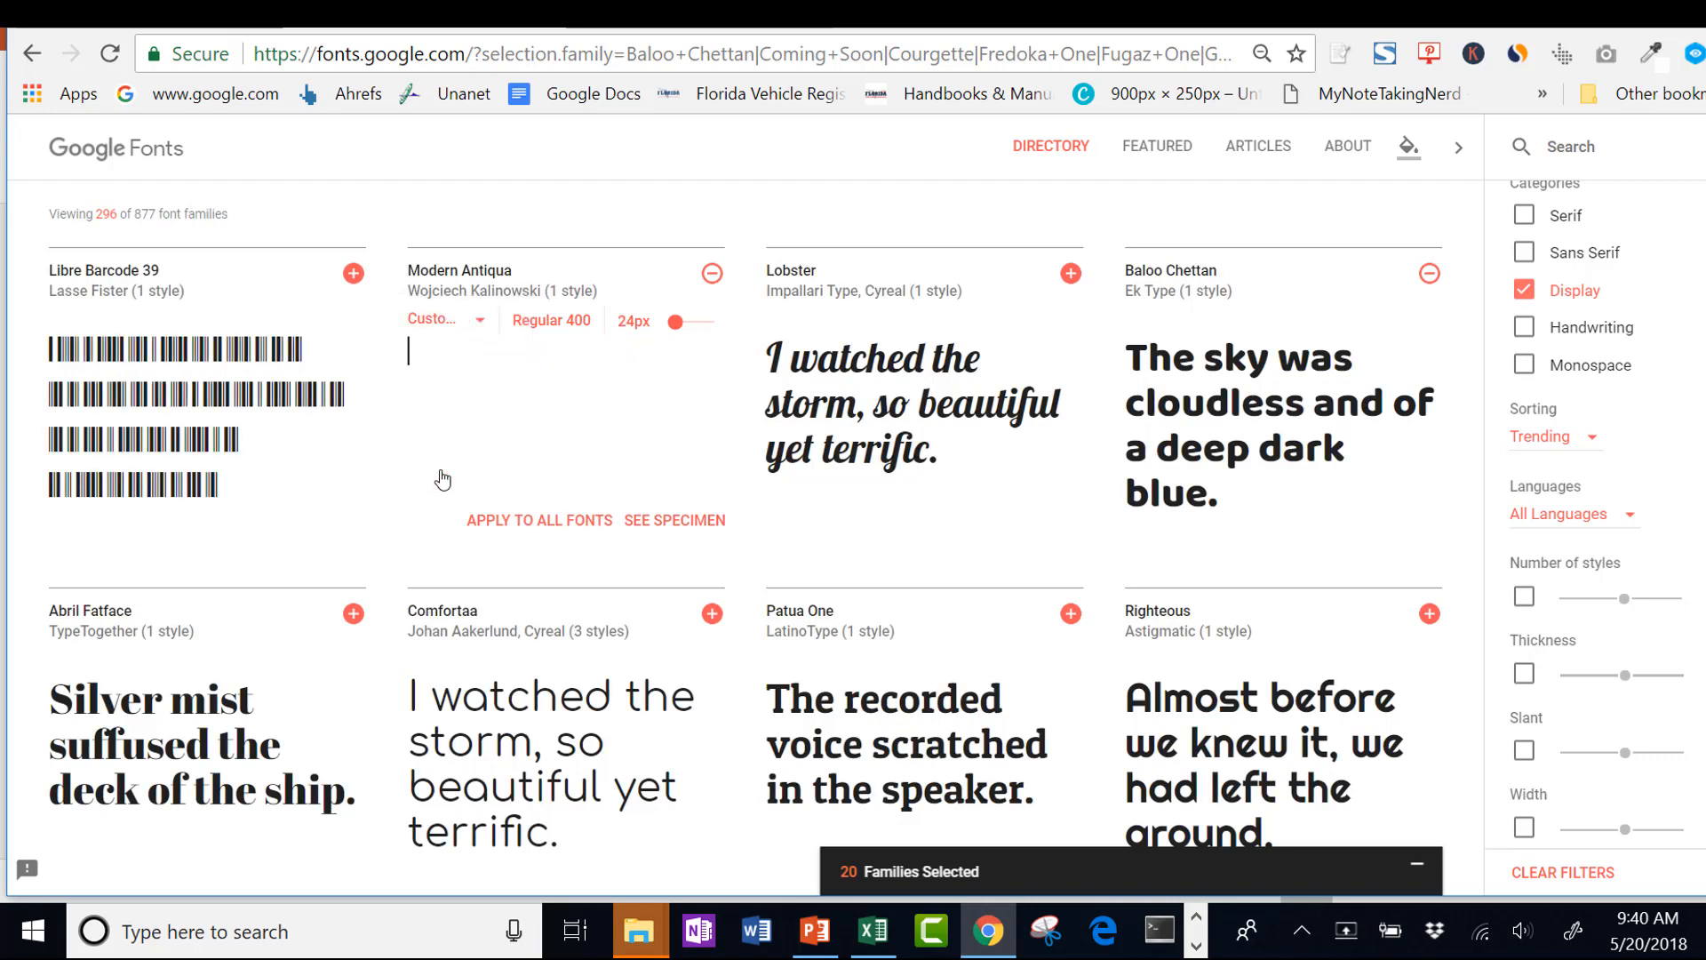
type("So You Want To Download")
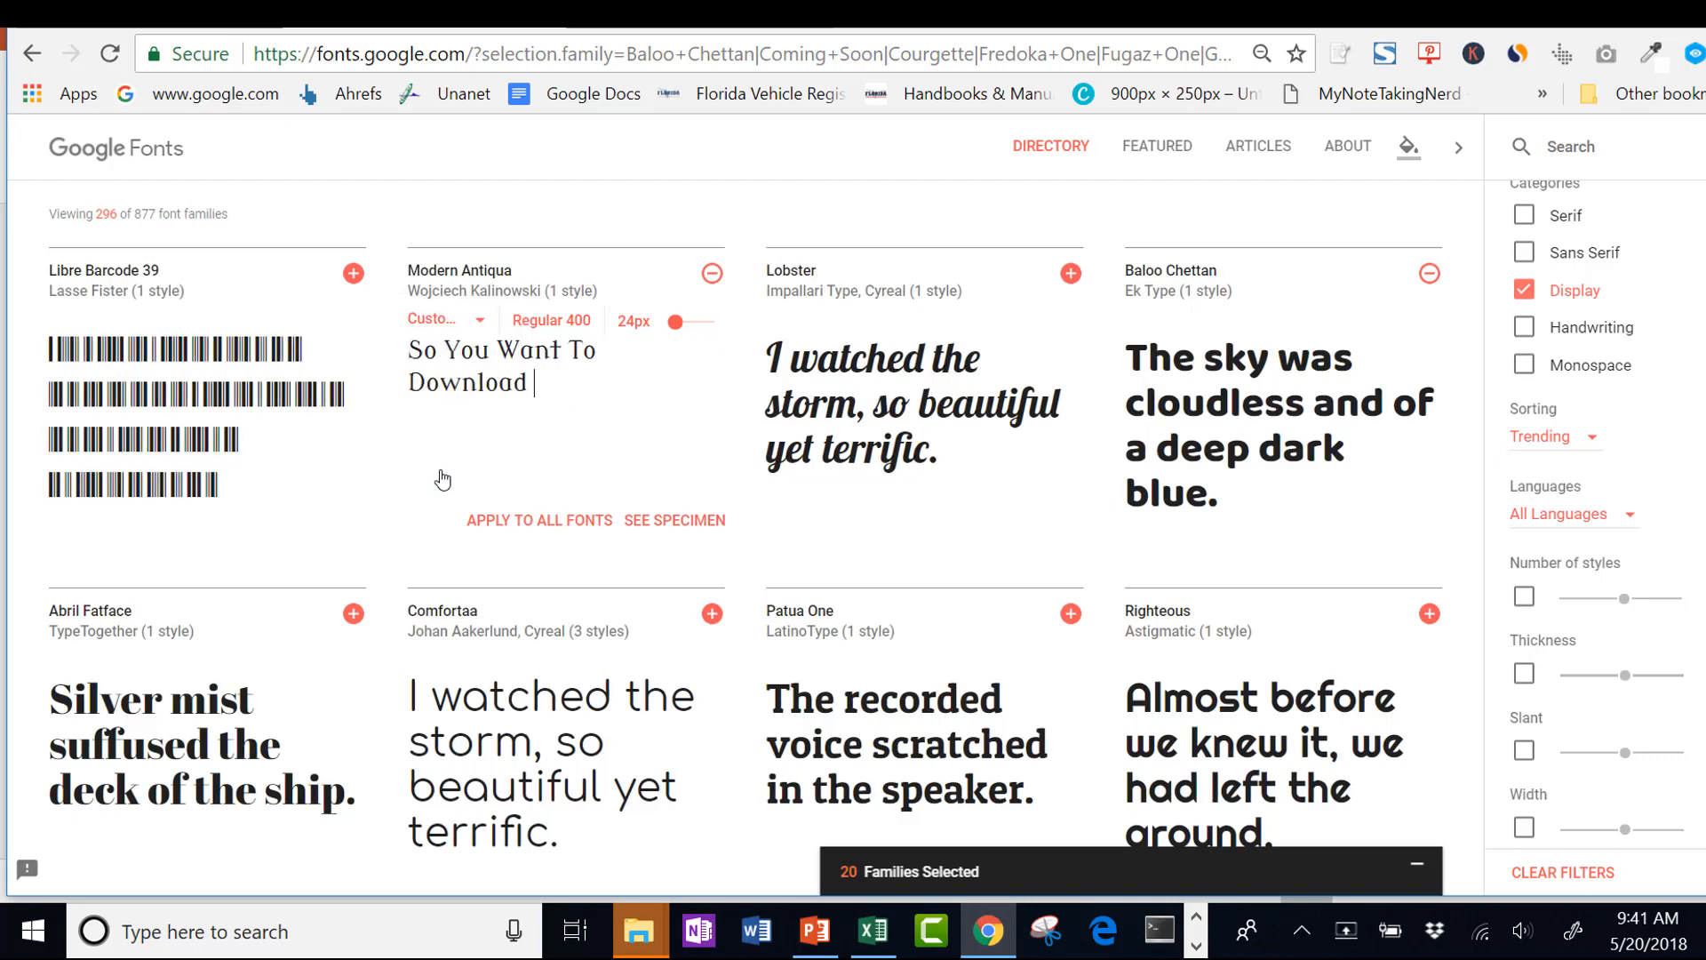
type("Google Fonts")
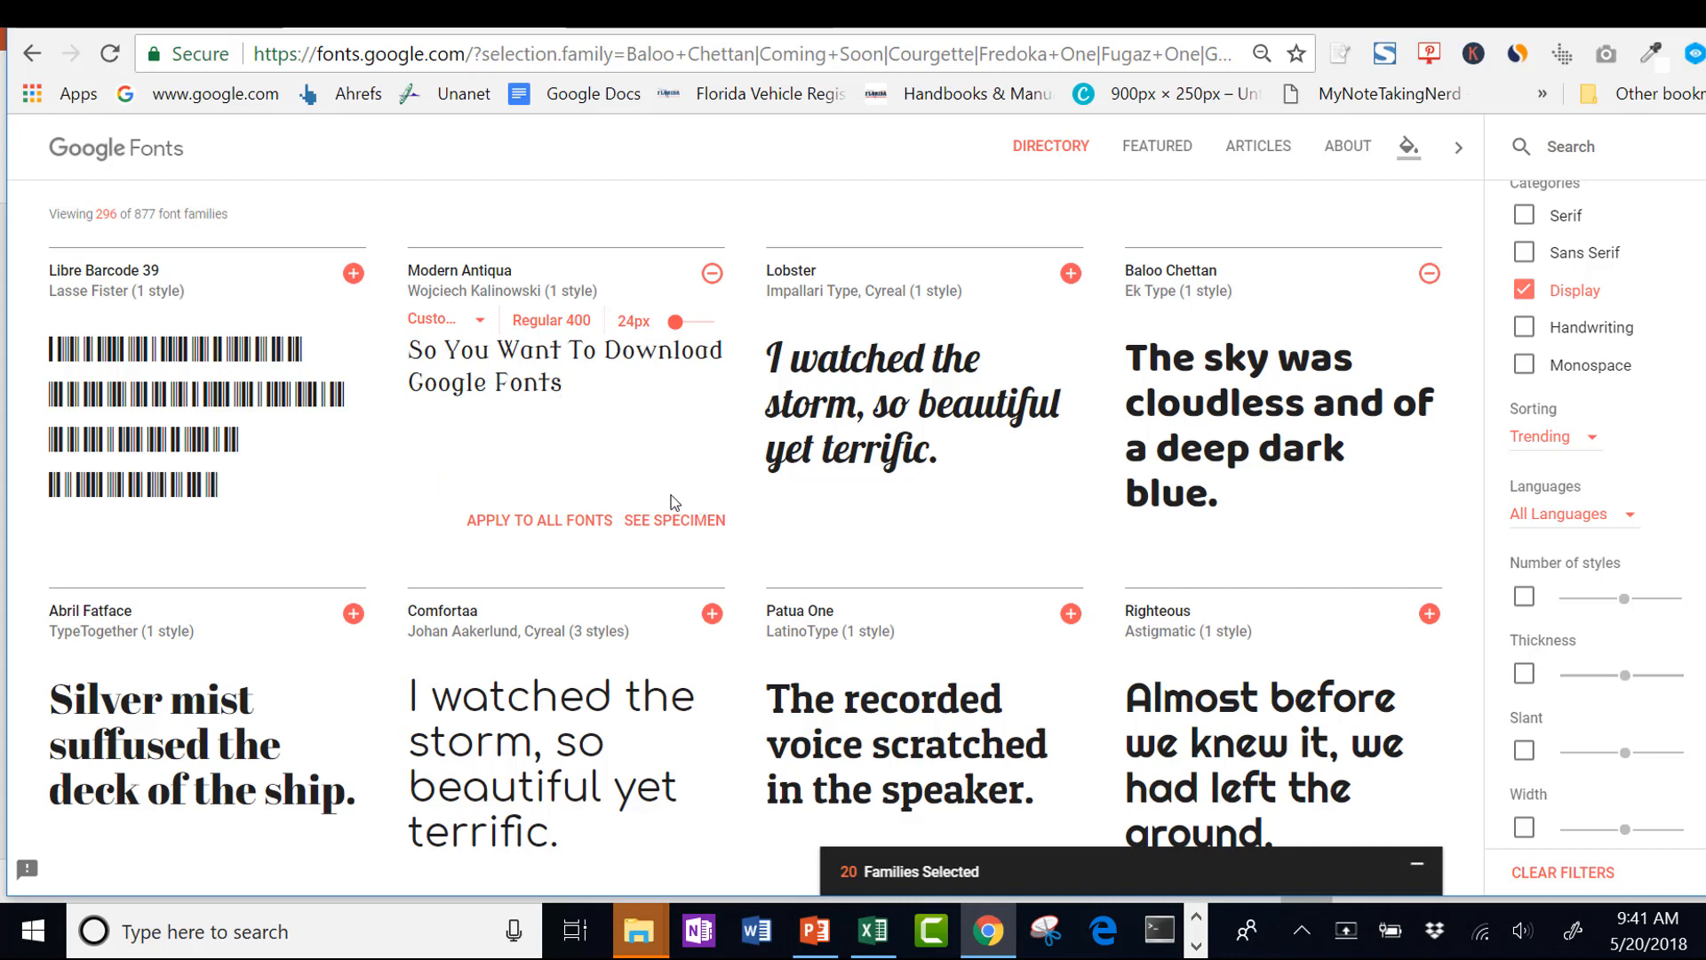
left_click(538, 520)
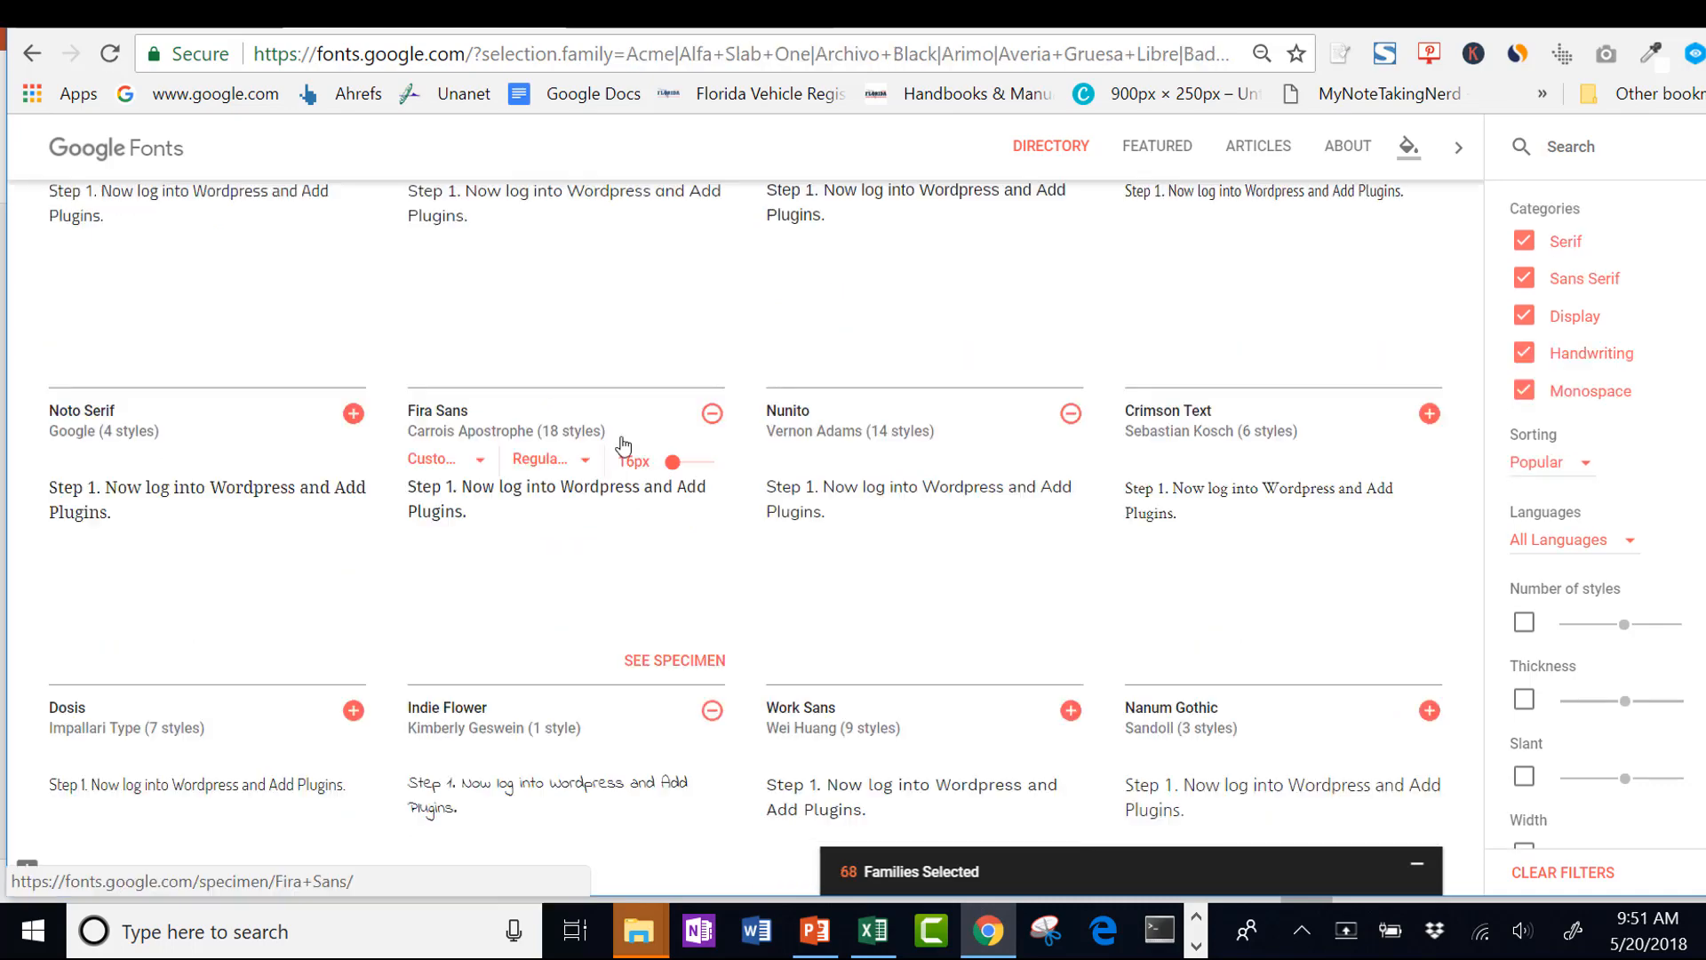
- Scroll the directory and expand the drawer listing the 69 selected families
scroll("down", 3)
type("Most Popular Youtube Templates")
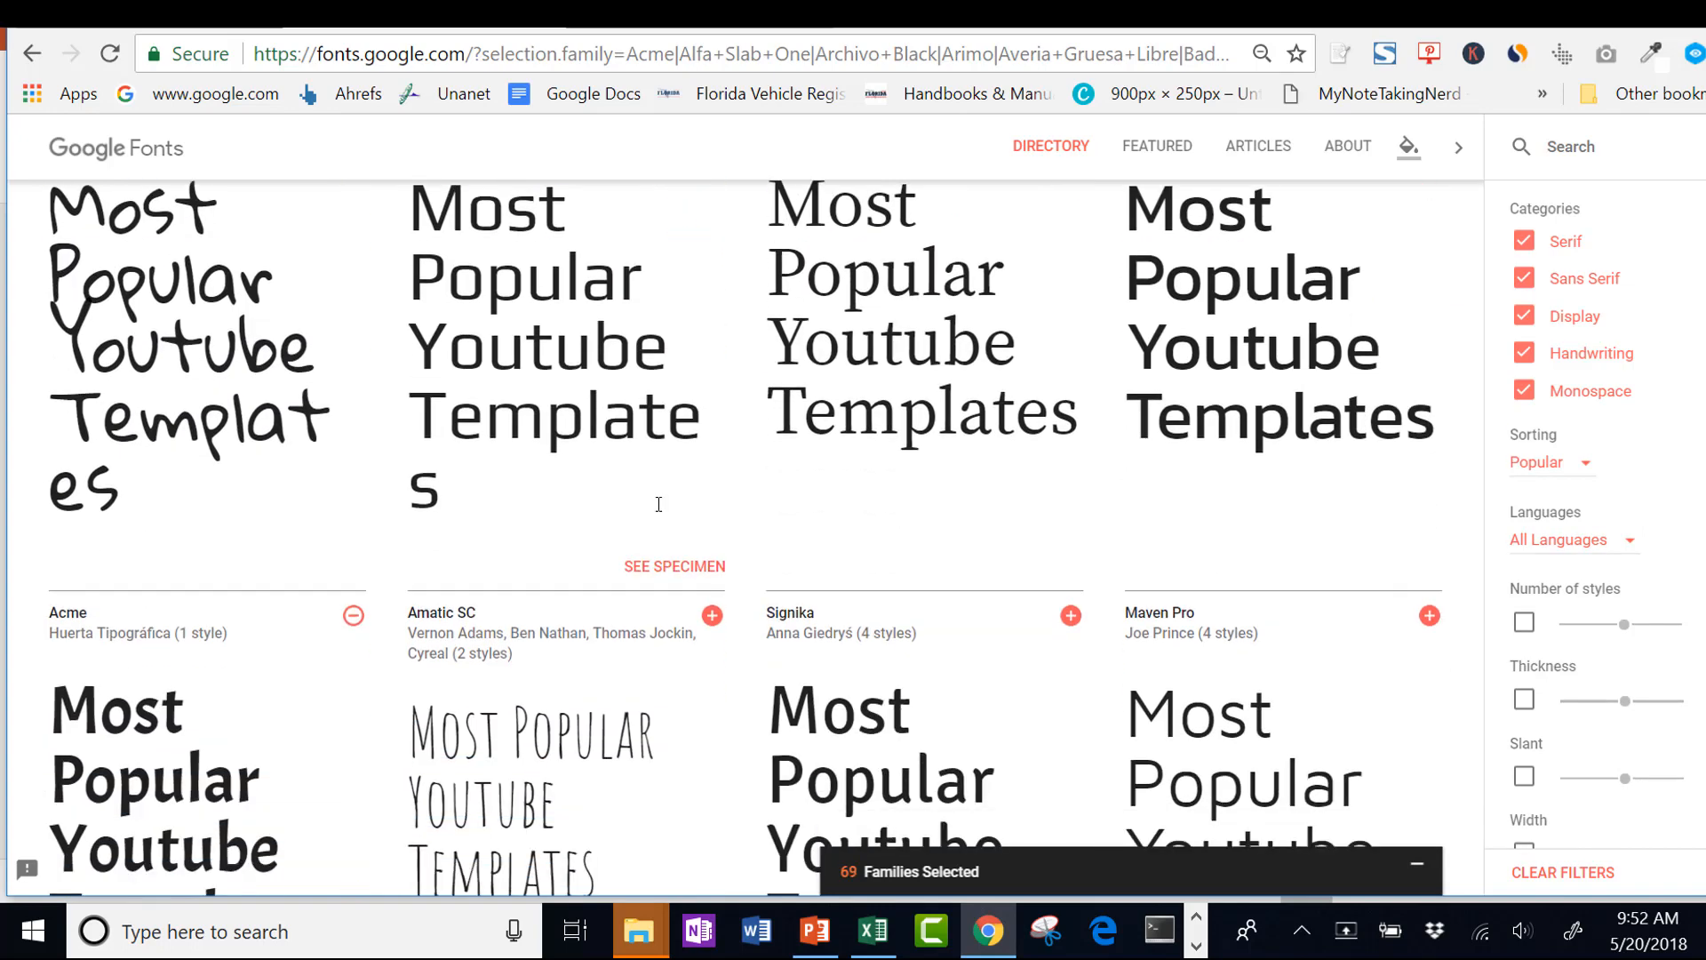
mouse_move(930, 929)
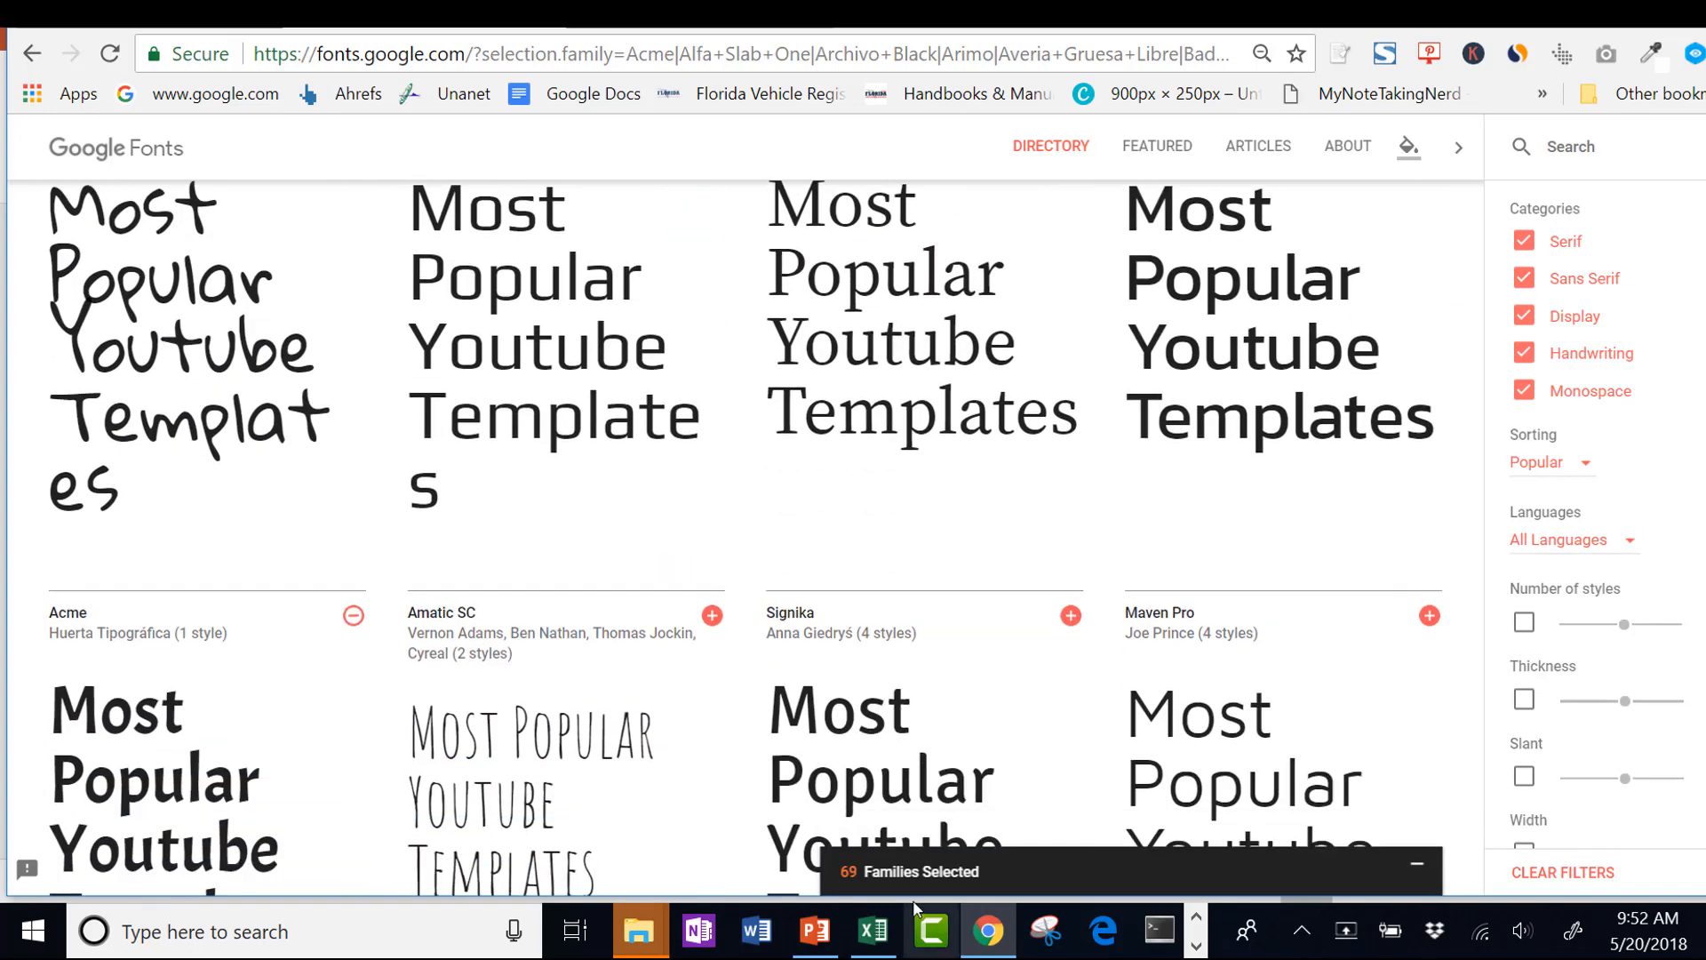
left_click(914, 871)
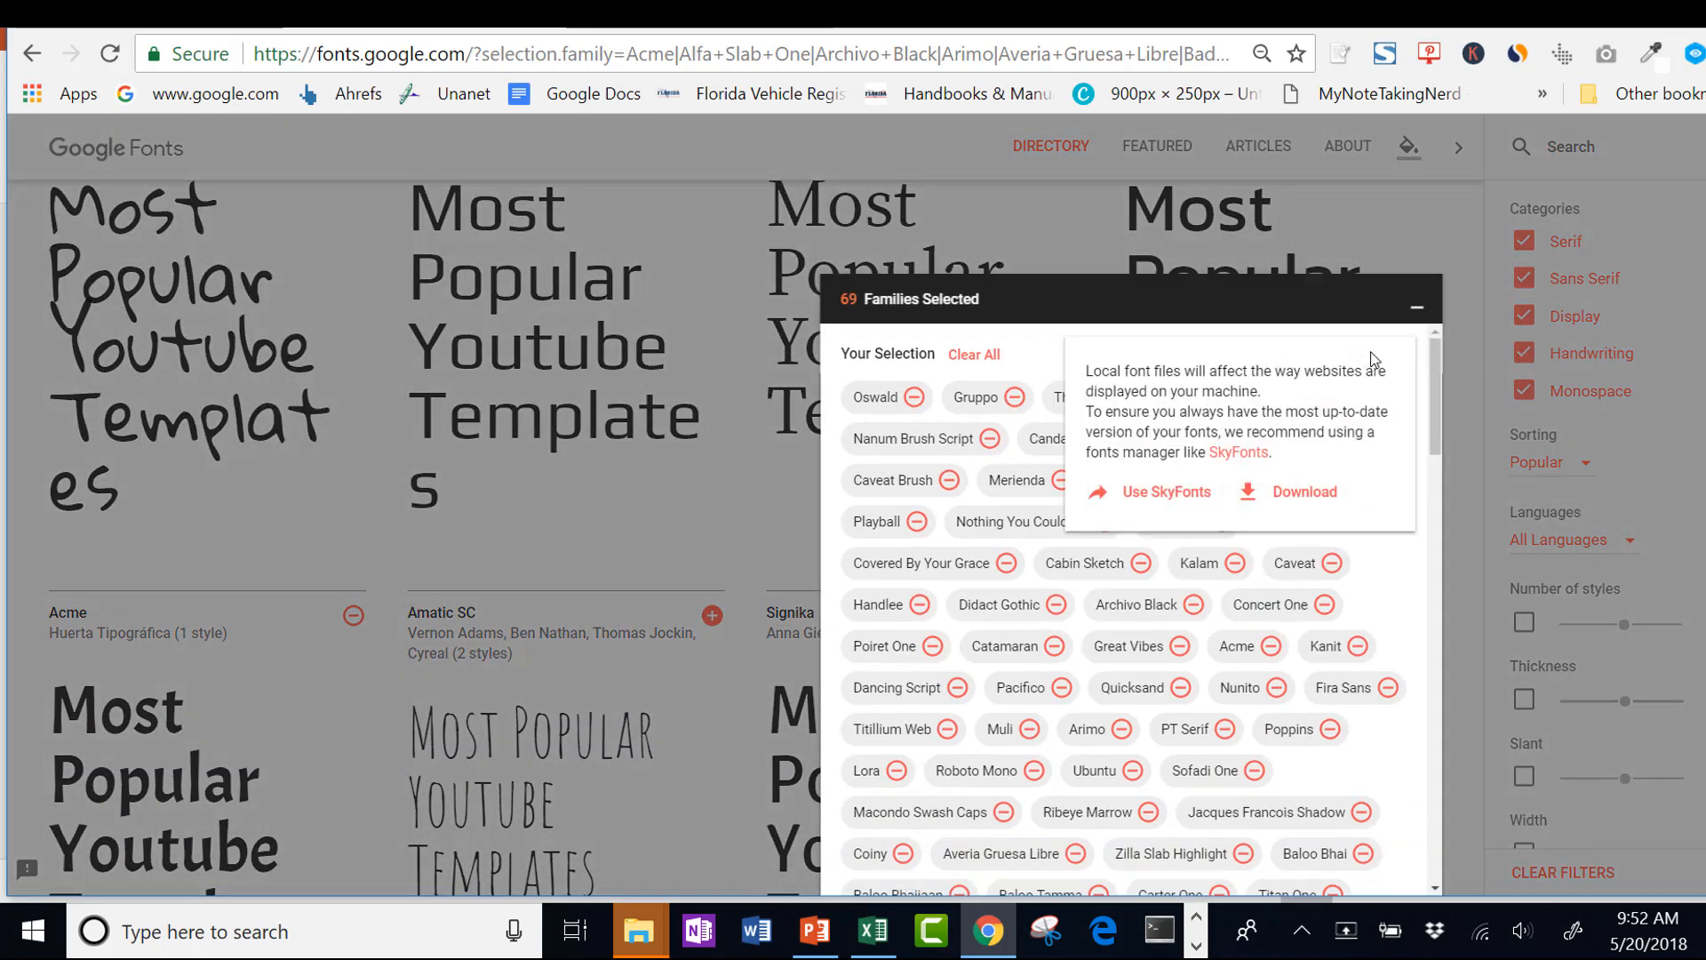
mouse_move(1374, 365)
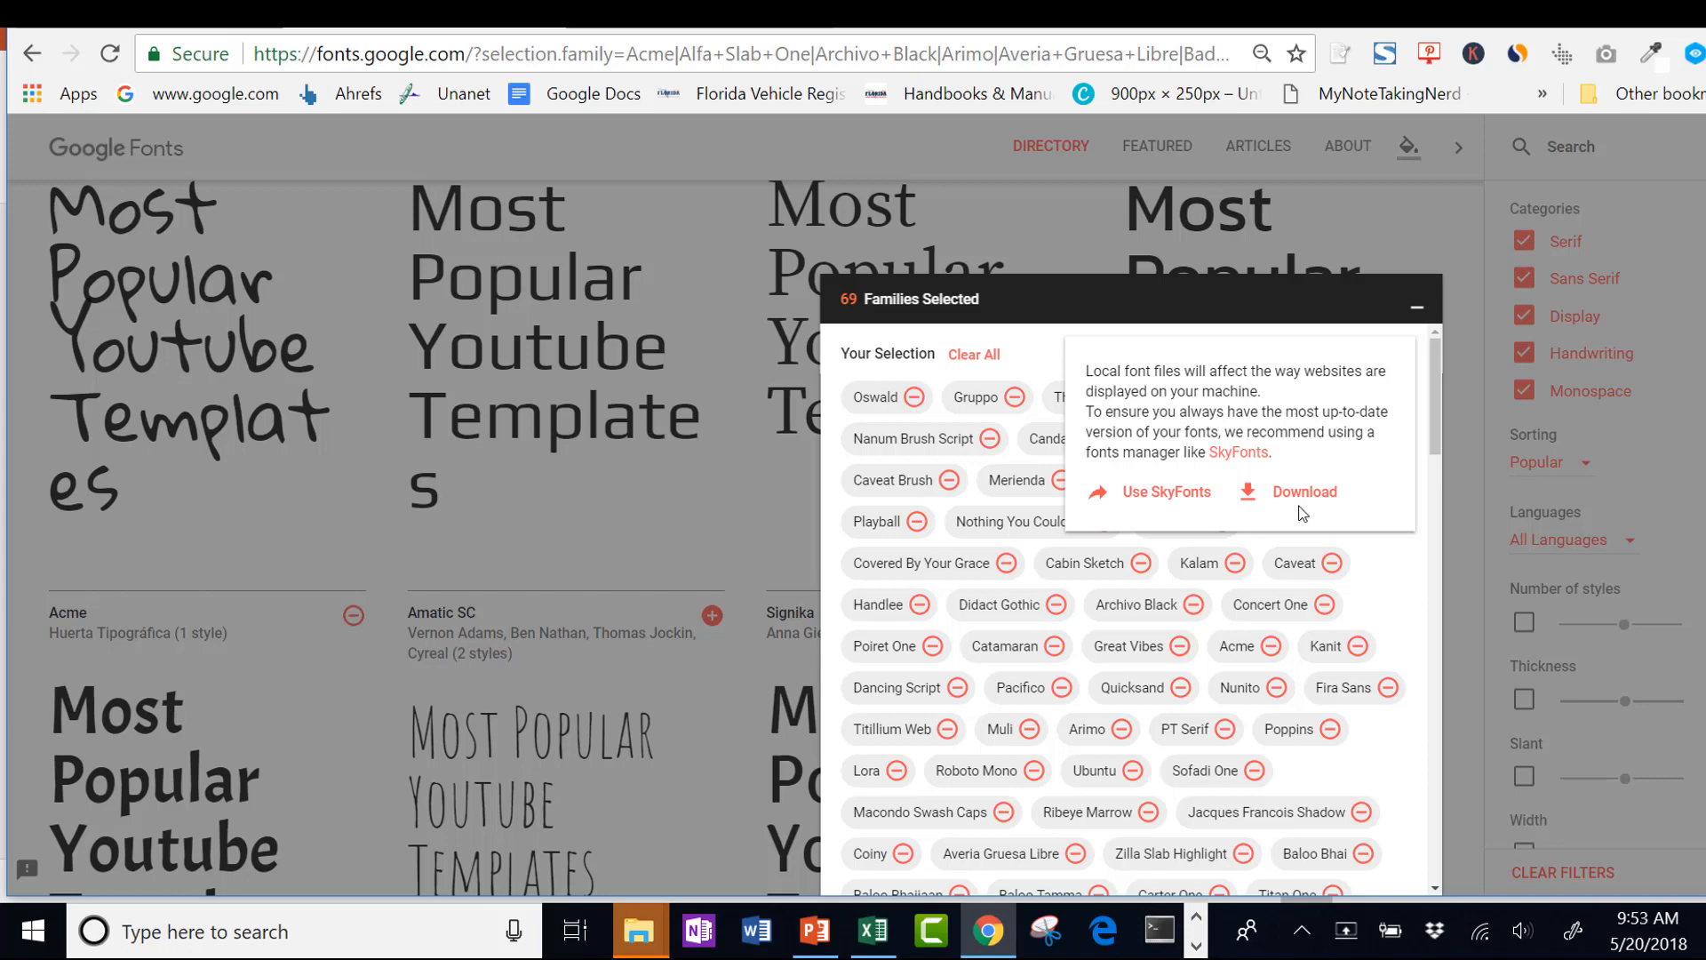
- Download the 69 selected families as fonts.zip, collapse the drawer and open the zip
left_click(1303, 490)
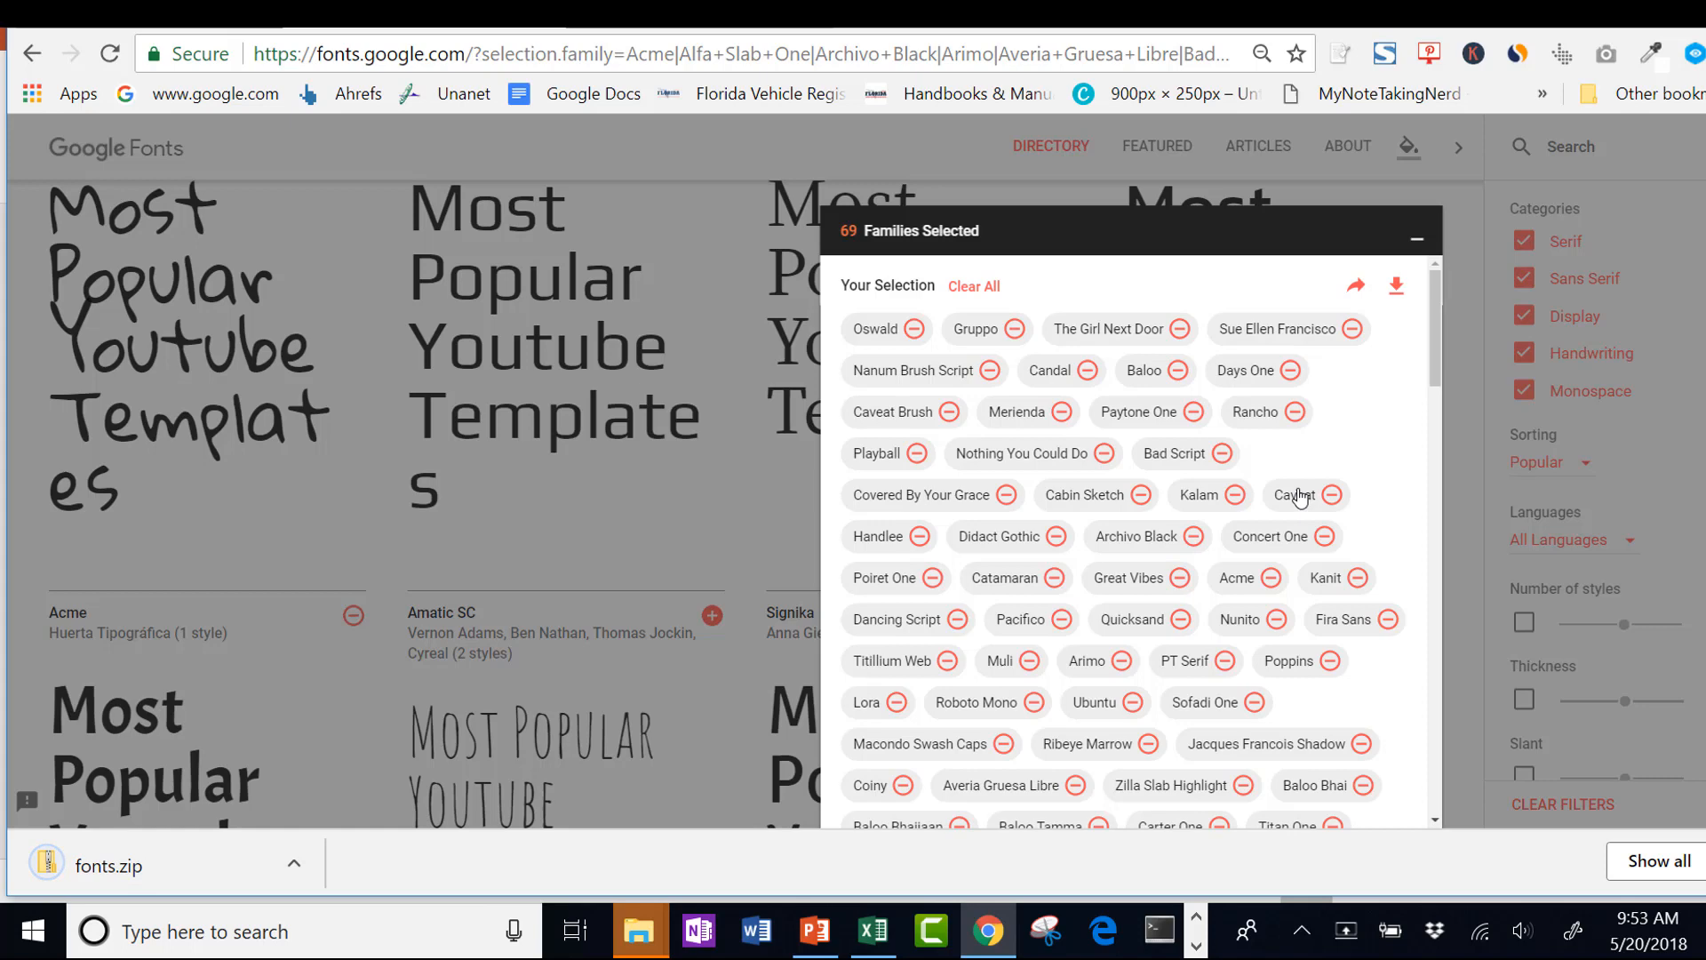
mouse_move(1429, 256)
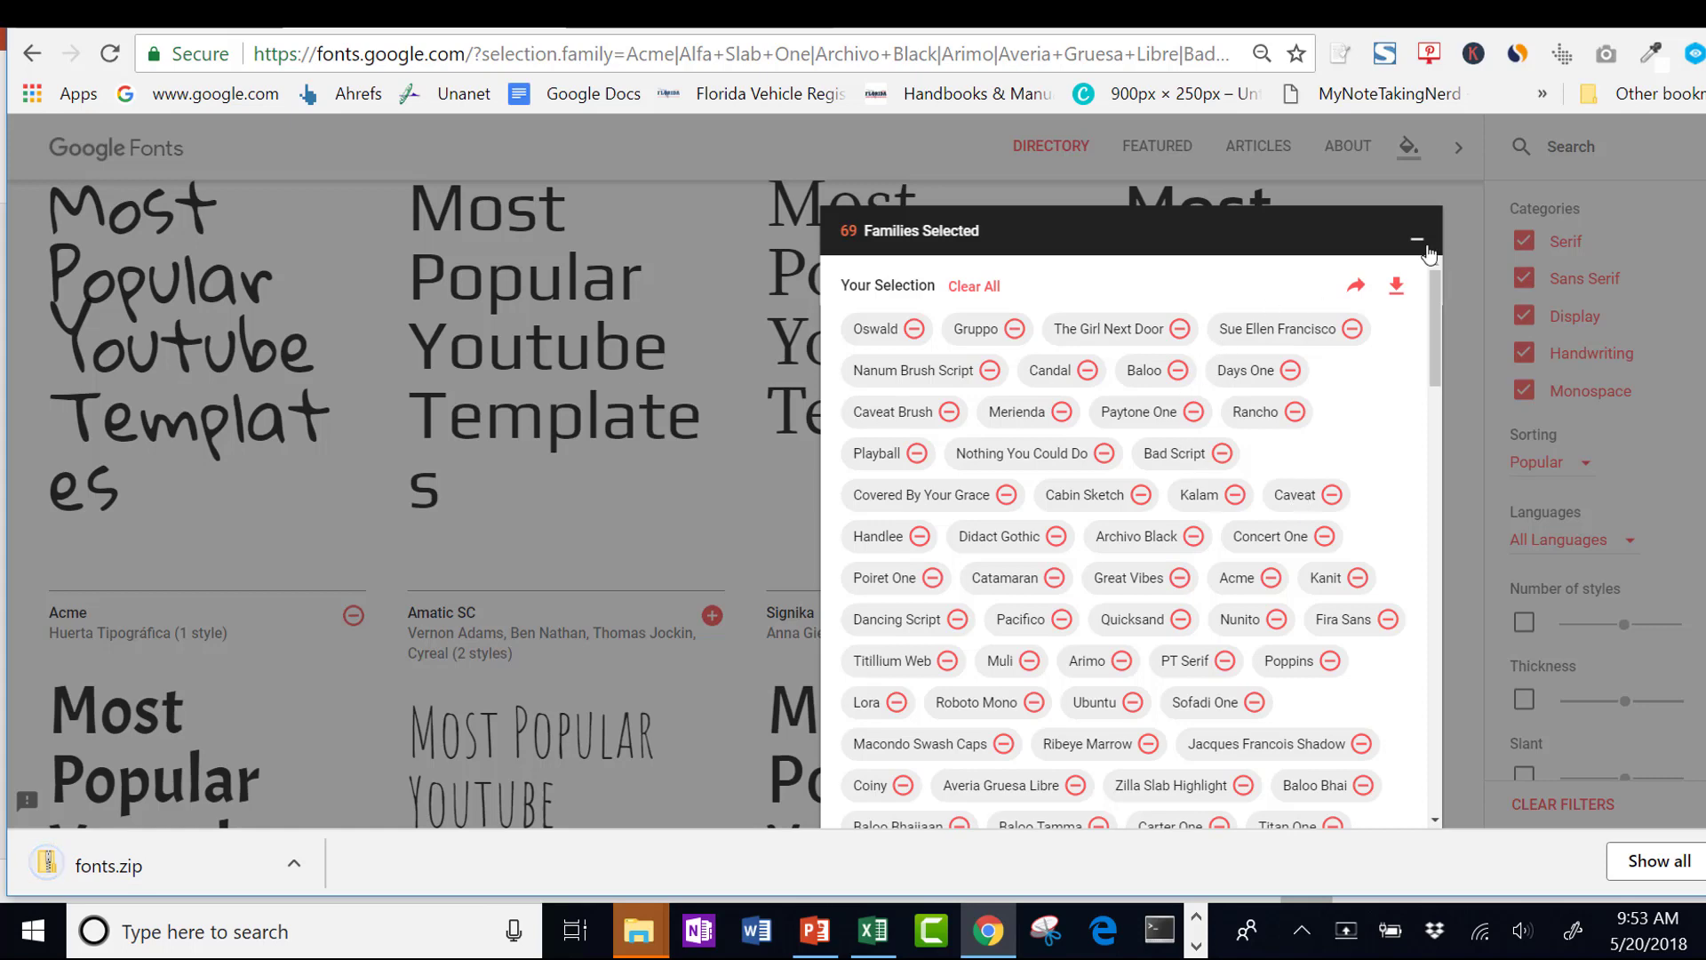
left_click(1417, 237)
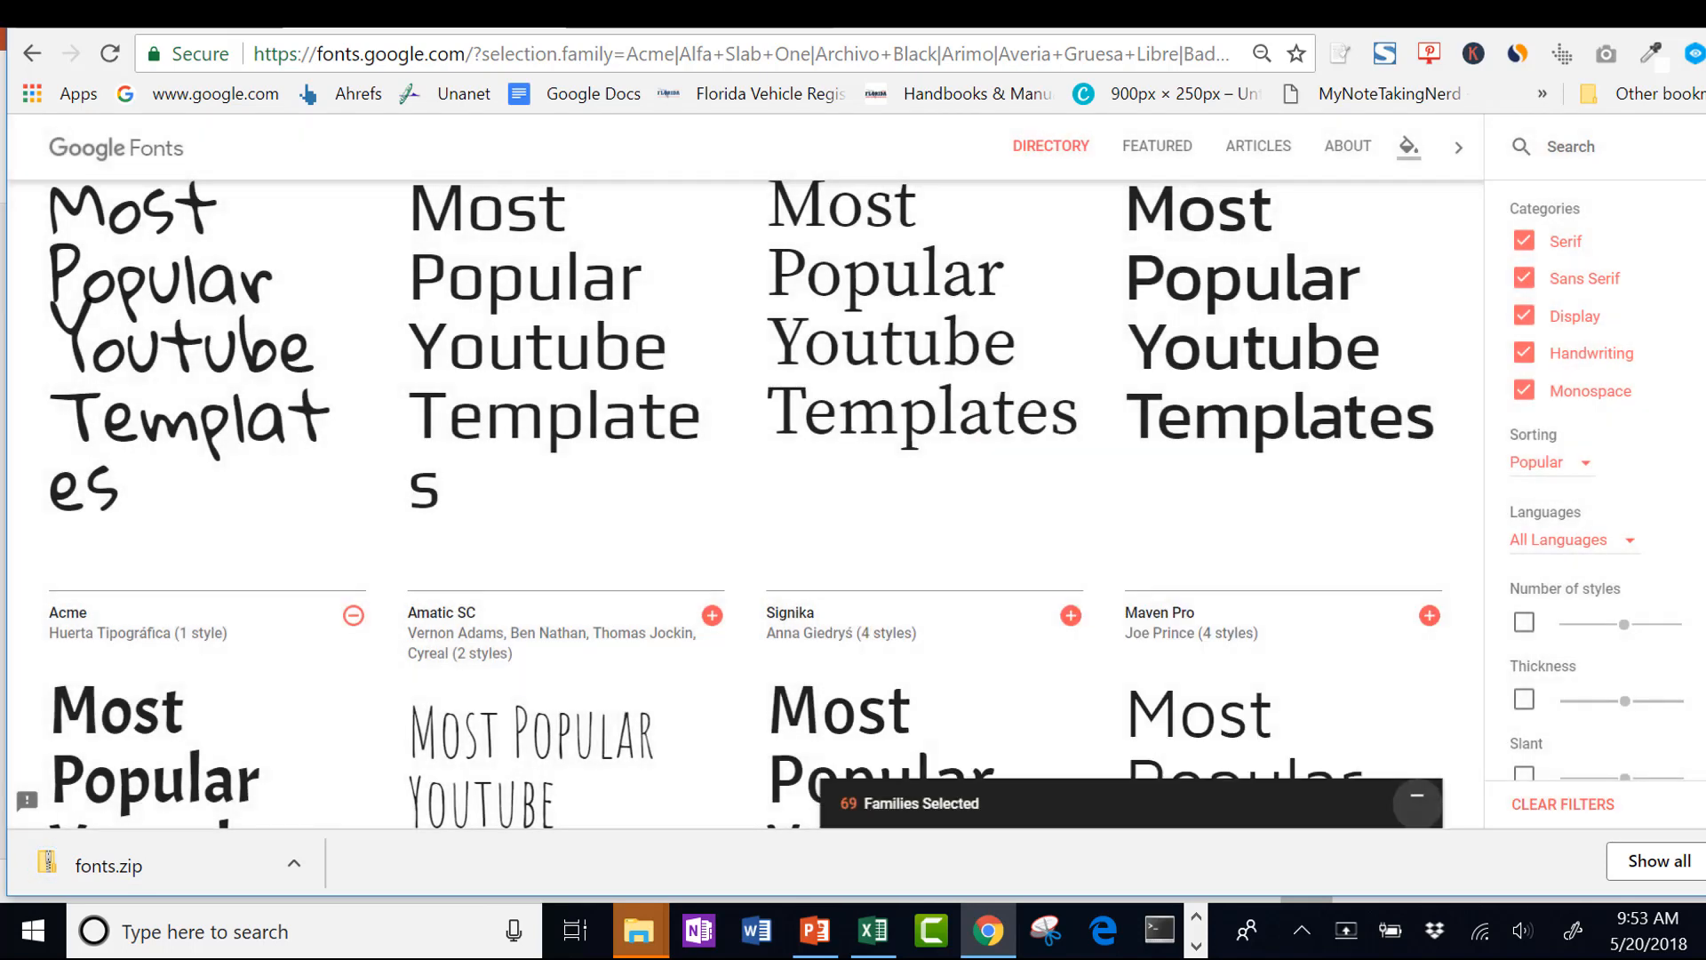
left_click(108, 866)
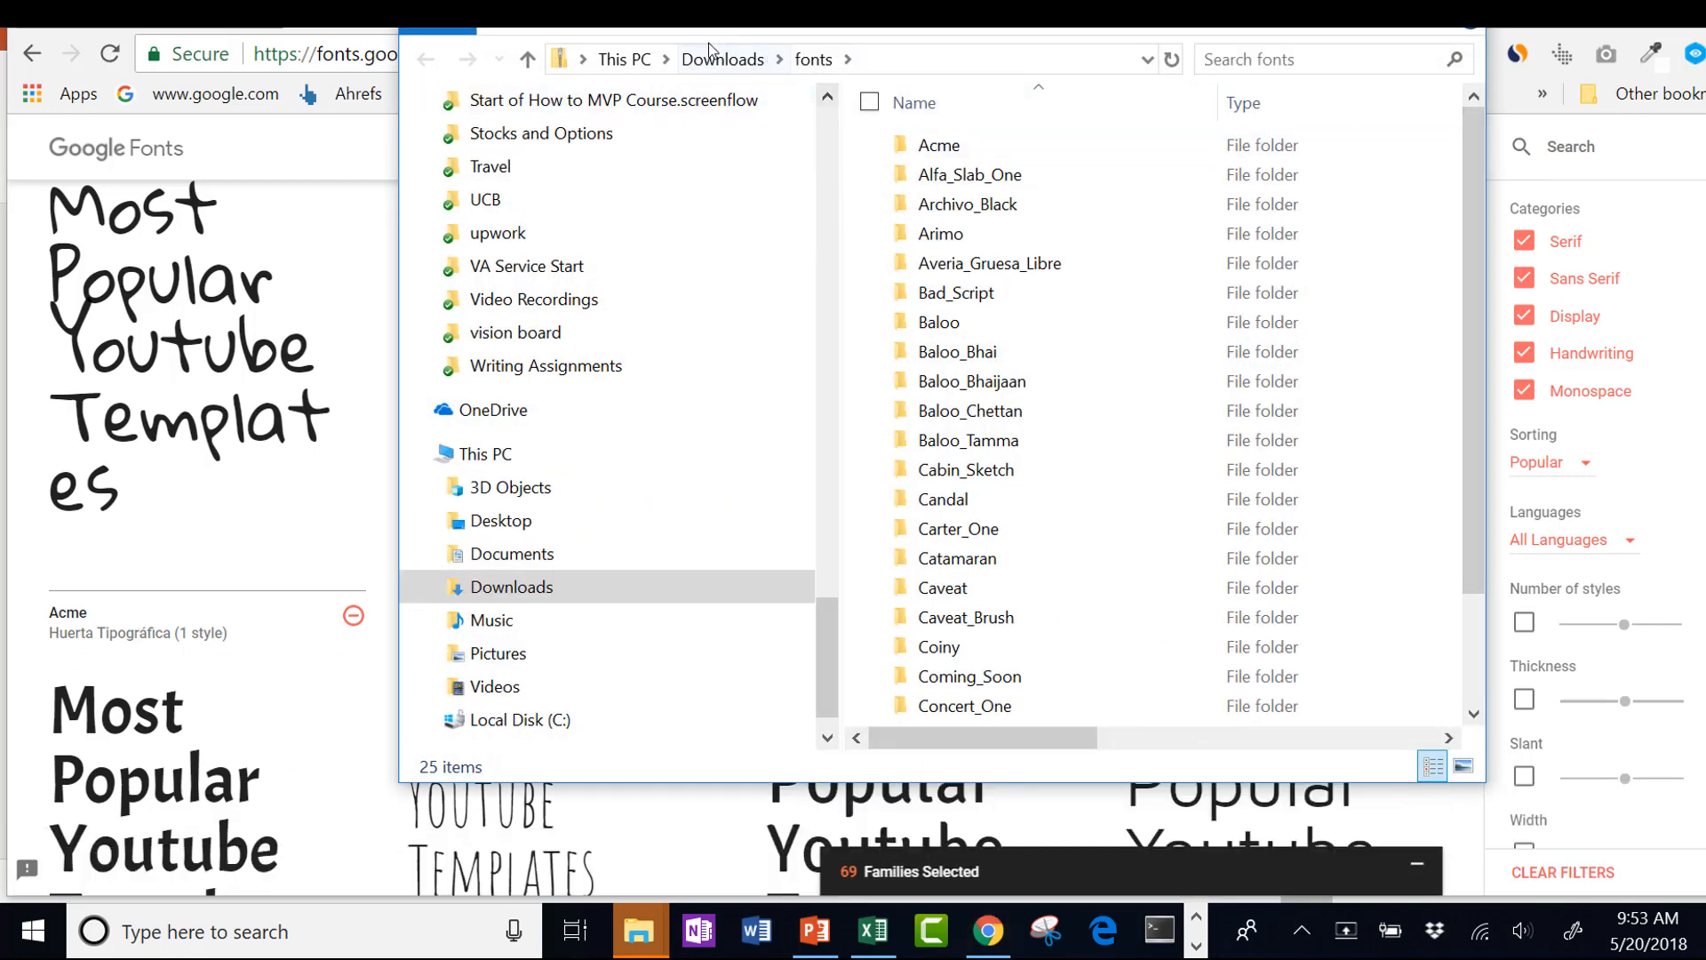
- Extract fonts.zip into a Google1 folder under Downloads\fonts
left_click(723, 58)
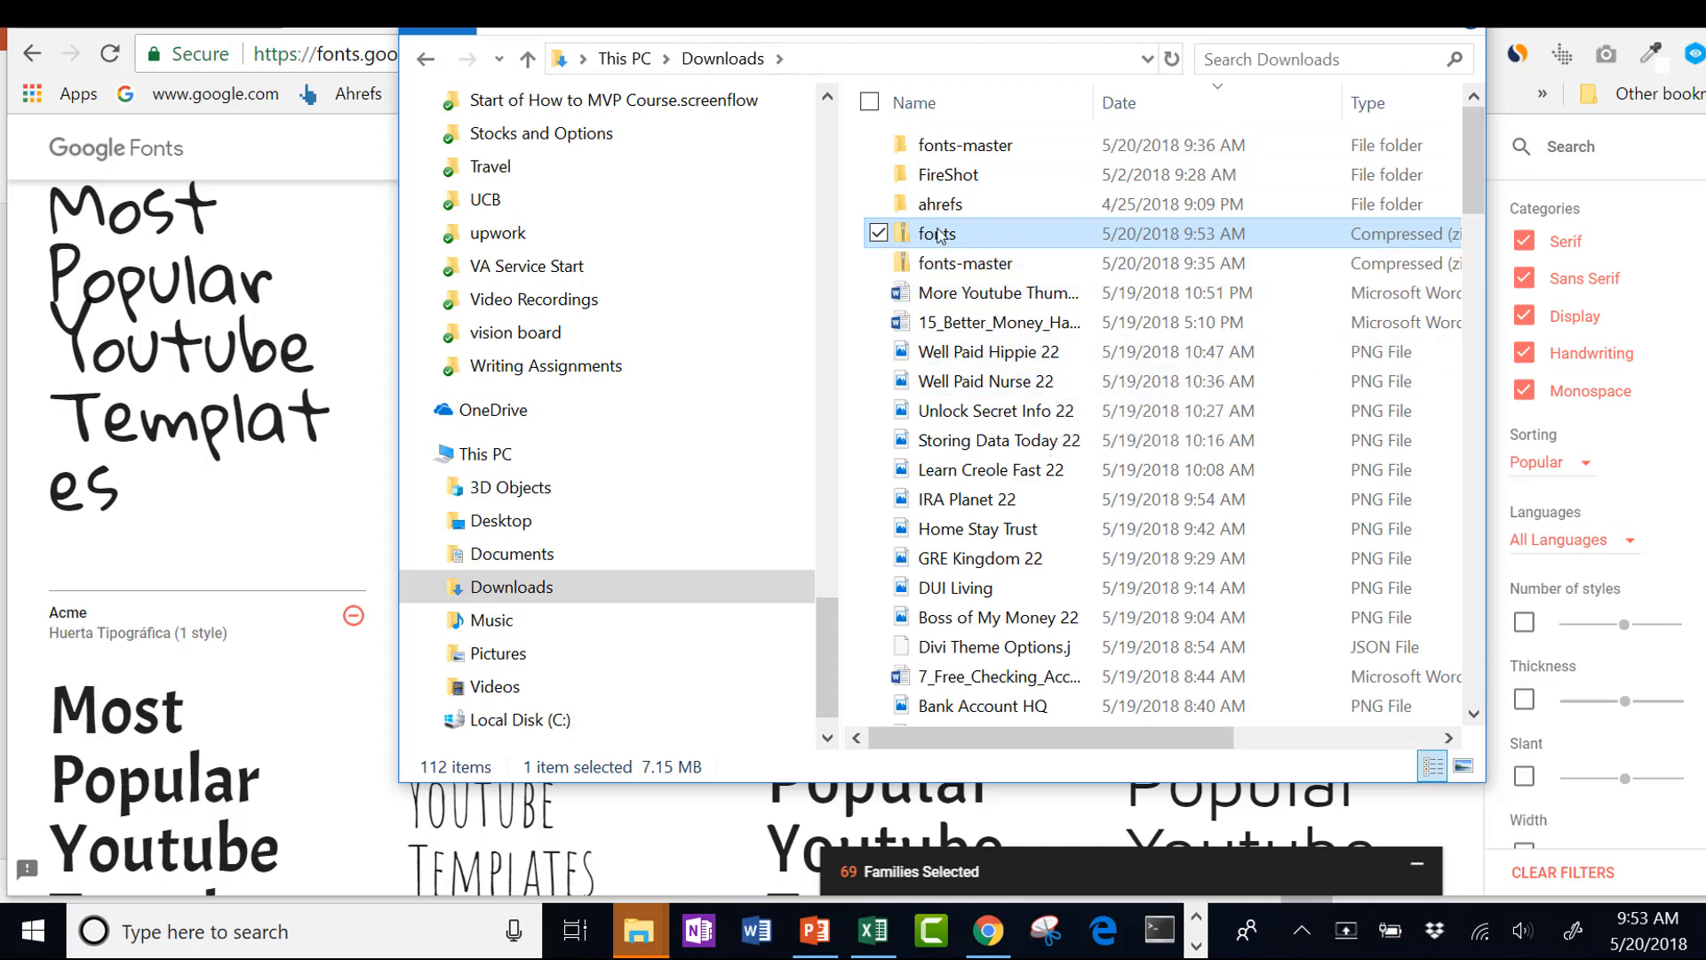
right_click(937, 233)
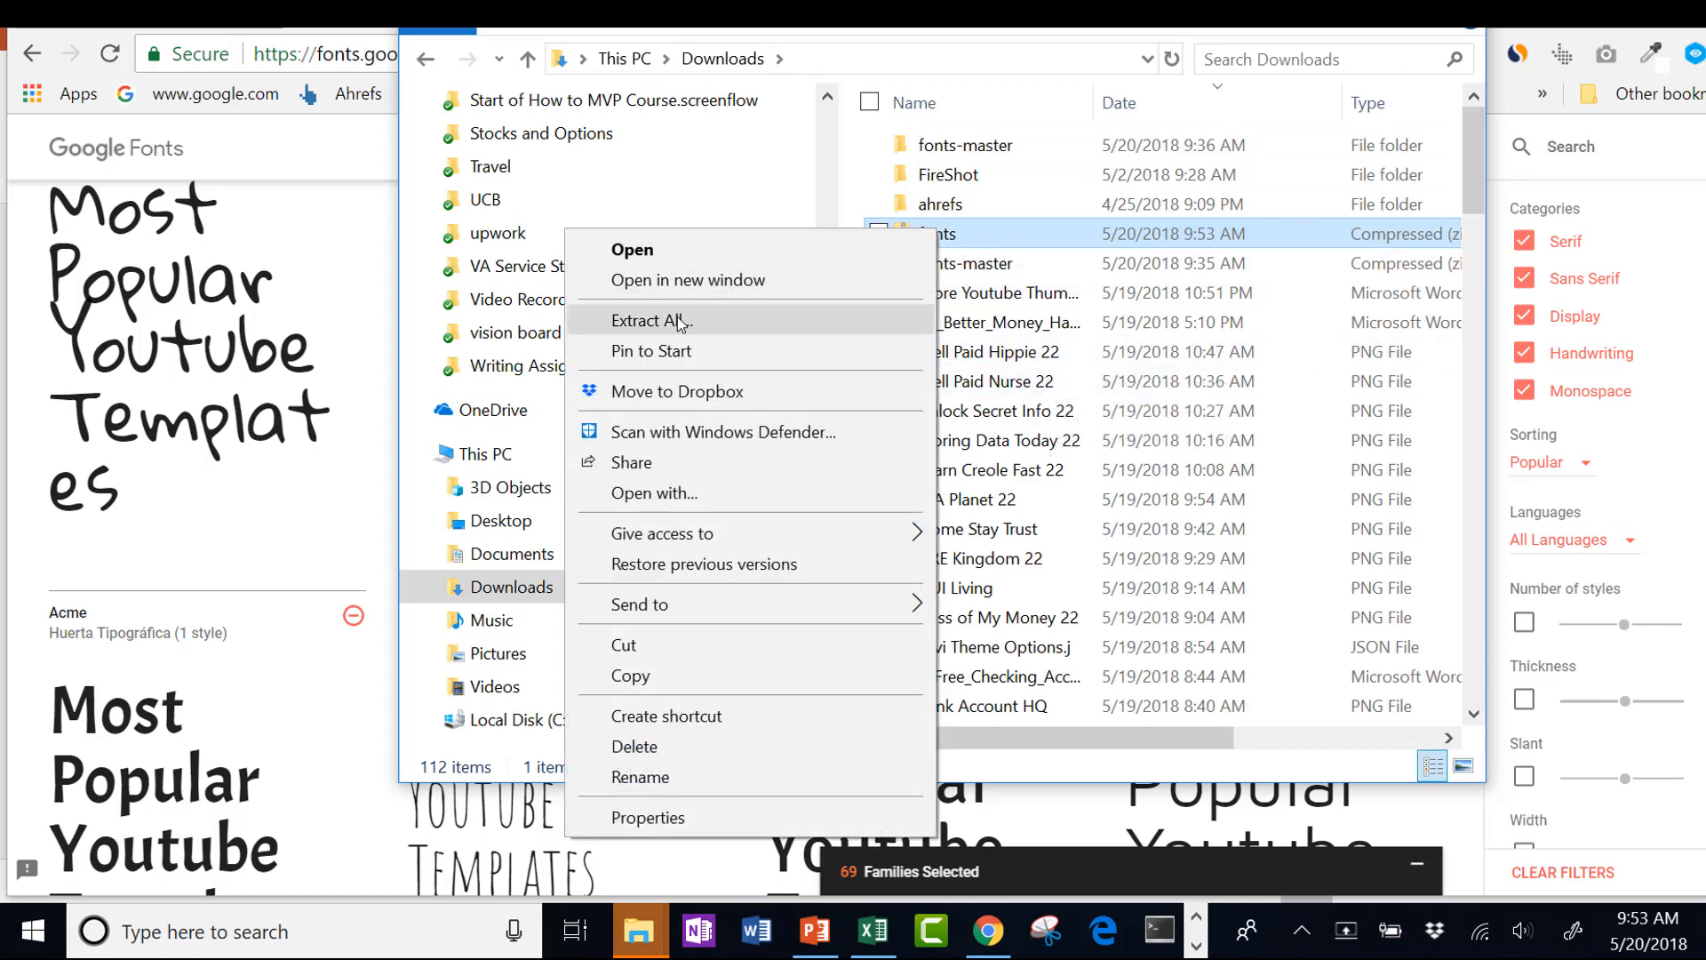
left_click(650, 320)
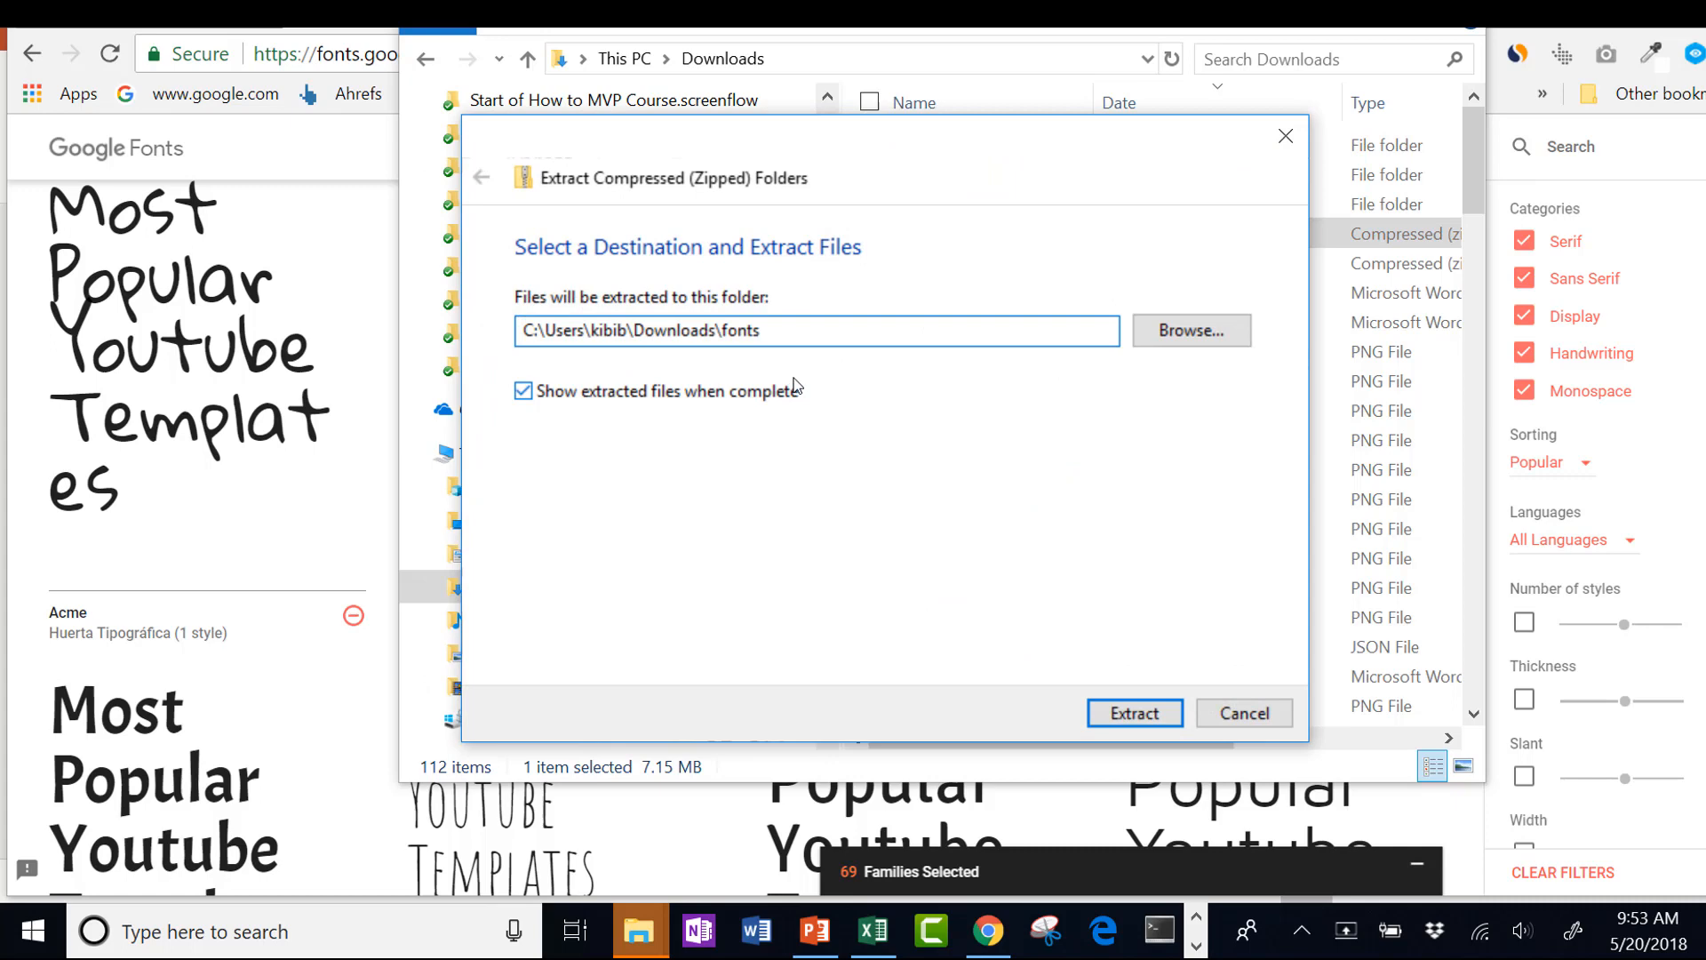
type("Goo")
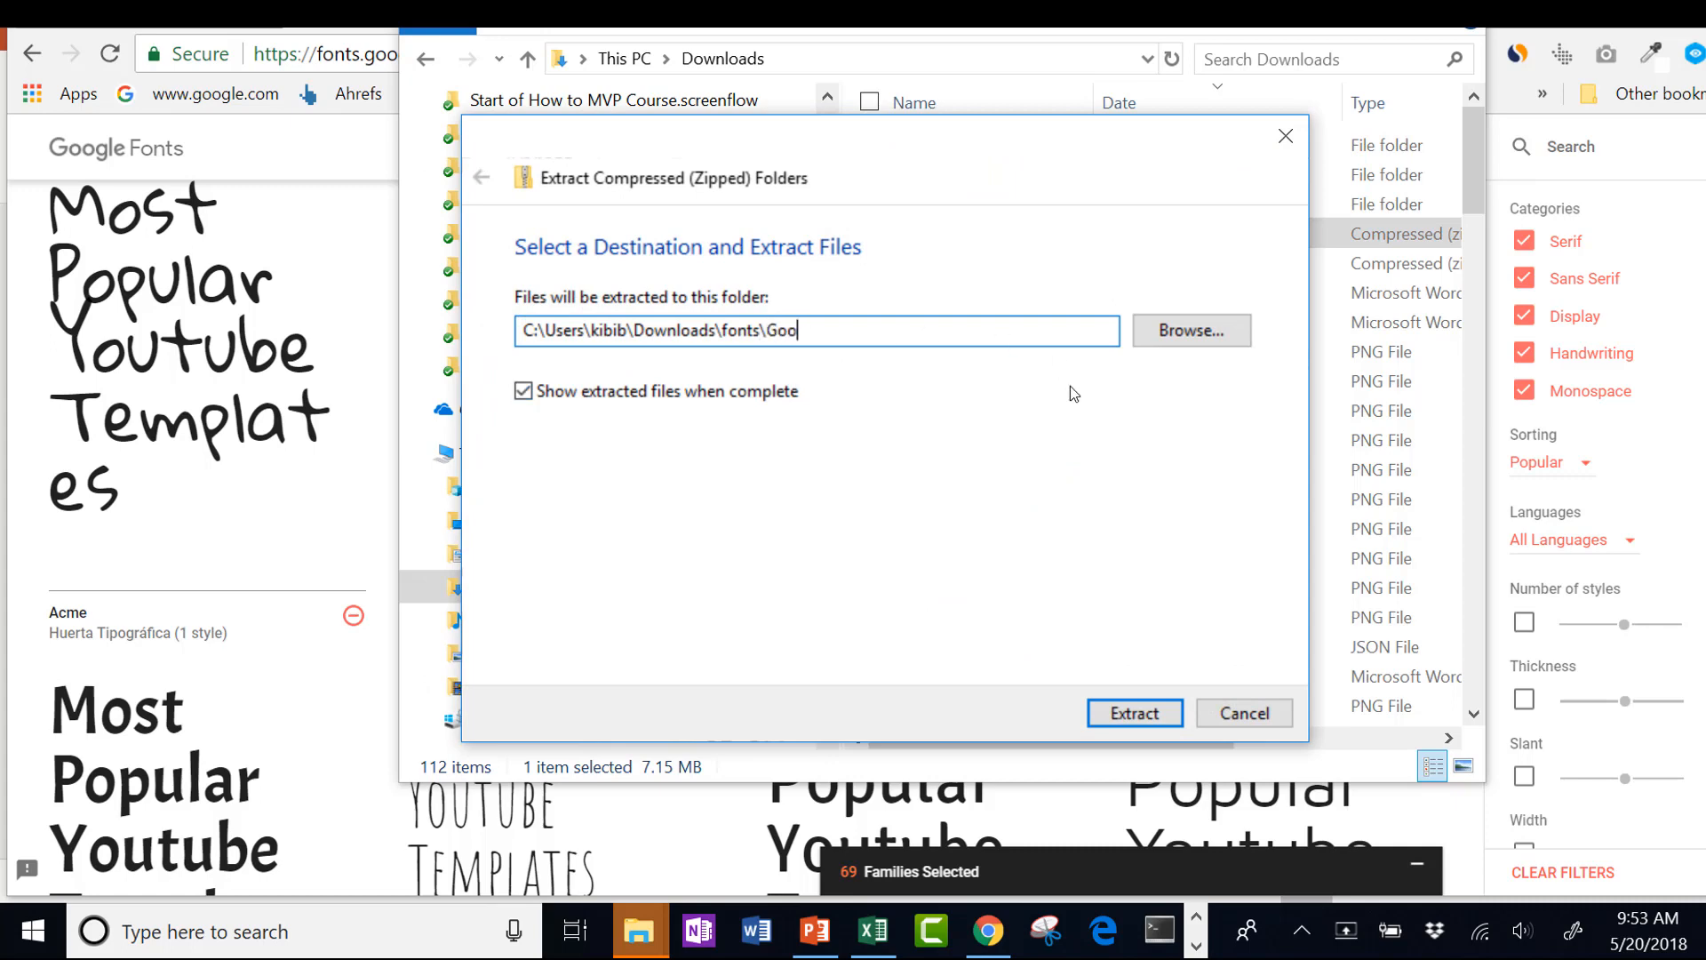
type("gle1")
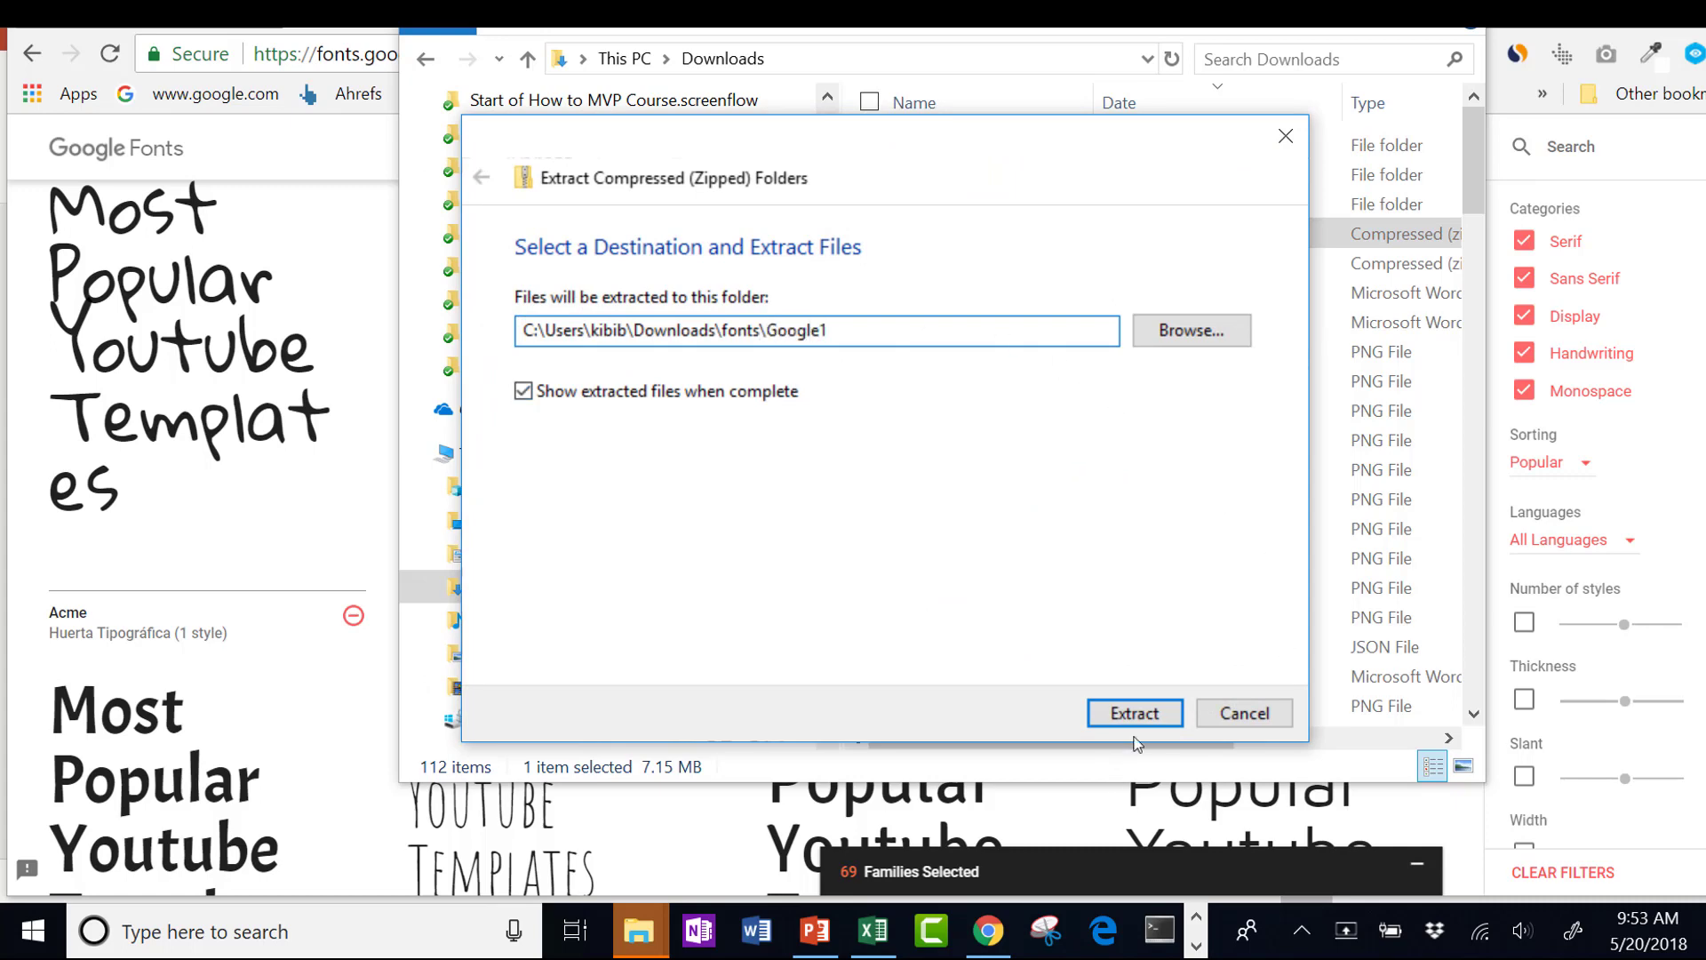
left_click(1134, 712)
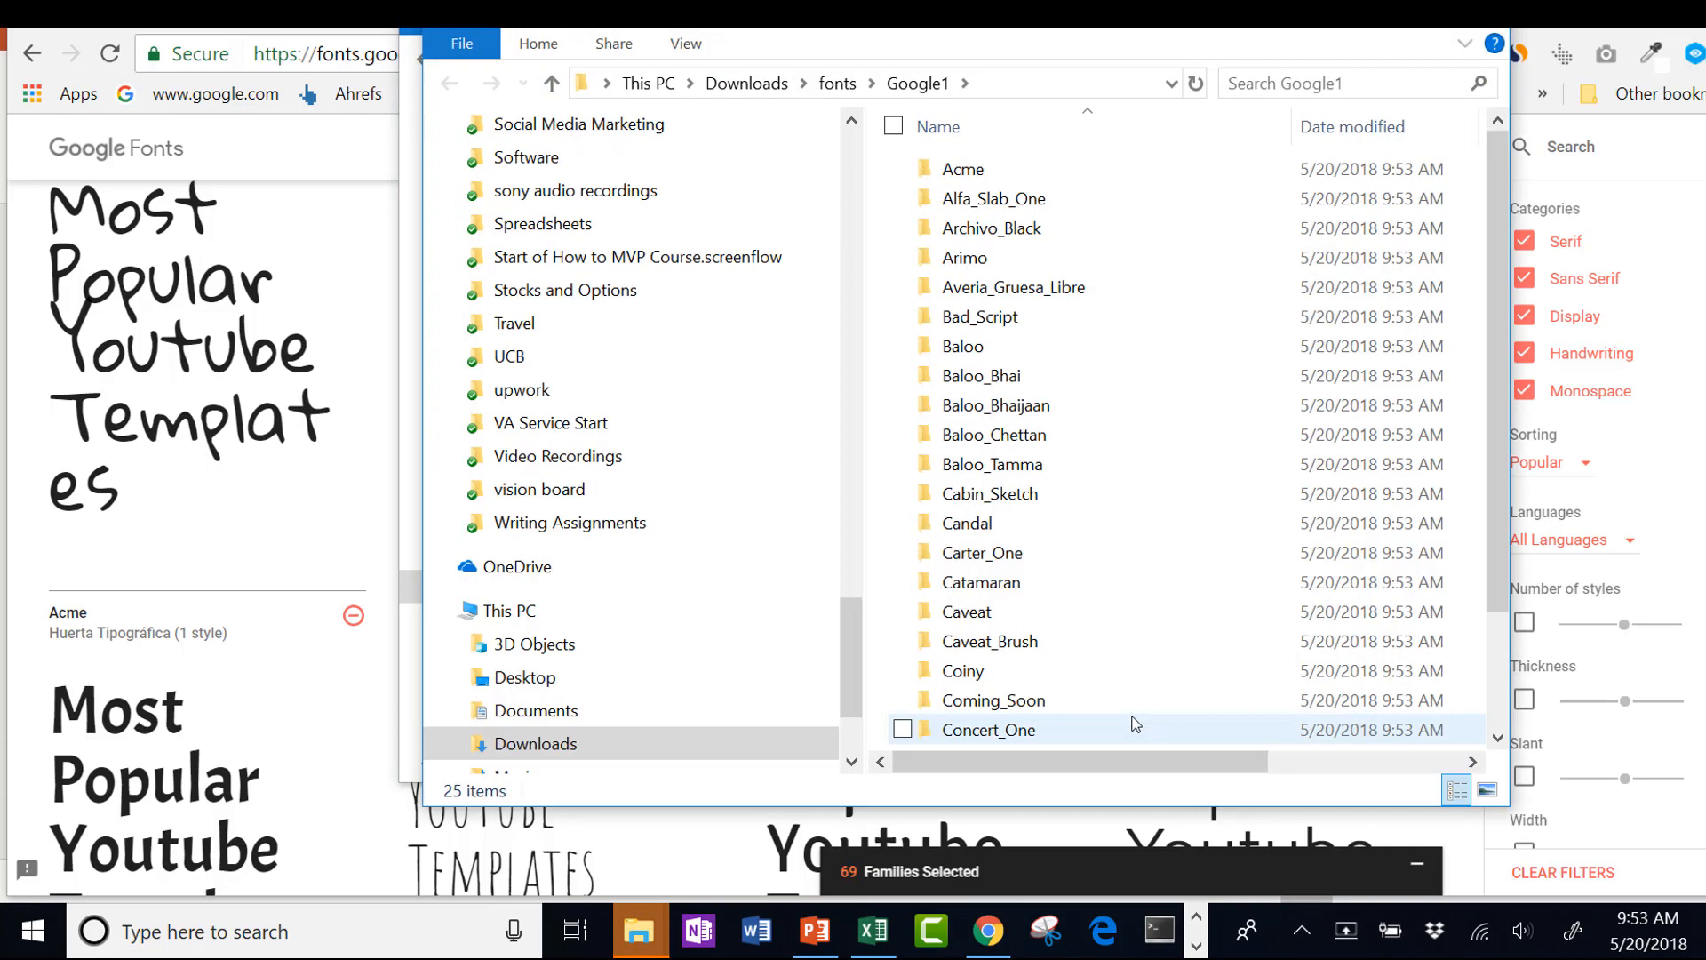
- Navigate into the extracted Google1 folder showing its 25 font folders
left_click(837, 83)
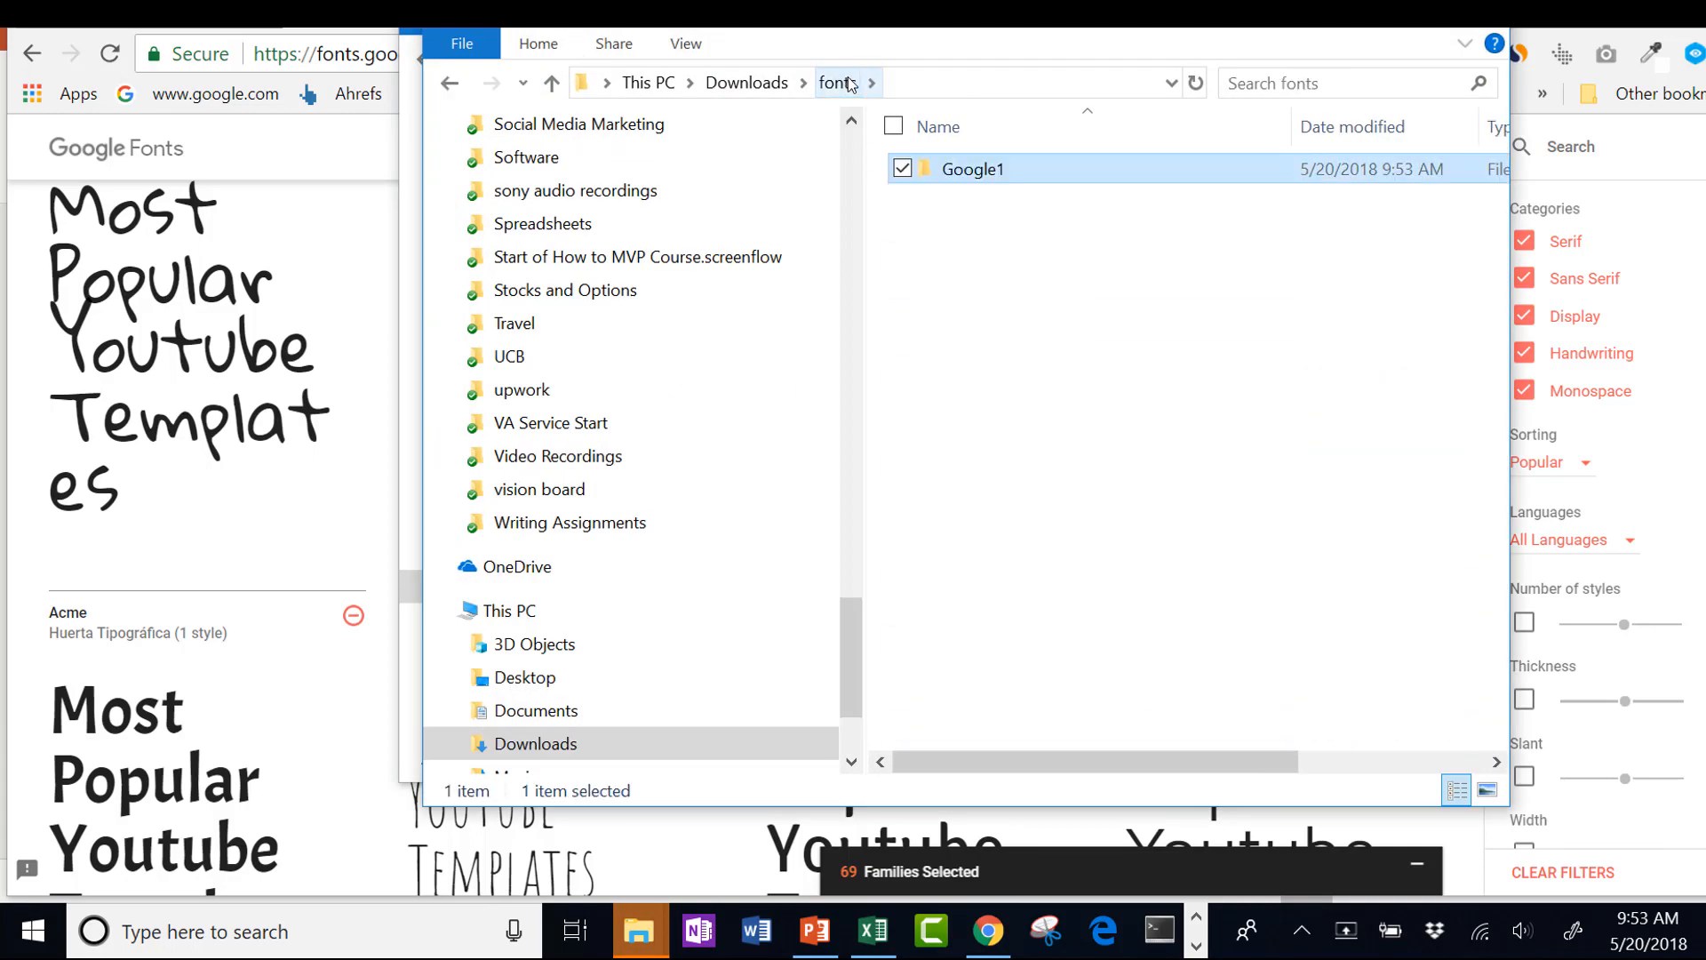
double_click(970, 169)
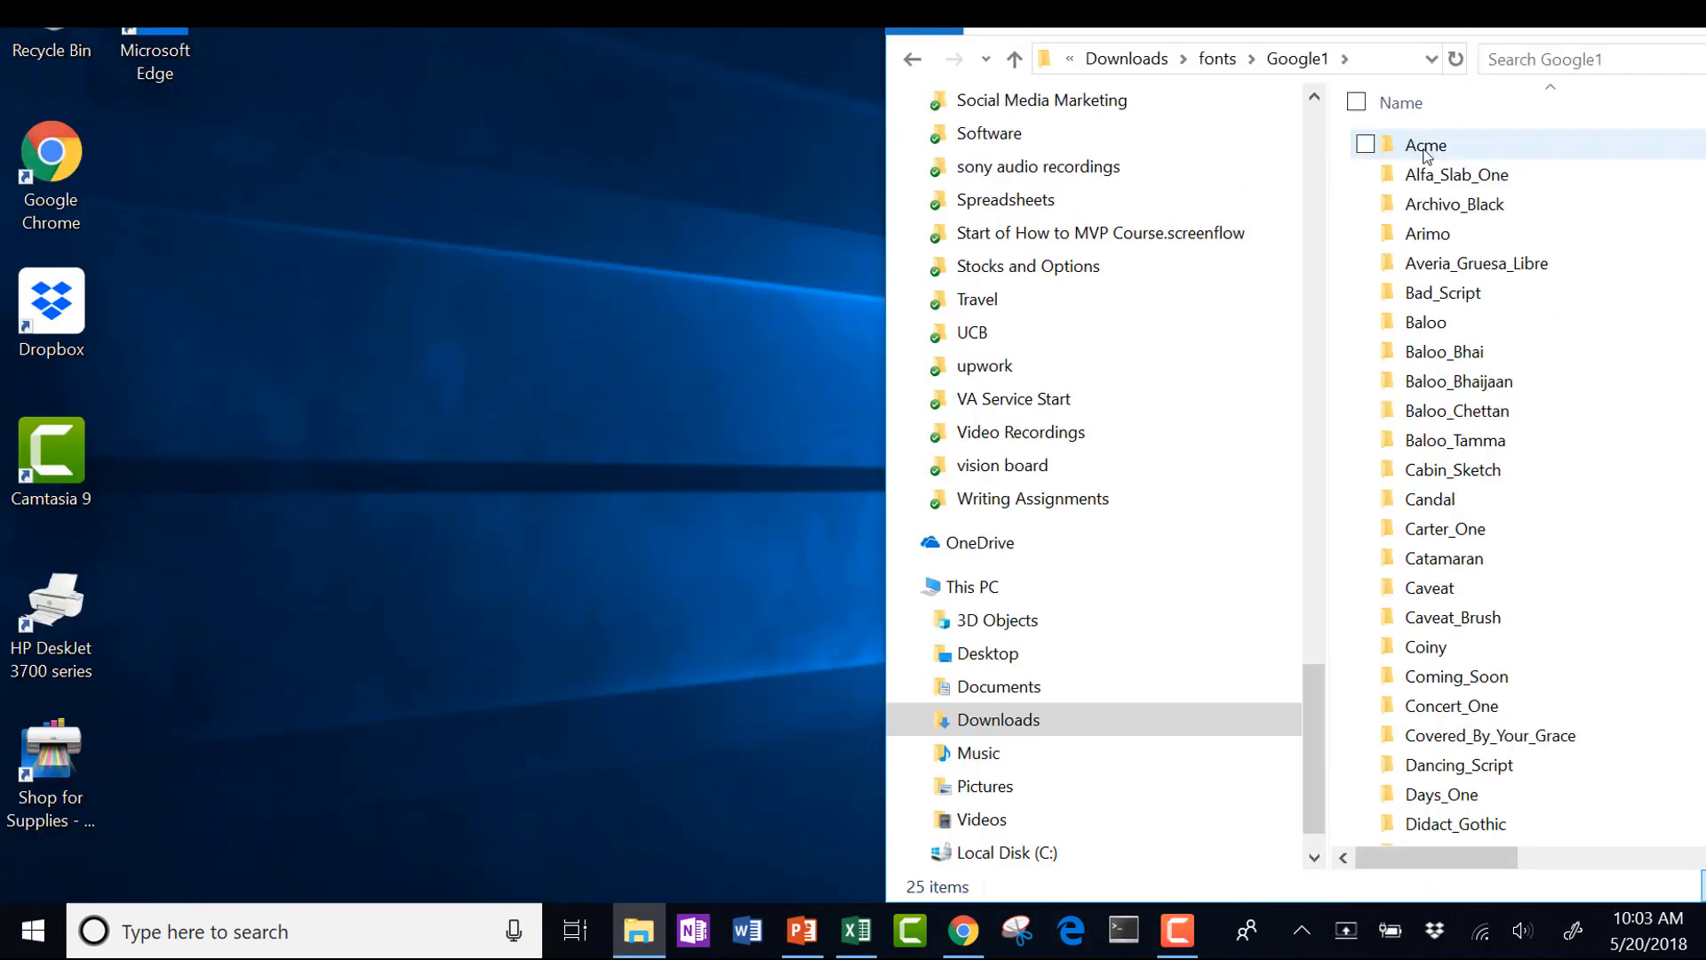
- Open Control Panel from Start and search it for fonts
type("con")
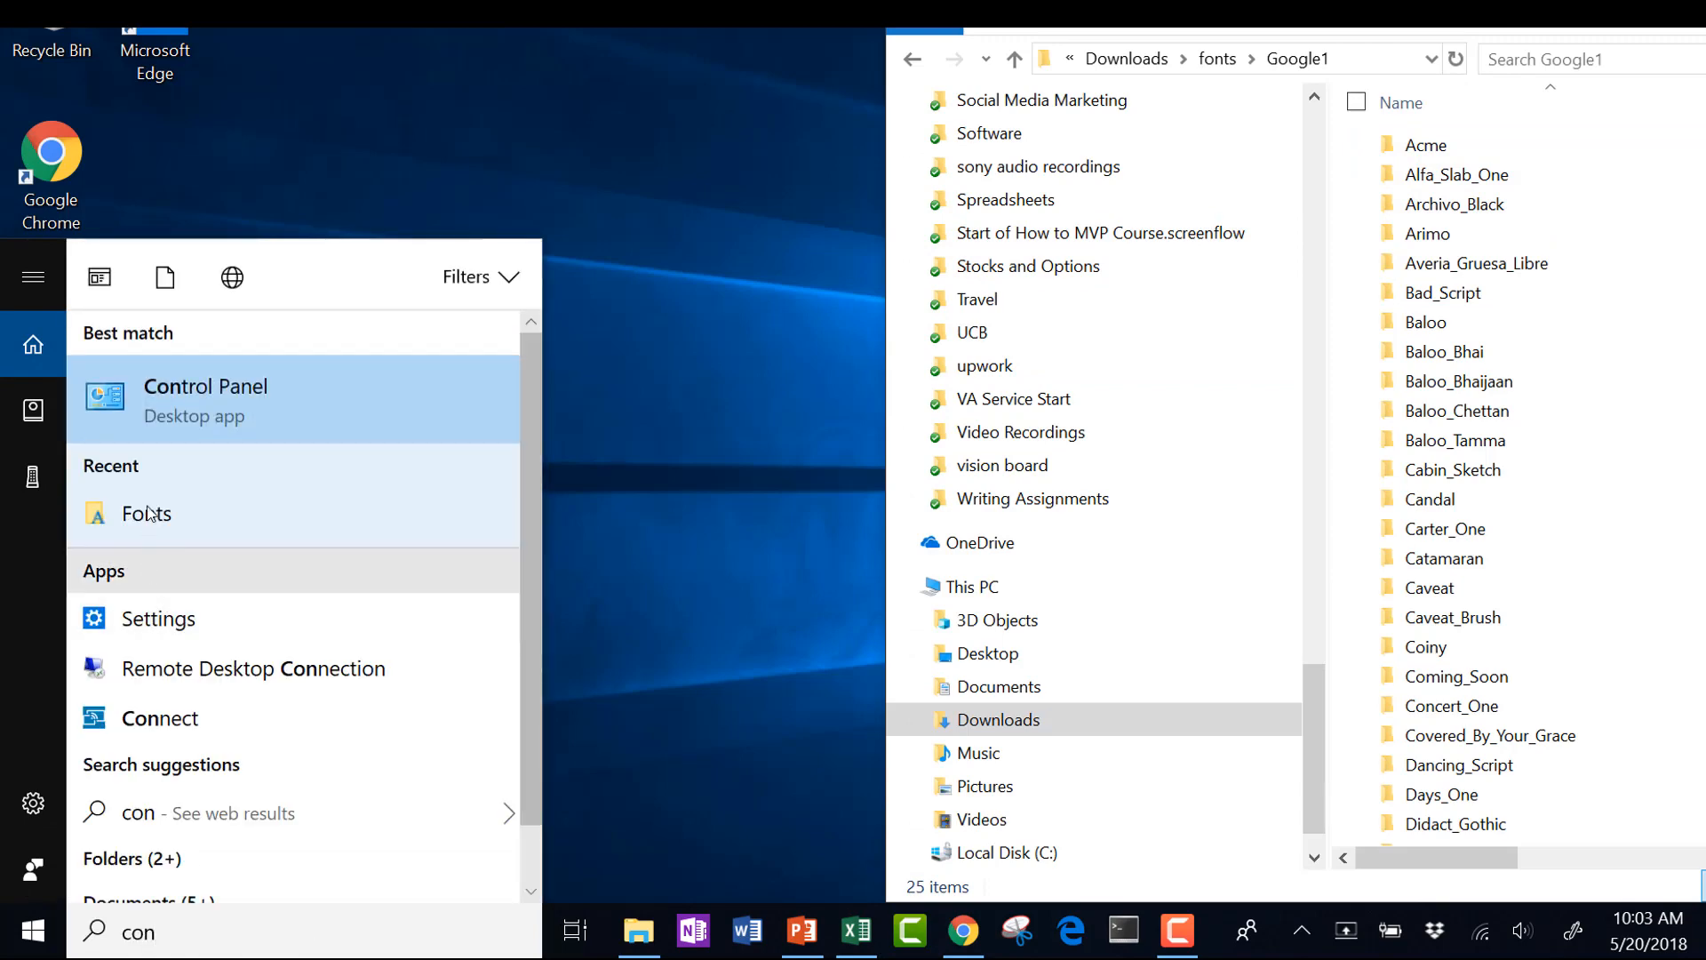
left_click(206, 398)
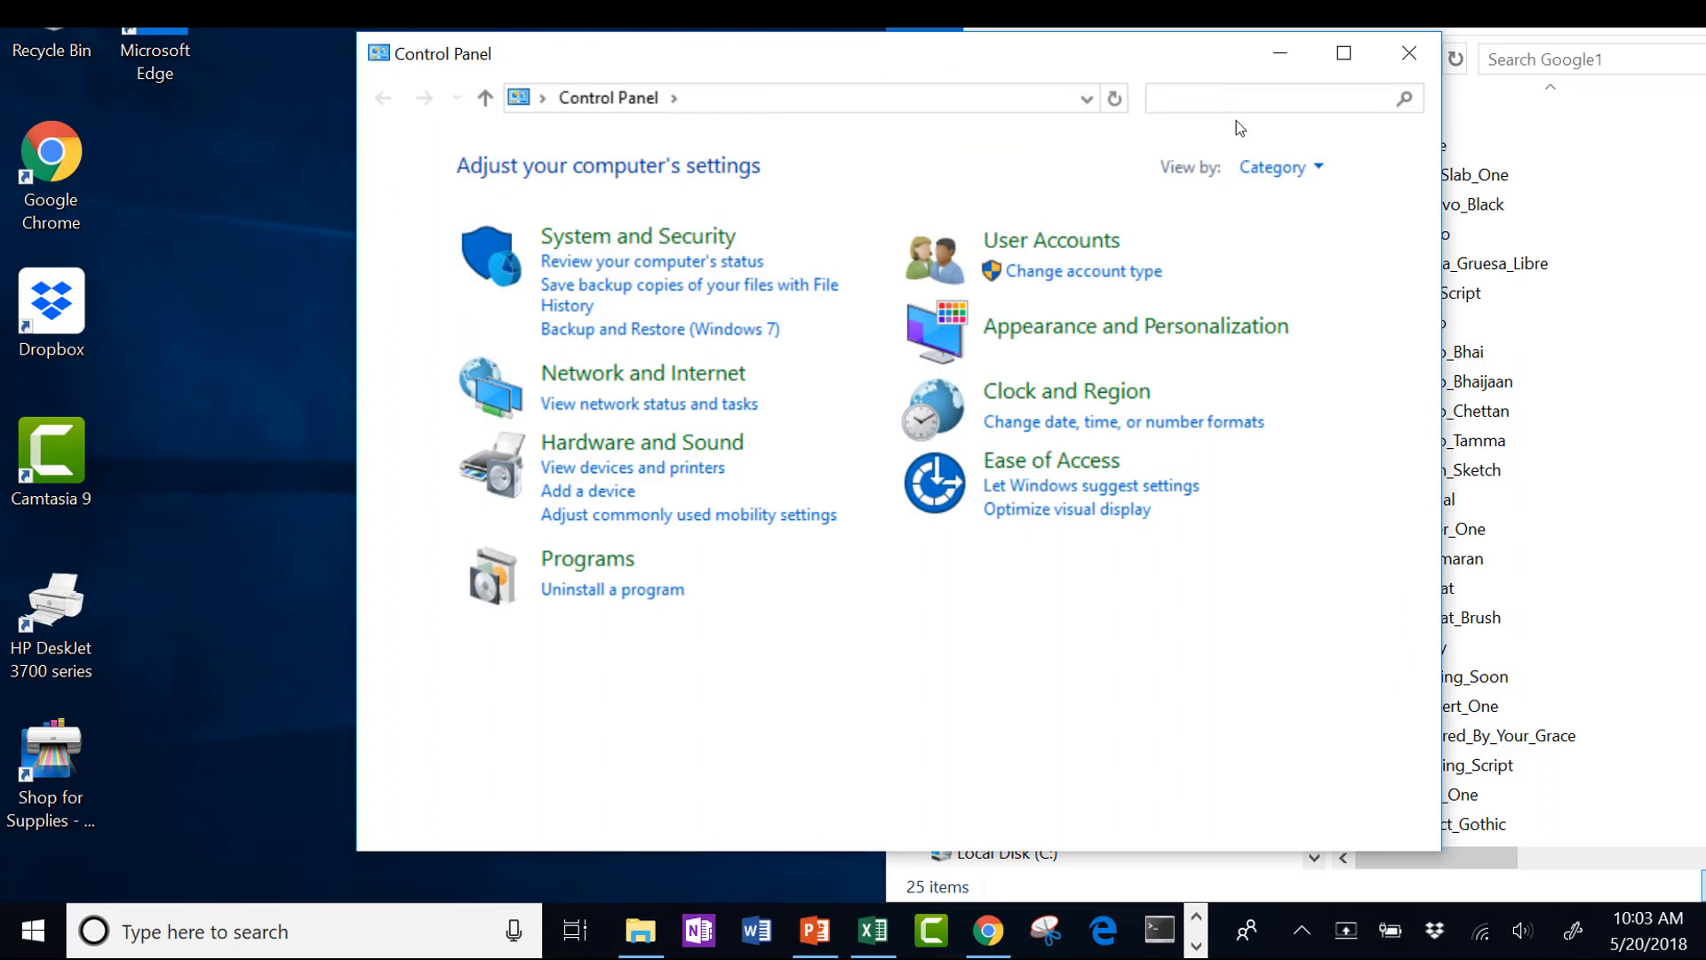
type("fonts")
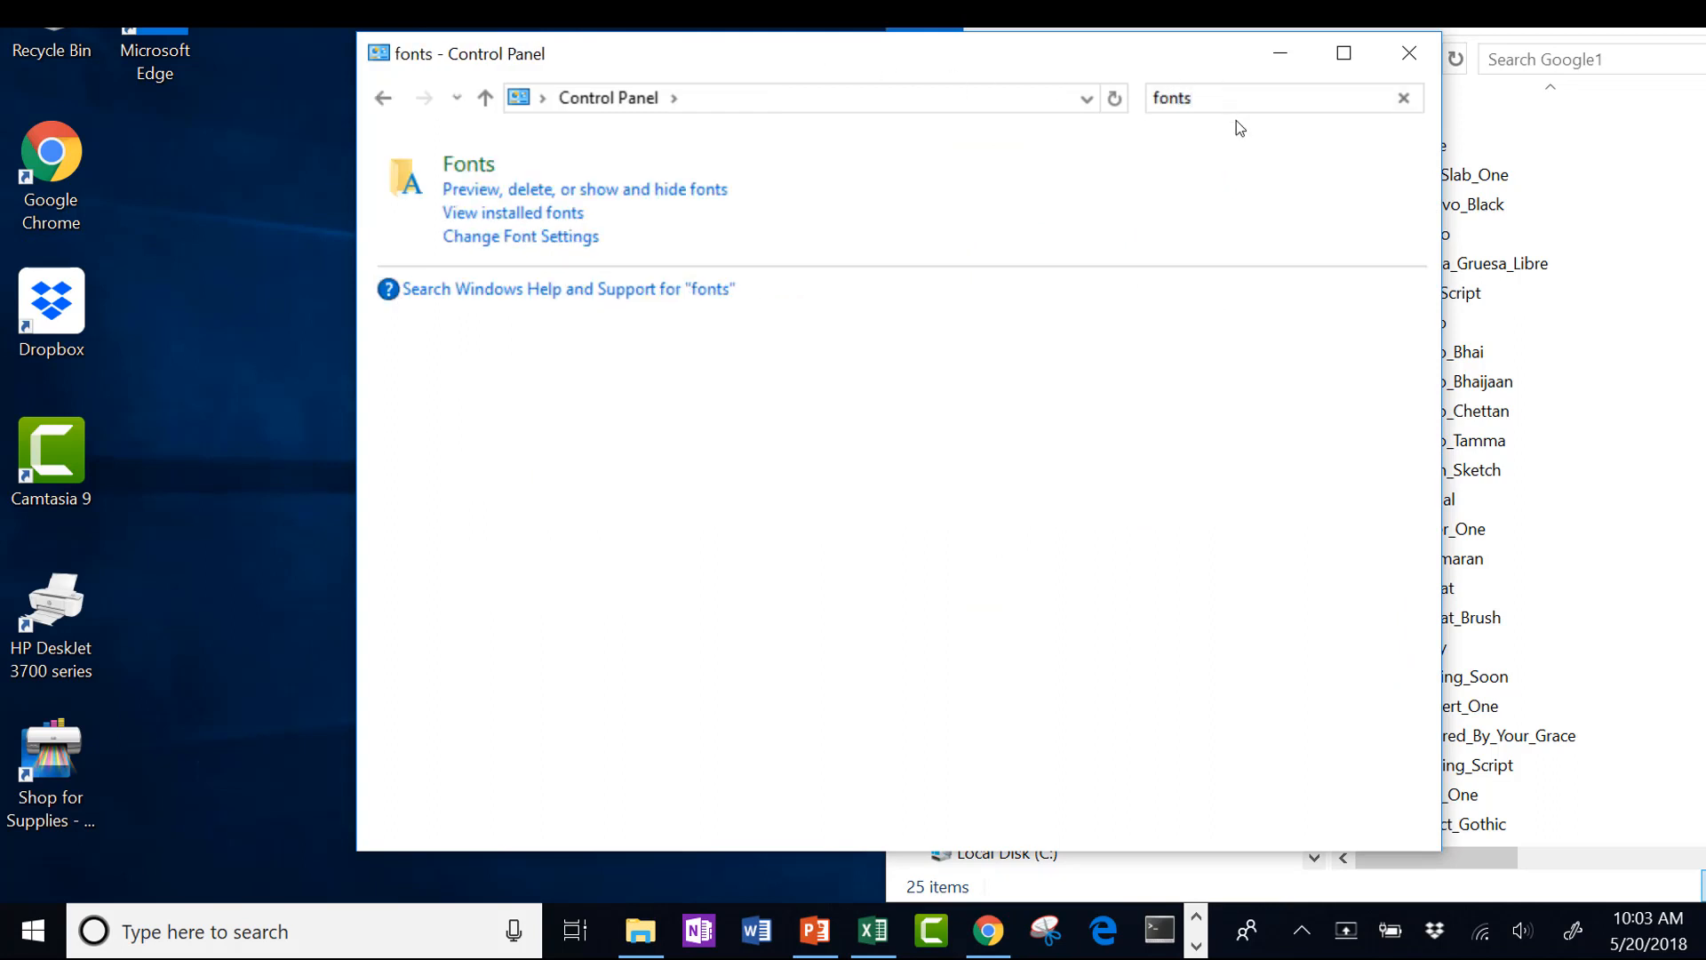
mouse_move(467, 164)
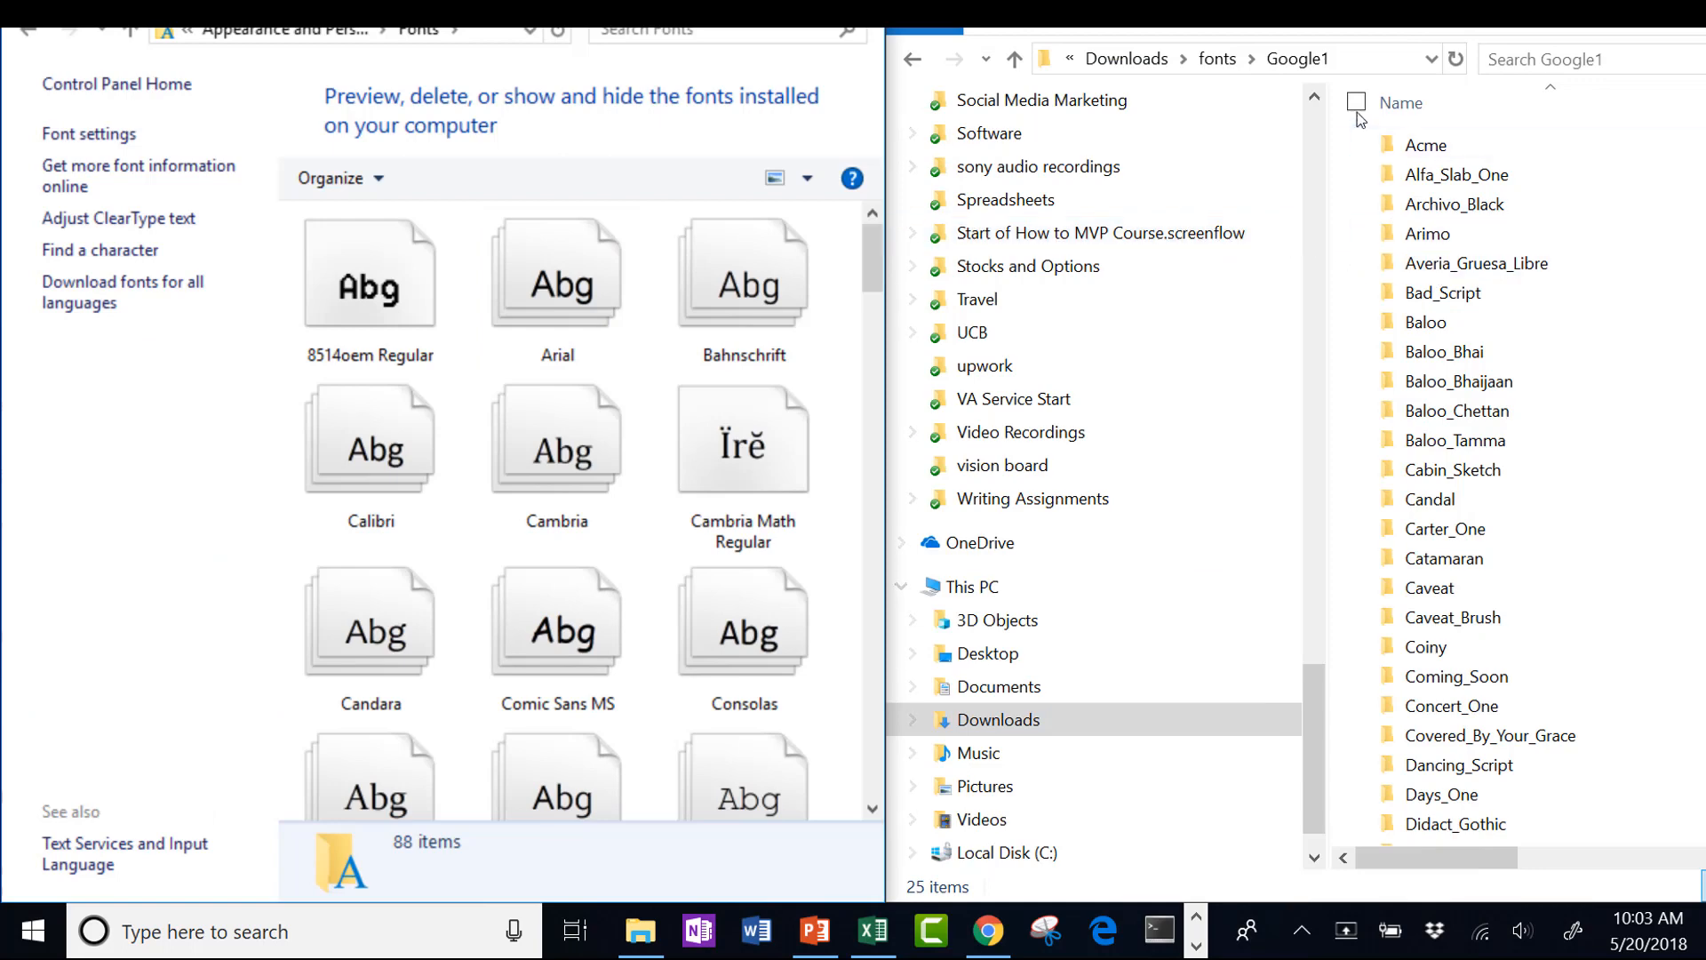
- Search Google1 for the font files and select all 56 results
key("ctrl+f")
type(".ttf")
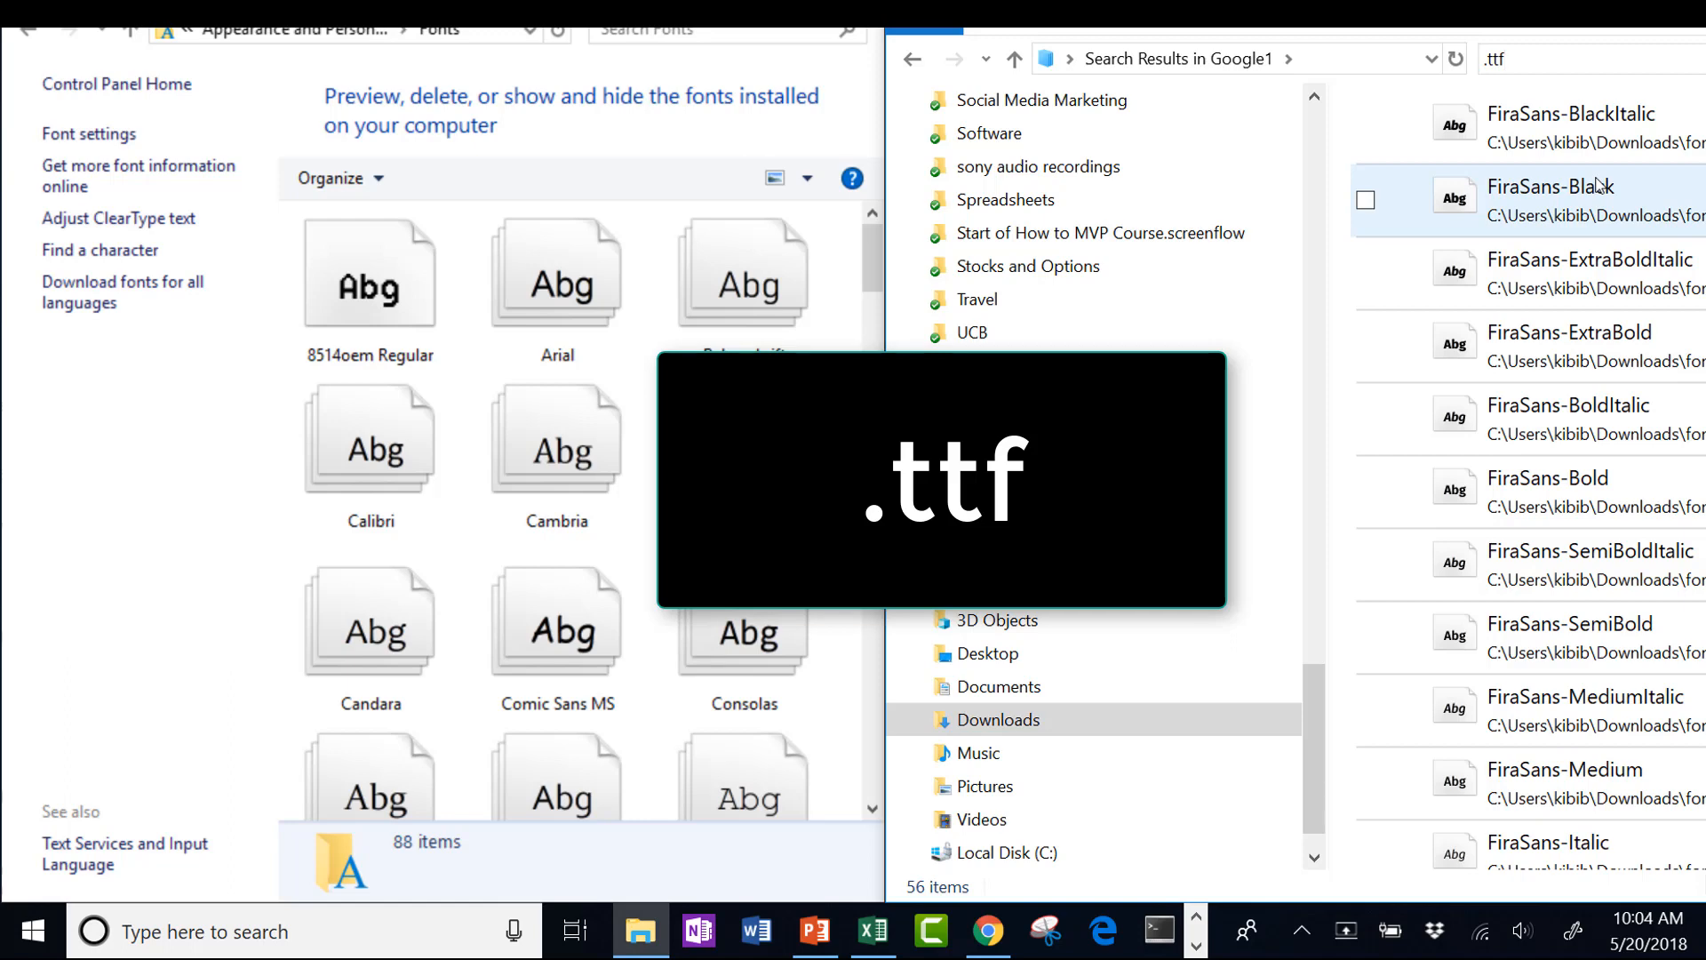
type(".ot")
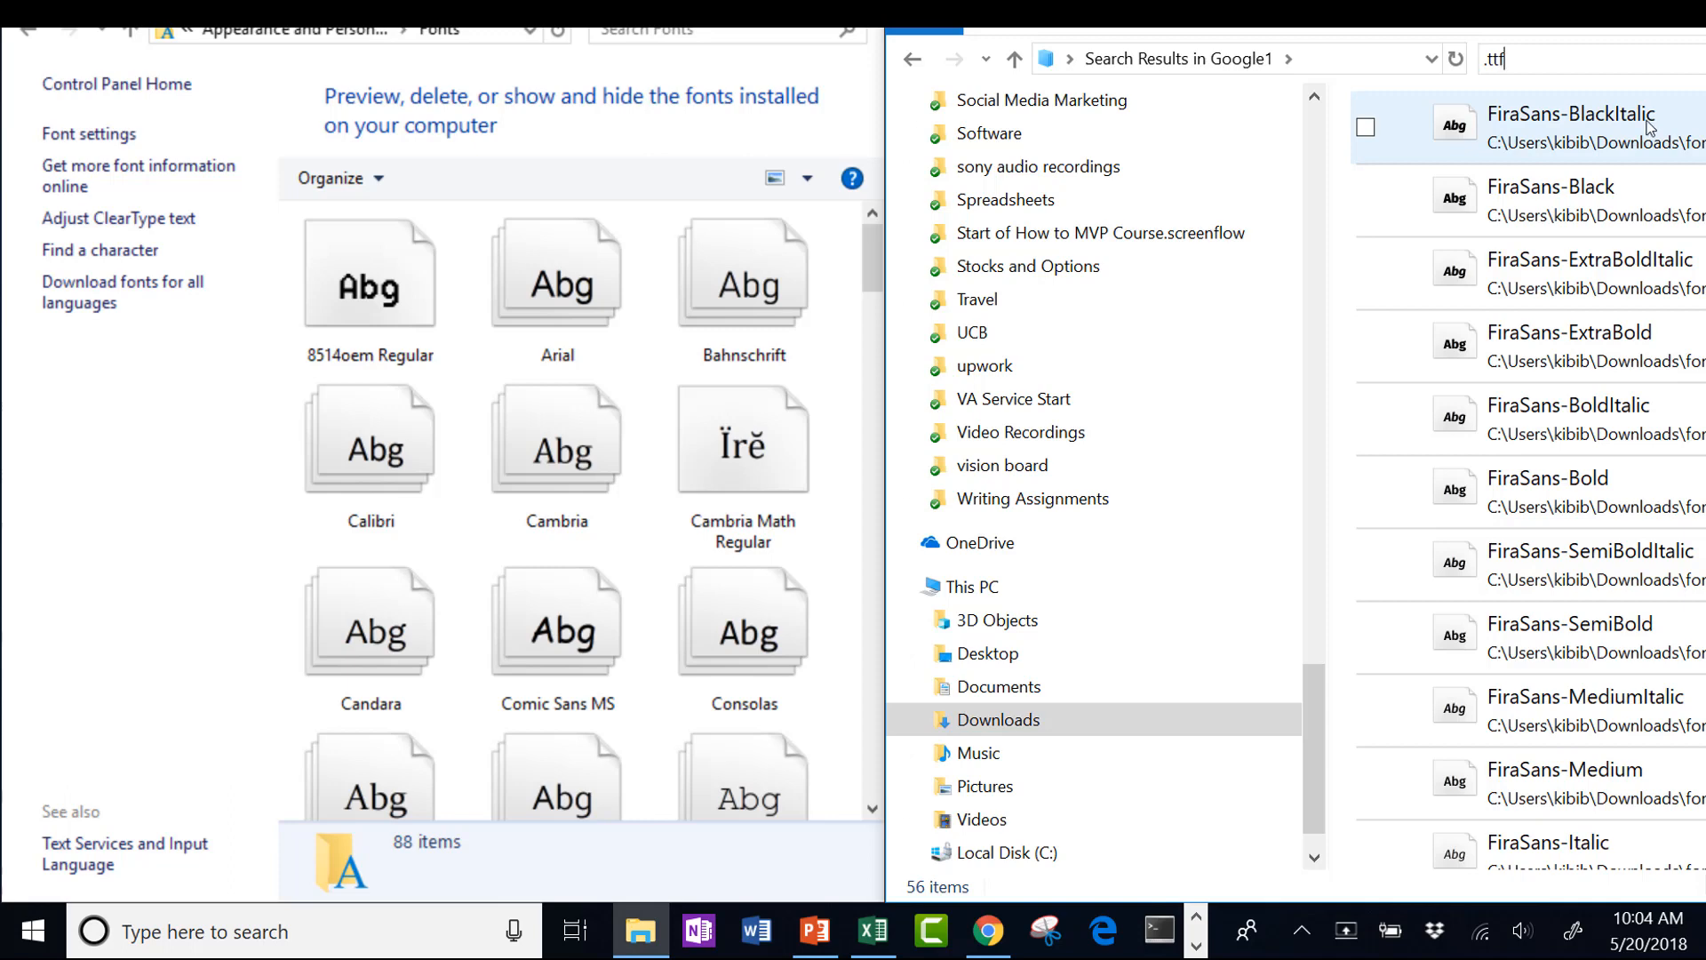
key("ctrl+a")
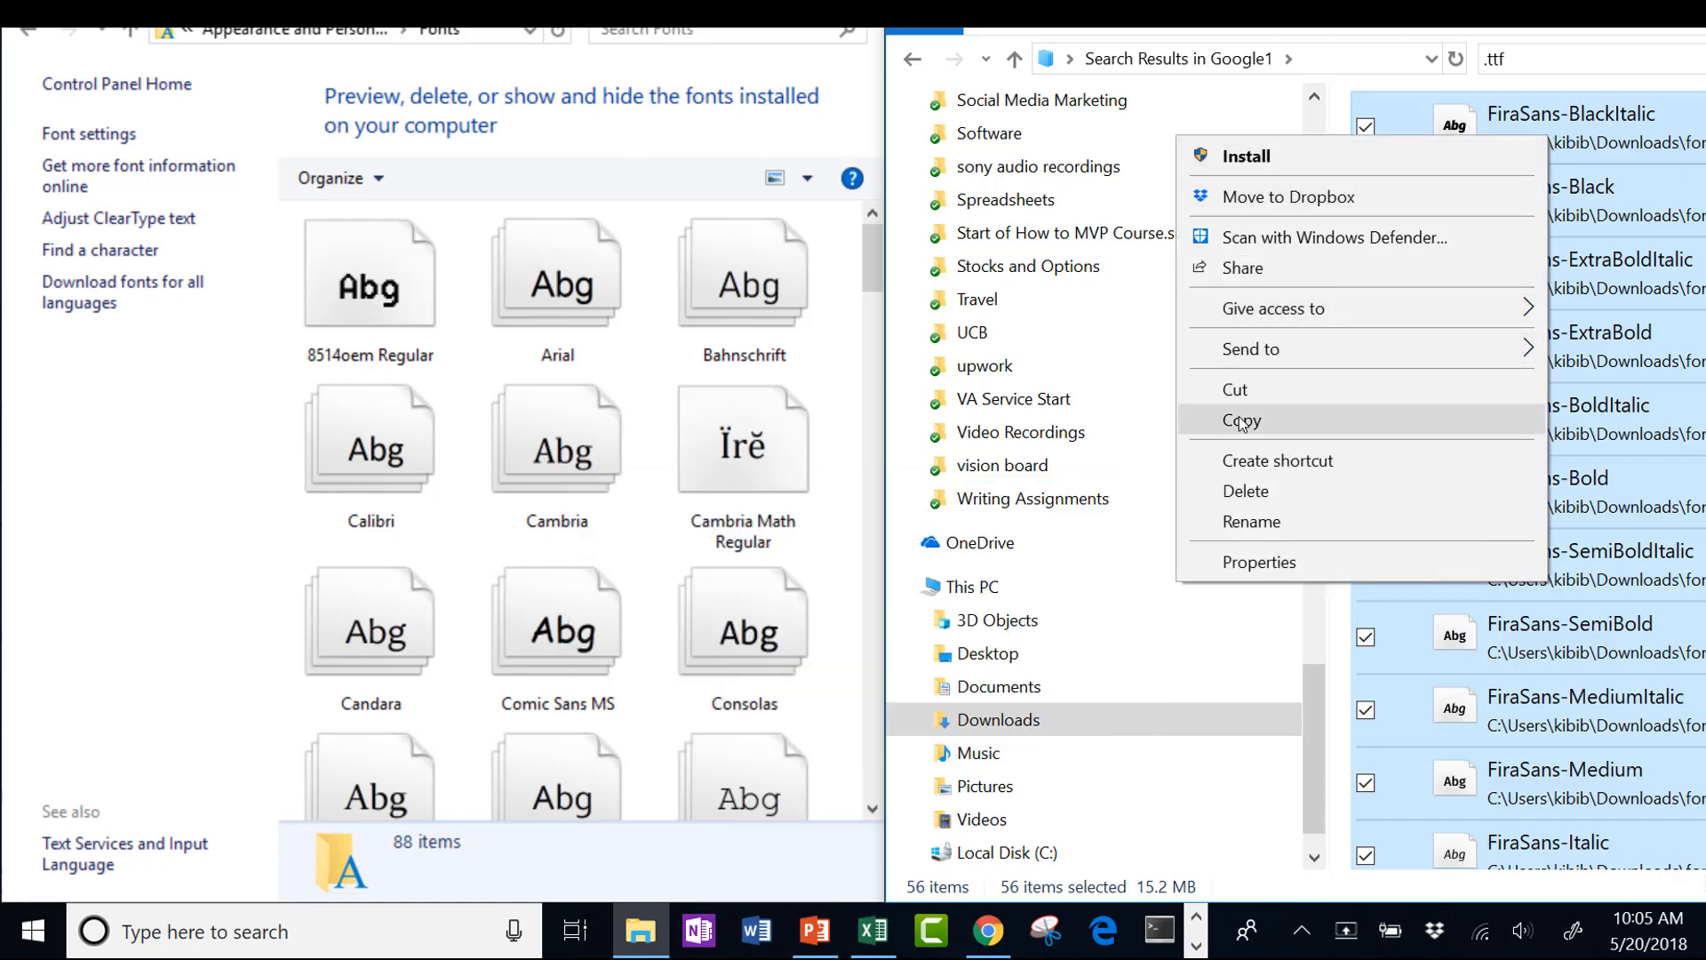
- Copy the 56 font files and paste them into the Windows Fonts folder to install them
left_click(1242, 419)
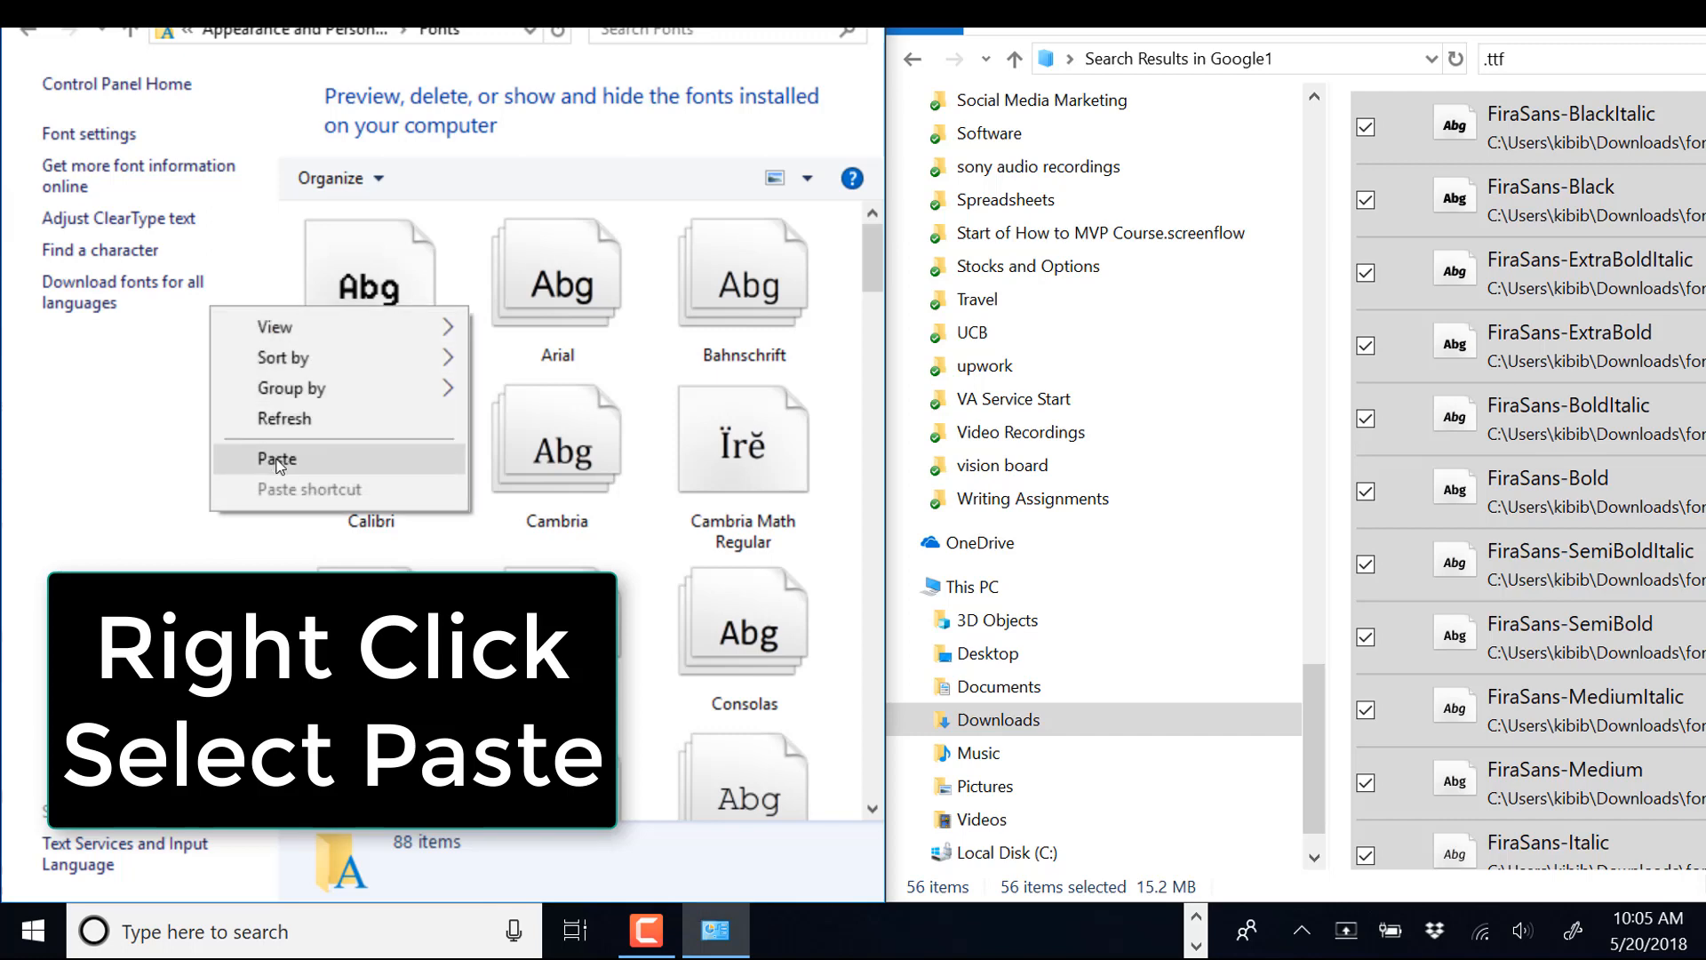
left_click(277, 459)
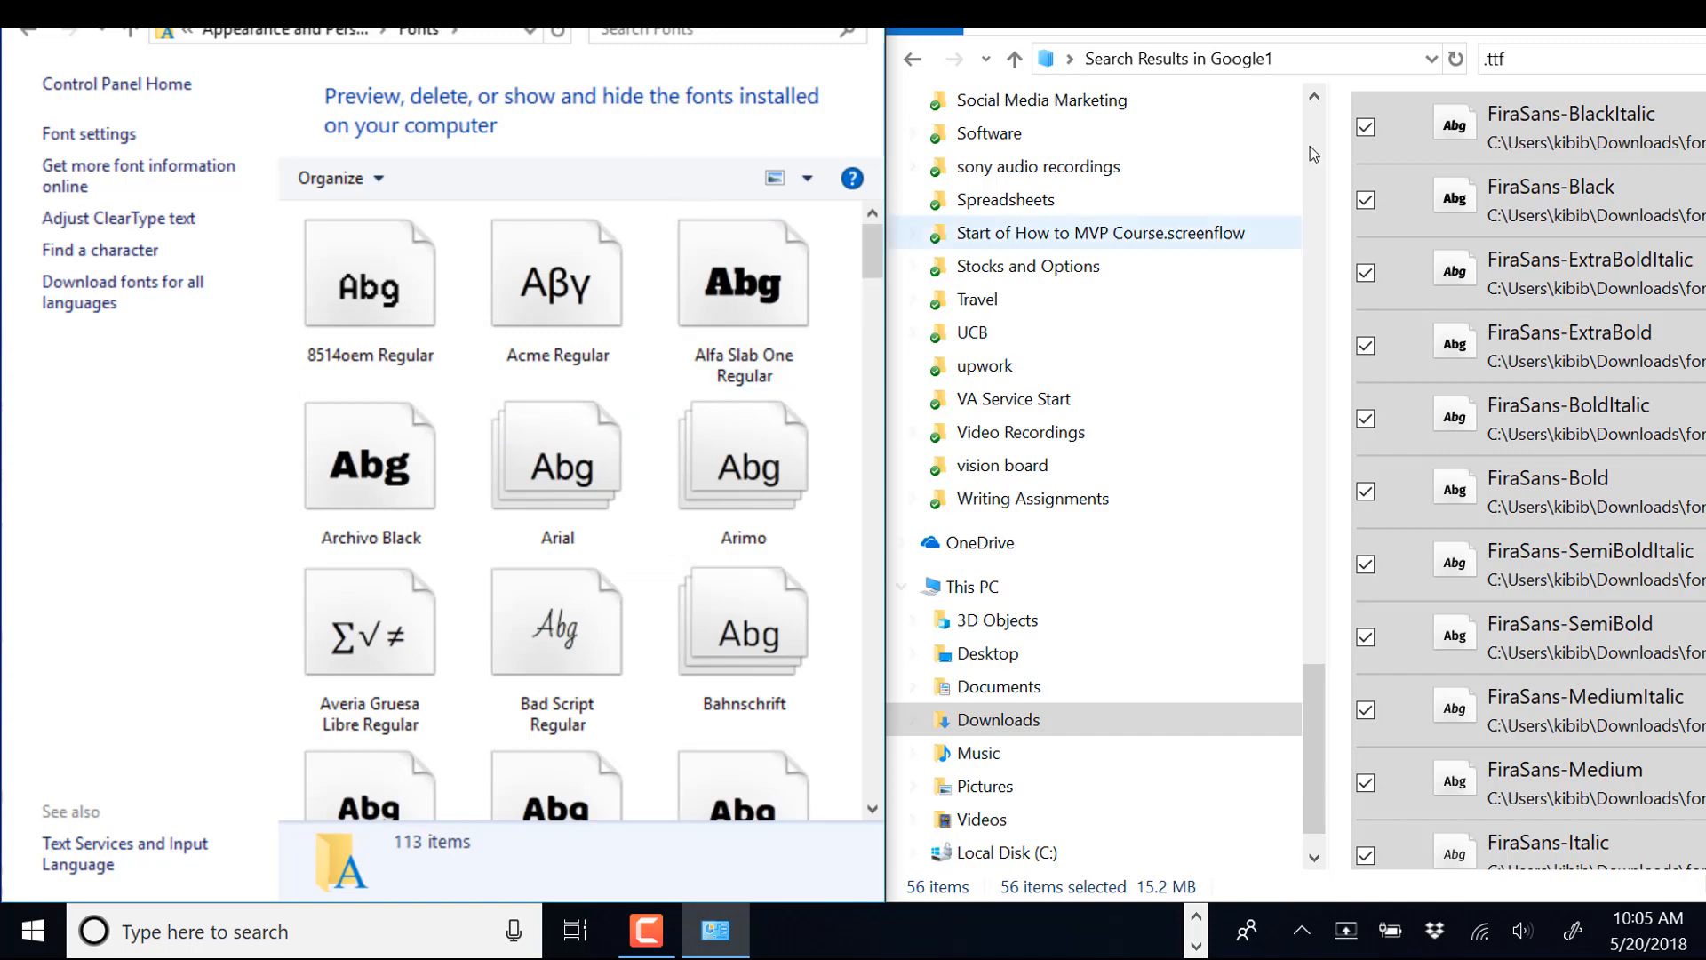
- Start a blank PowerPoint presentation and apply the newly installed Acme font
left_click(814, 929)
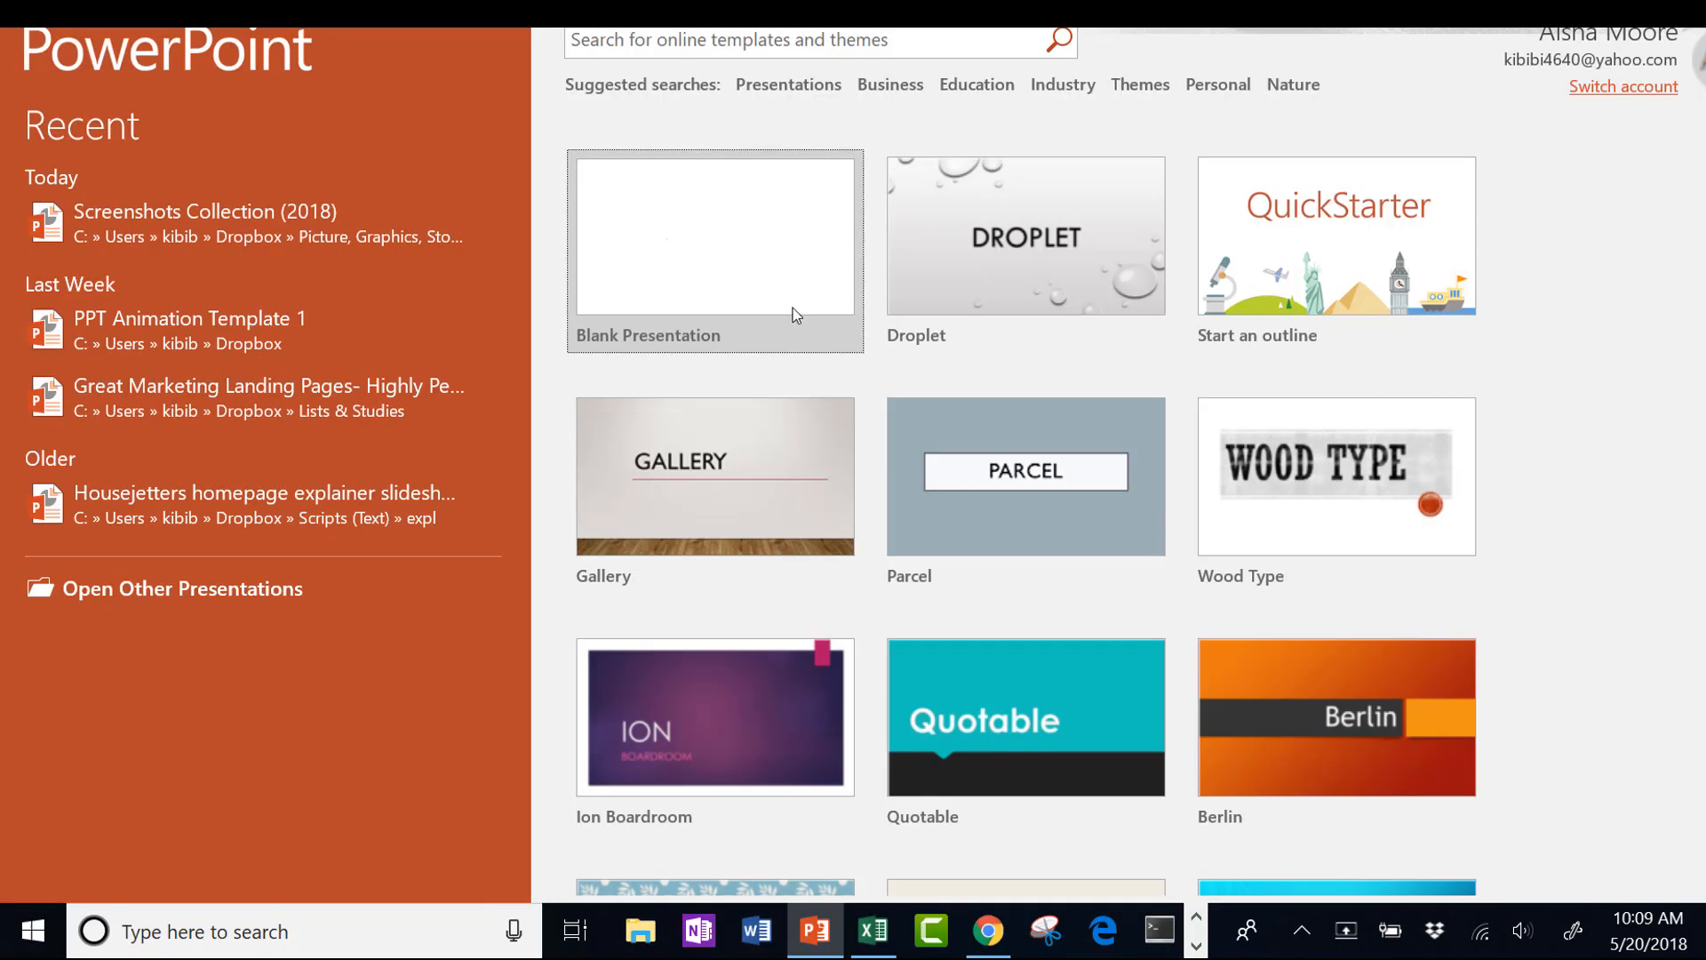
left_click(715, 251)
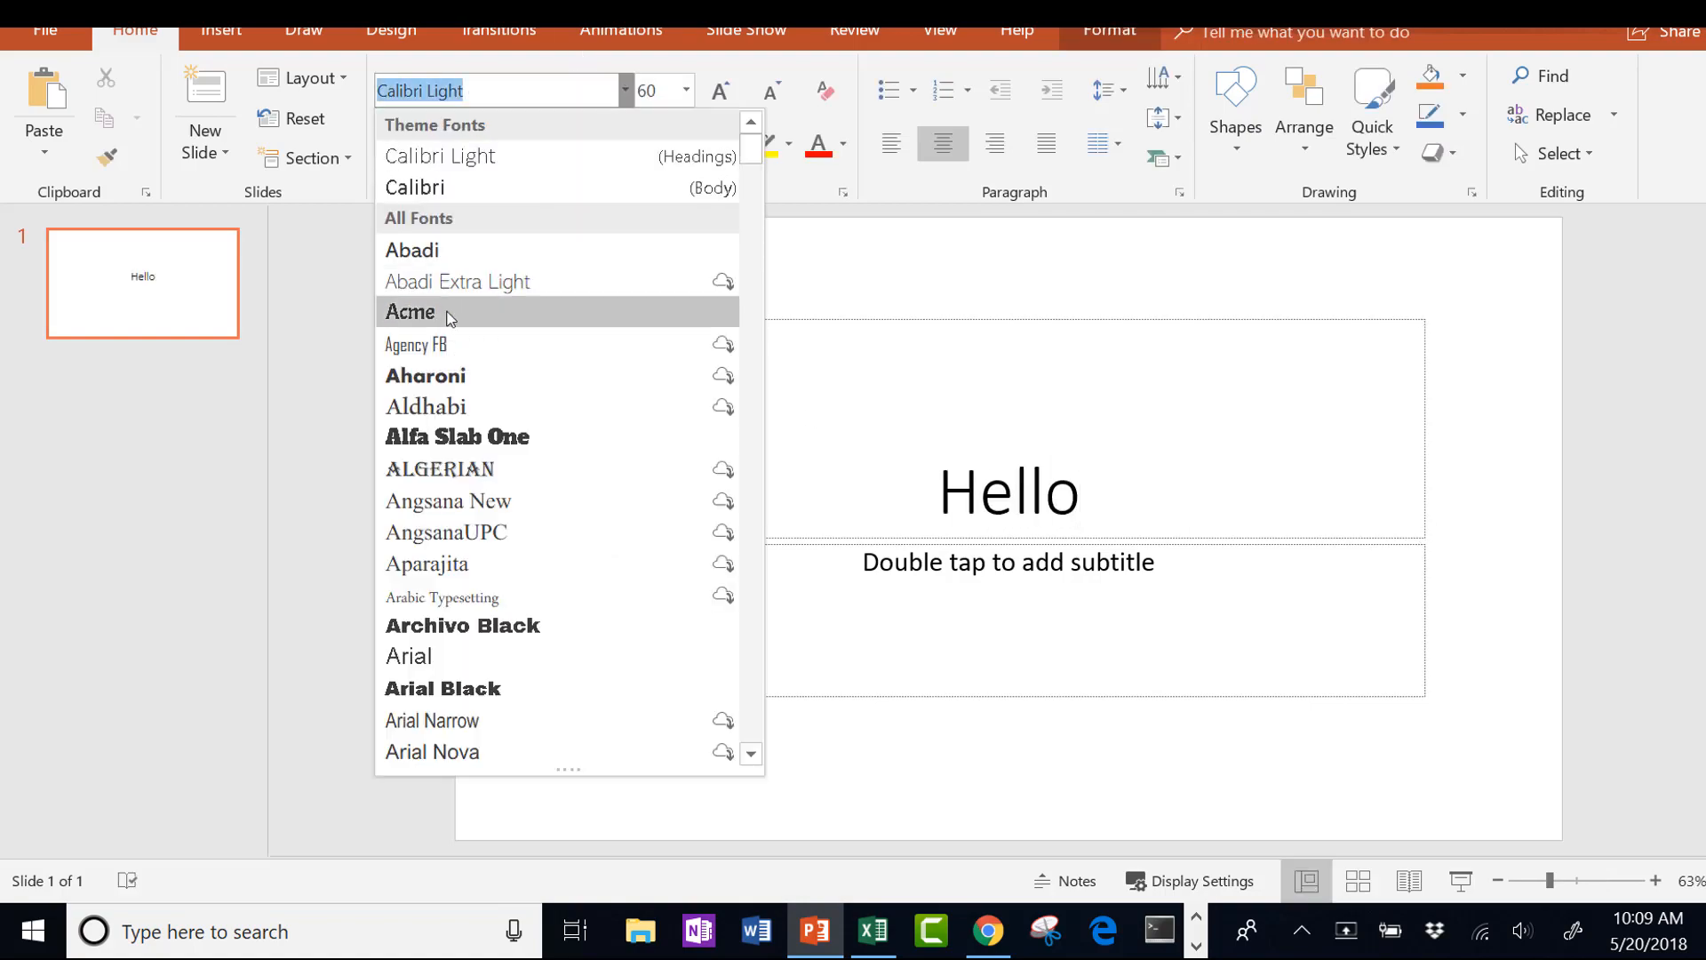
left_click(949, 933)
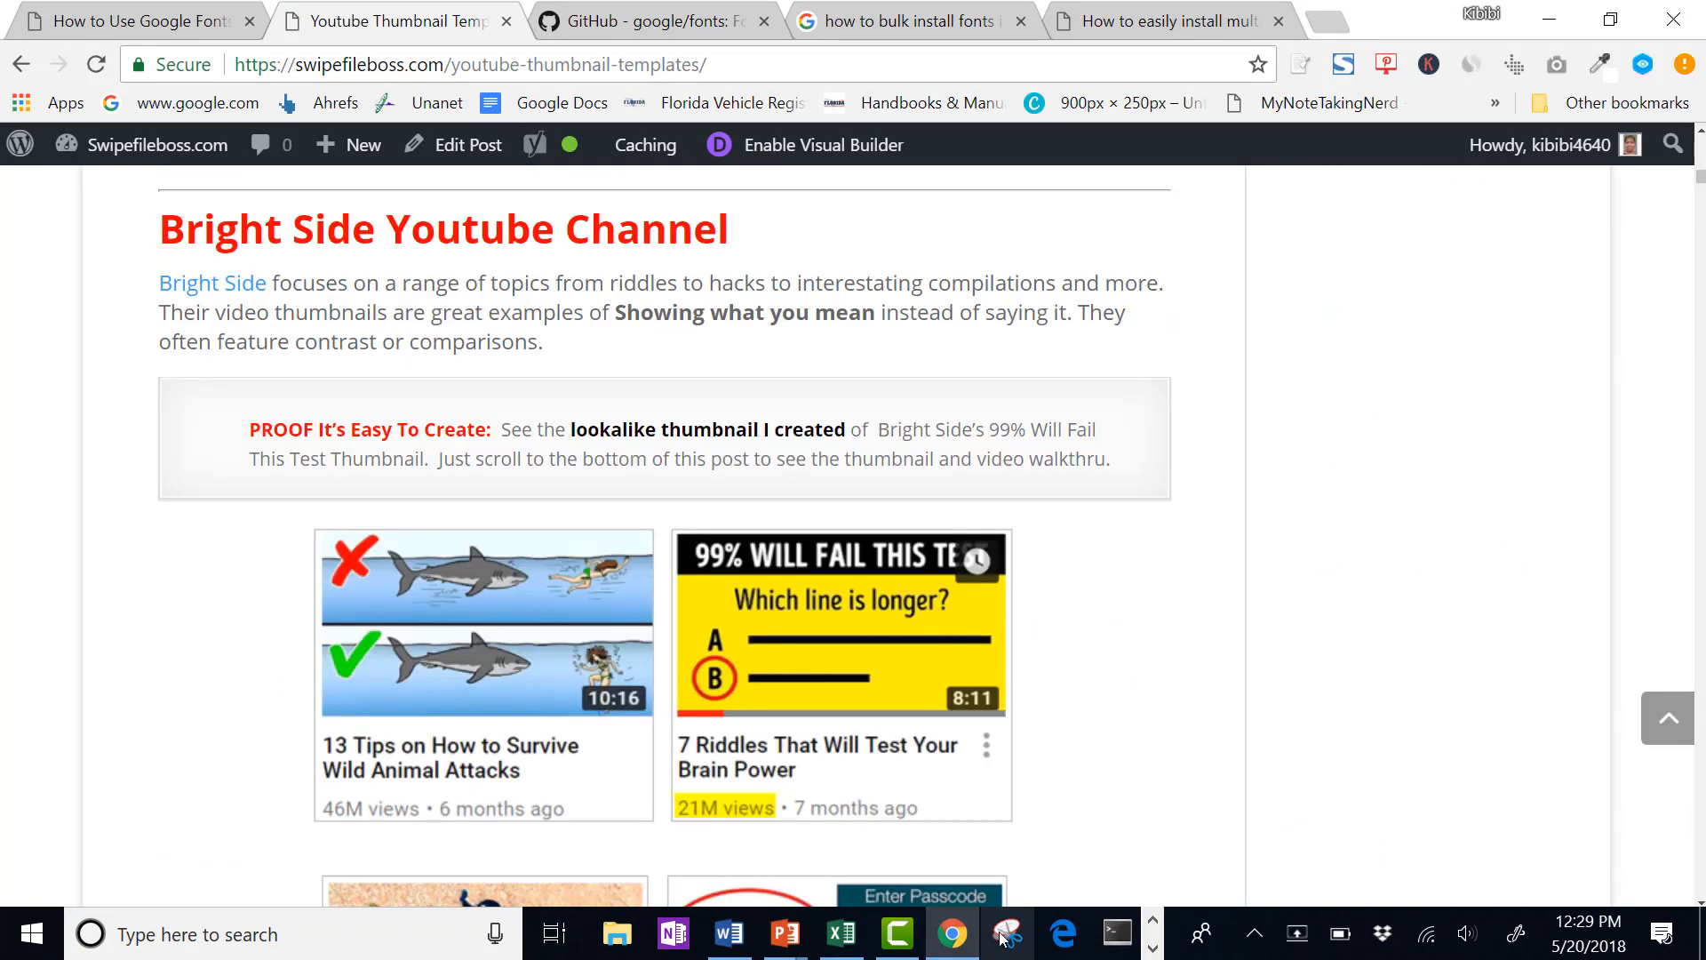
- Switch to the Google Docs tab with the Great Examples thumbnail image
left_click(782, 933)
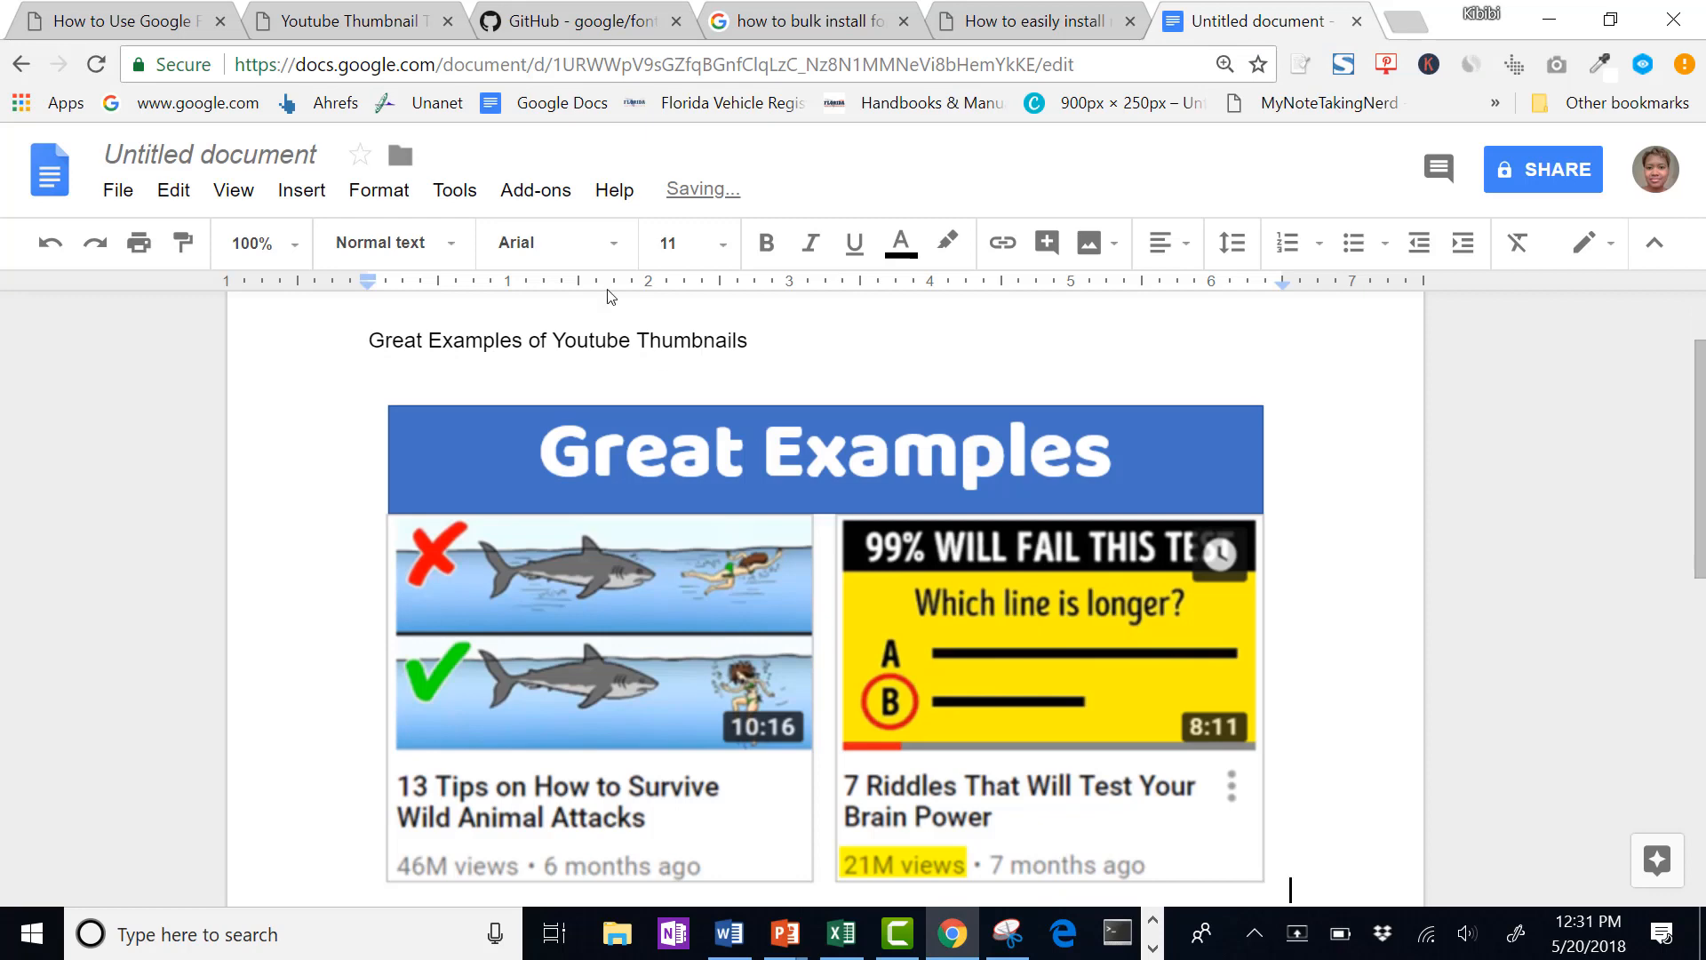
left_click(782, 933)
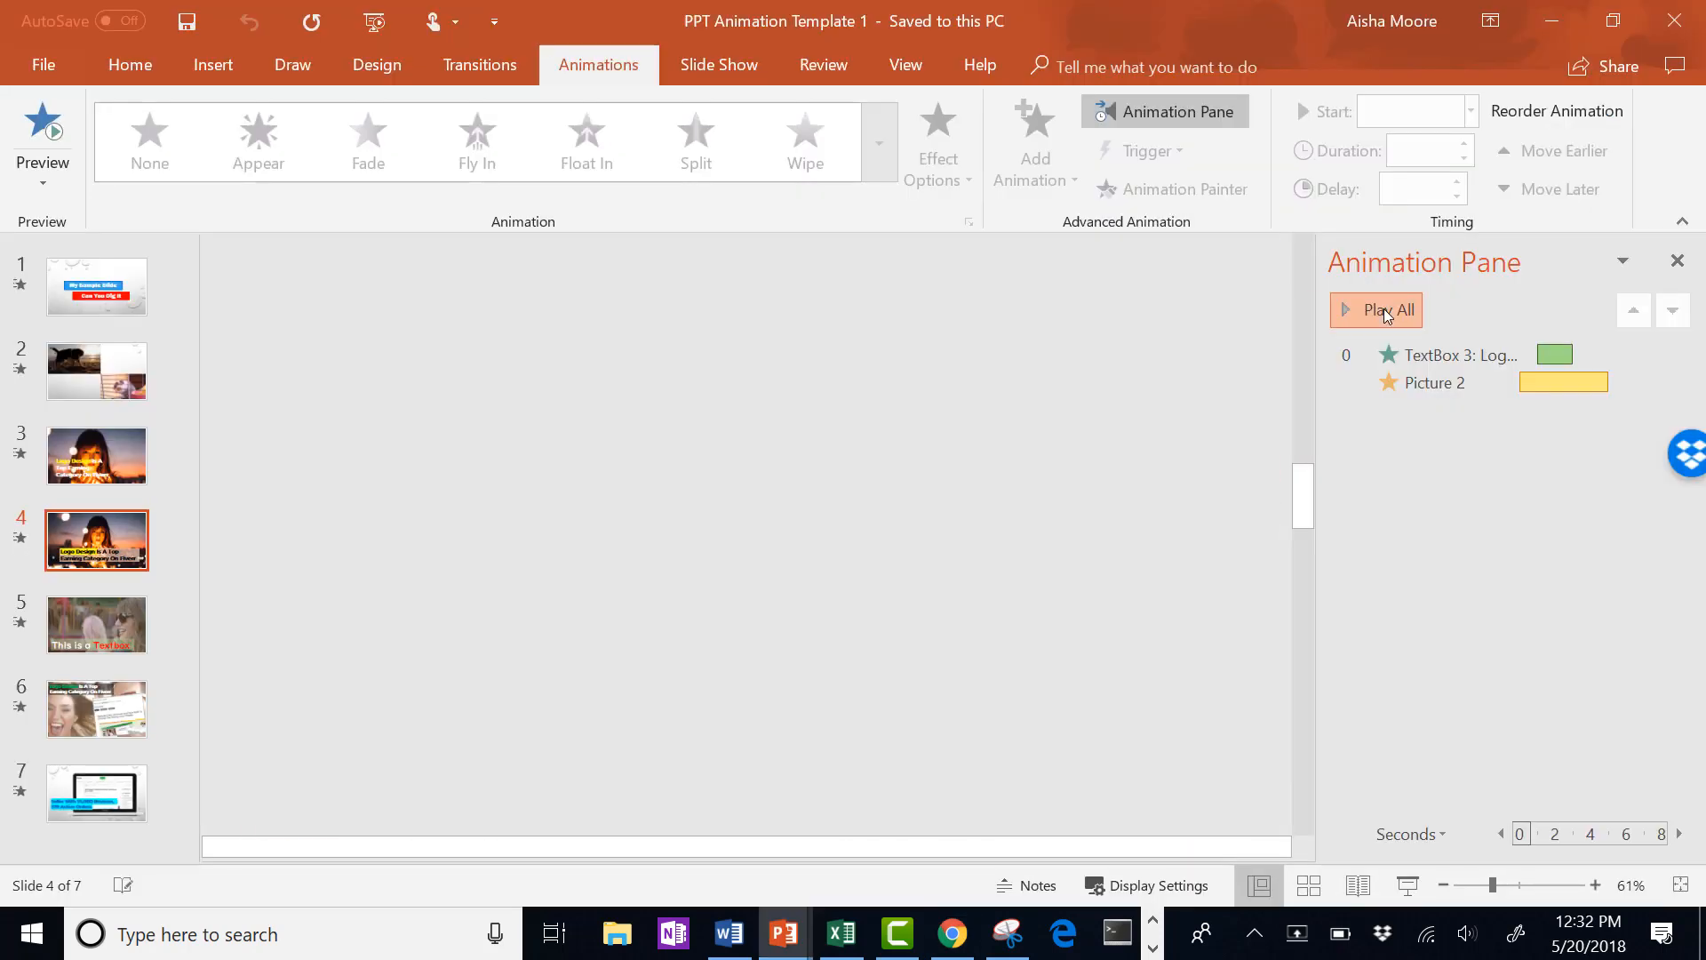
- Play all animations on slide 4, then on slide 6 of the animation template
left_click(1376, 309)
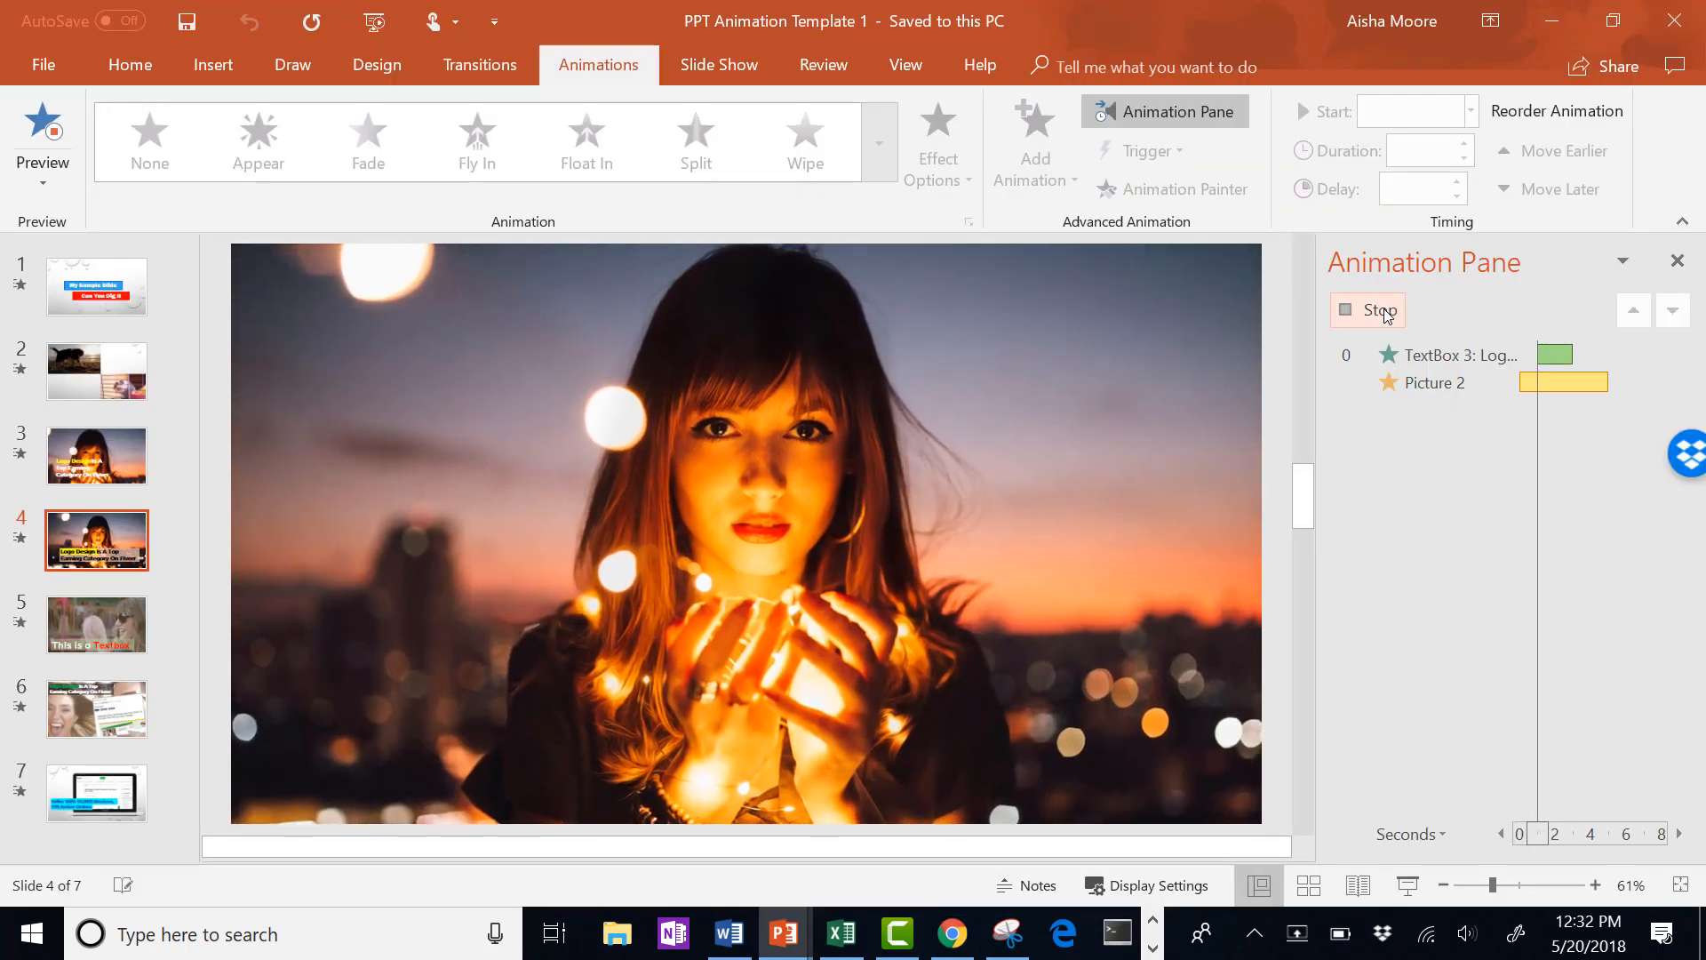
left_click(41, 138)
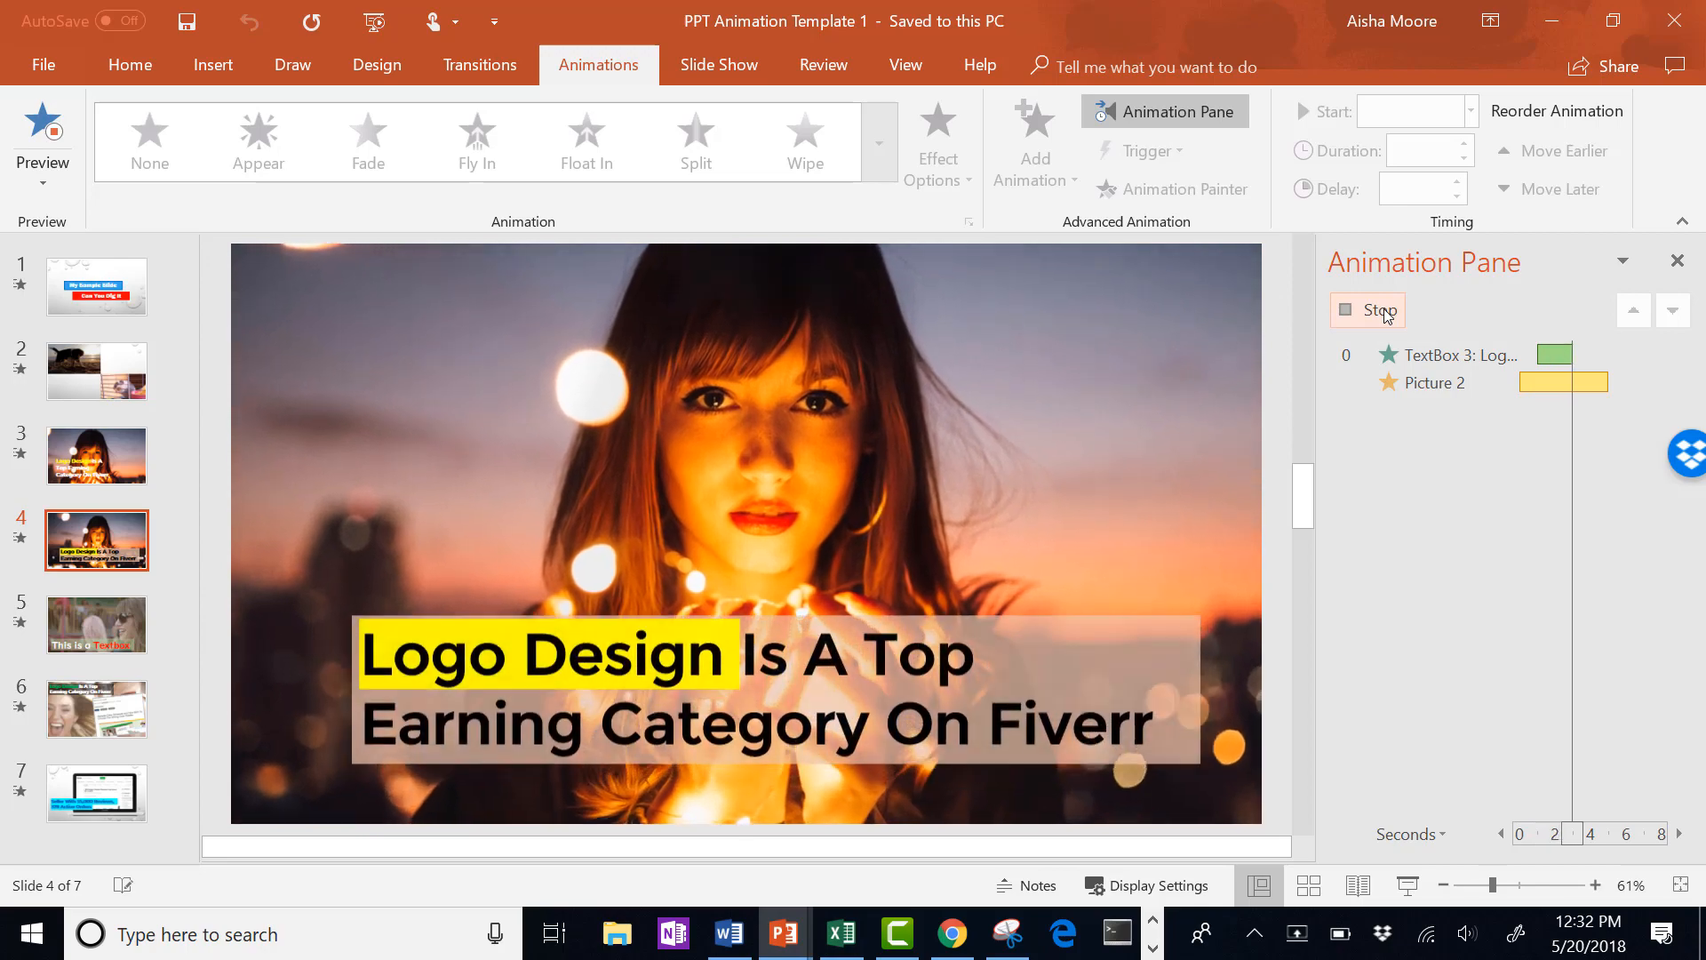
left_click(1374, 309)
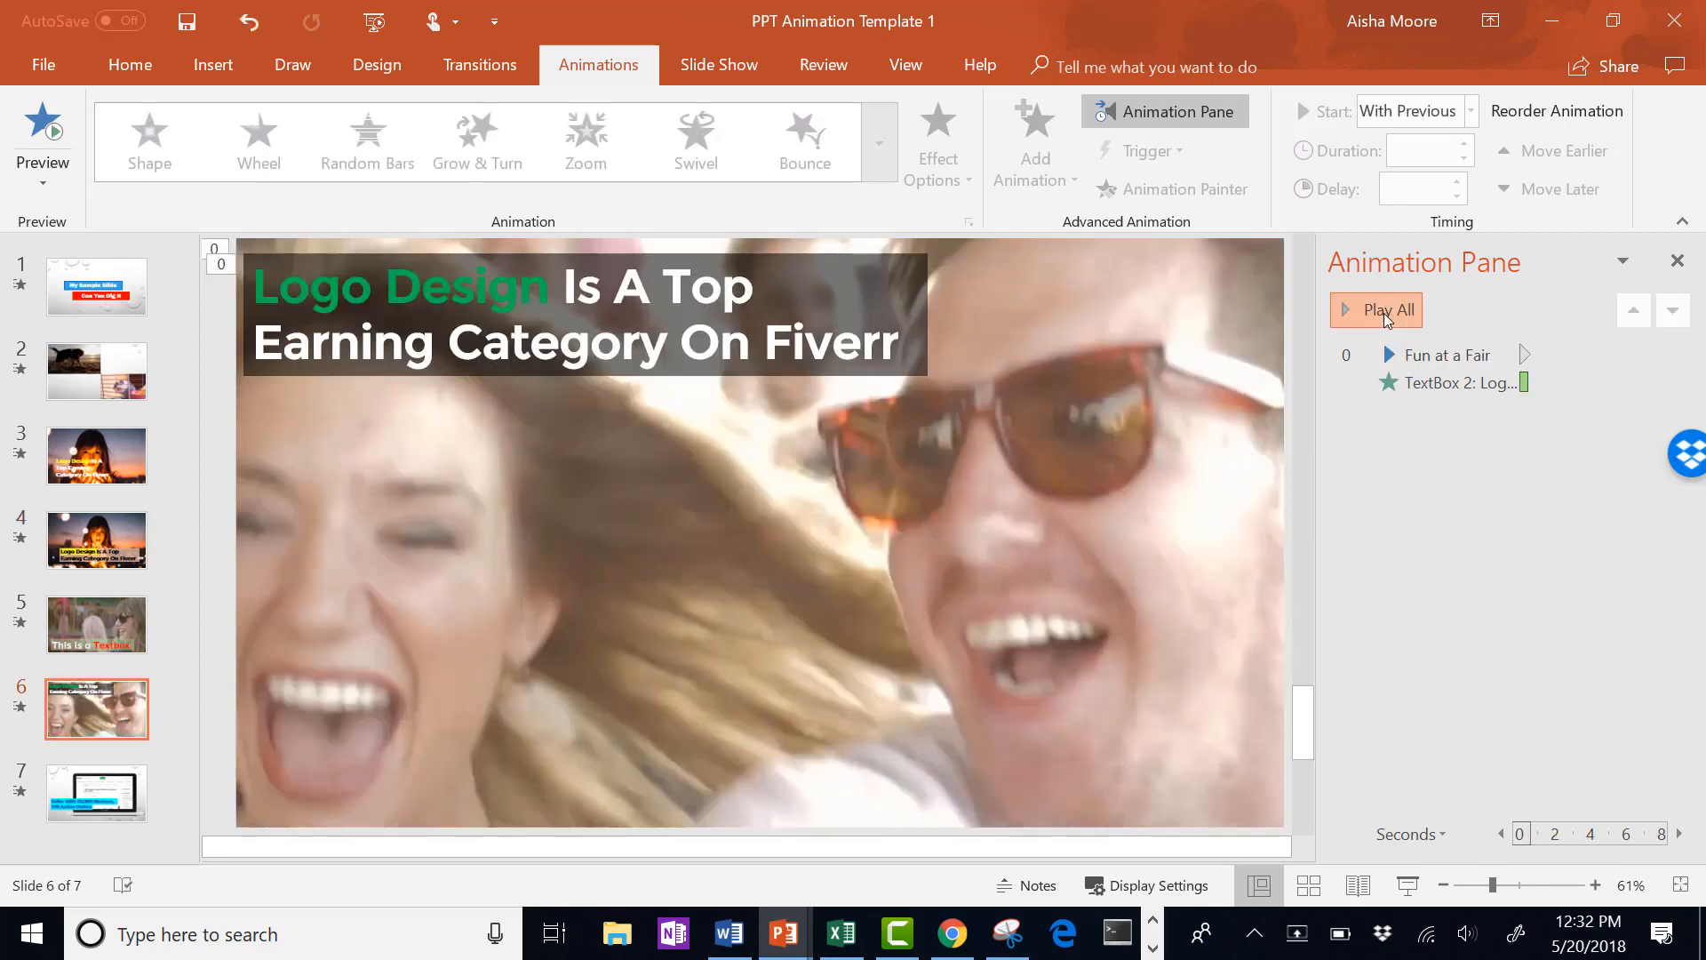
left_click(1374, 309)
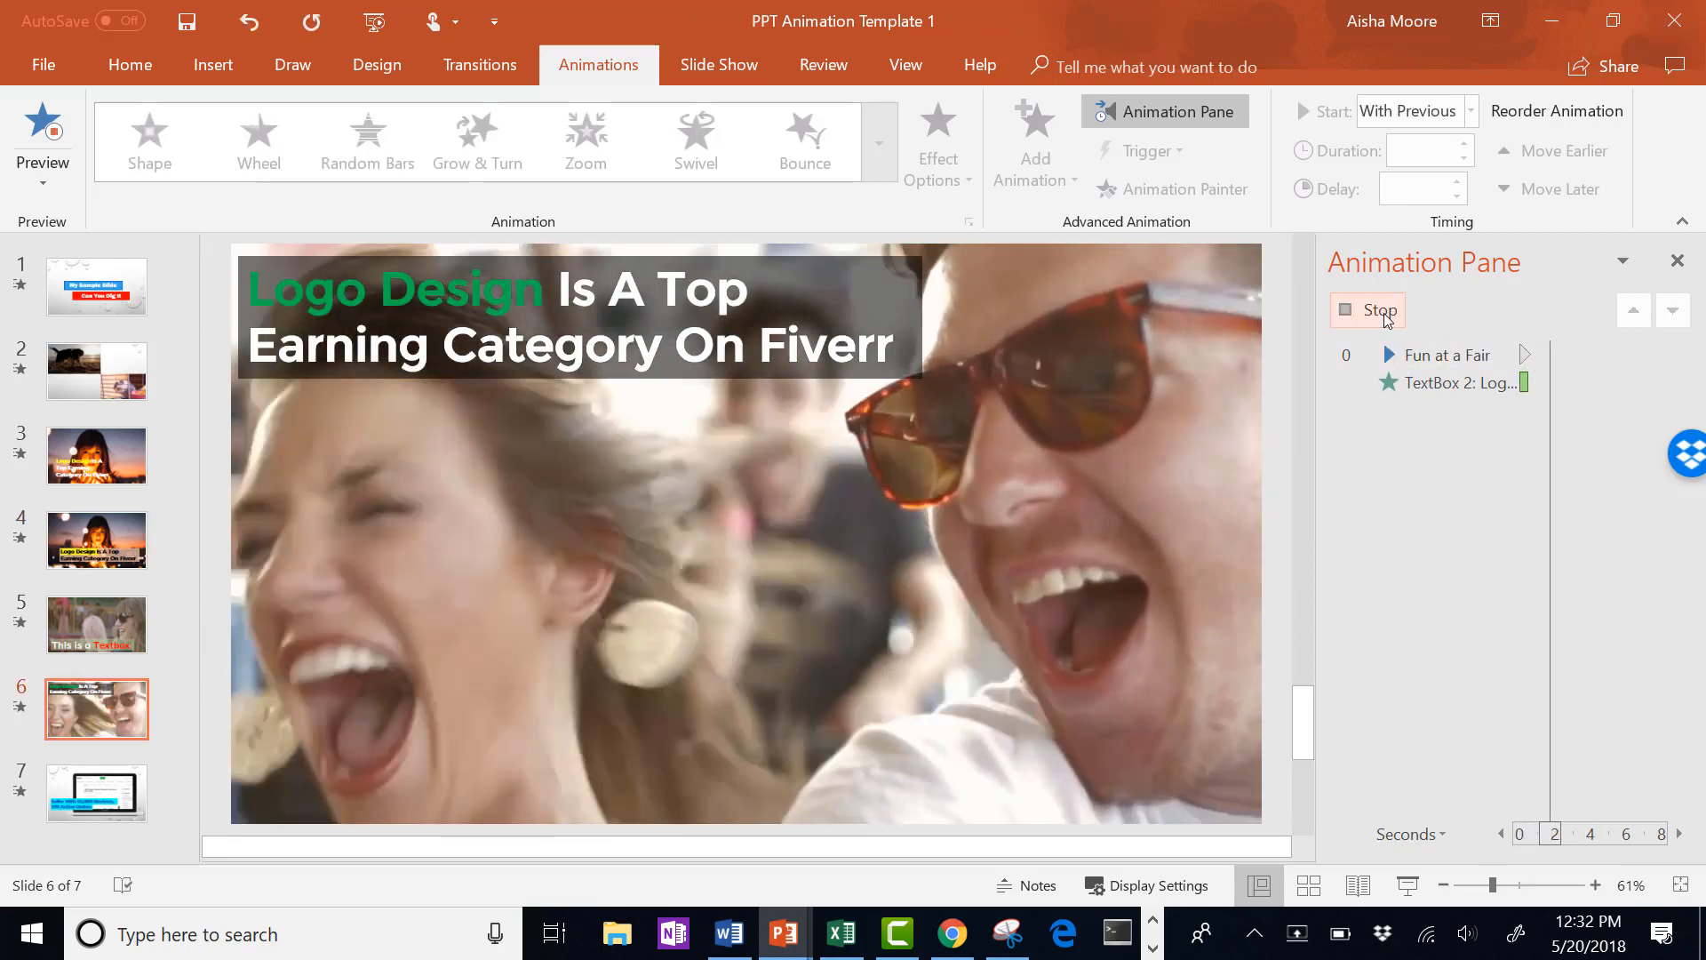